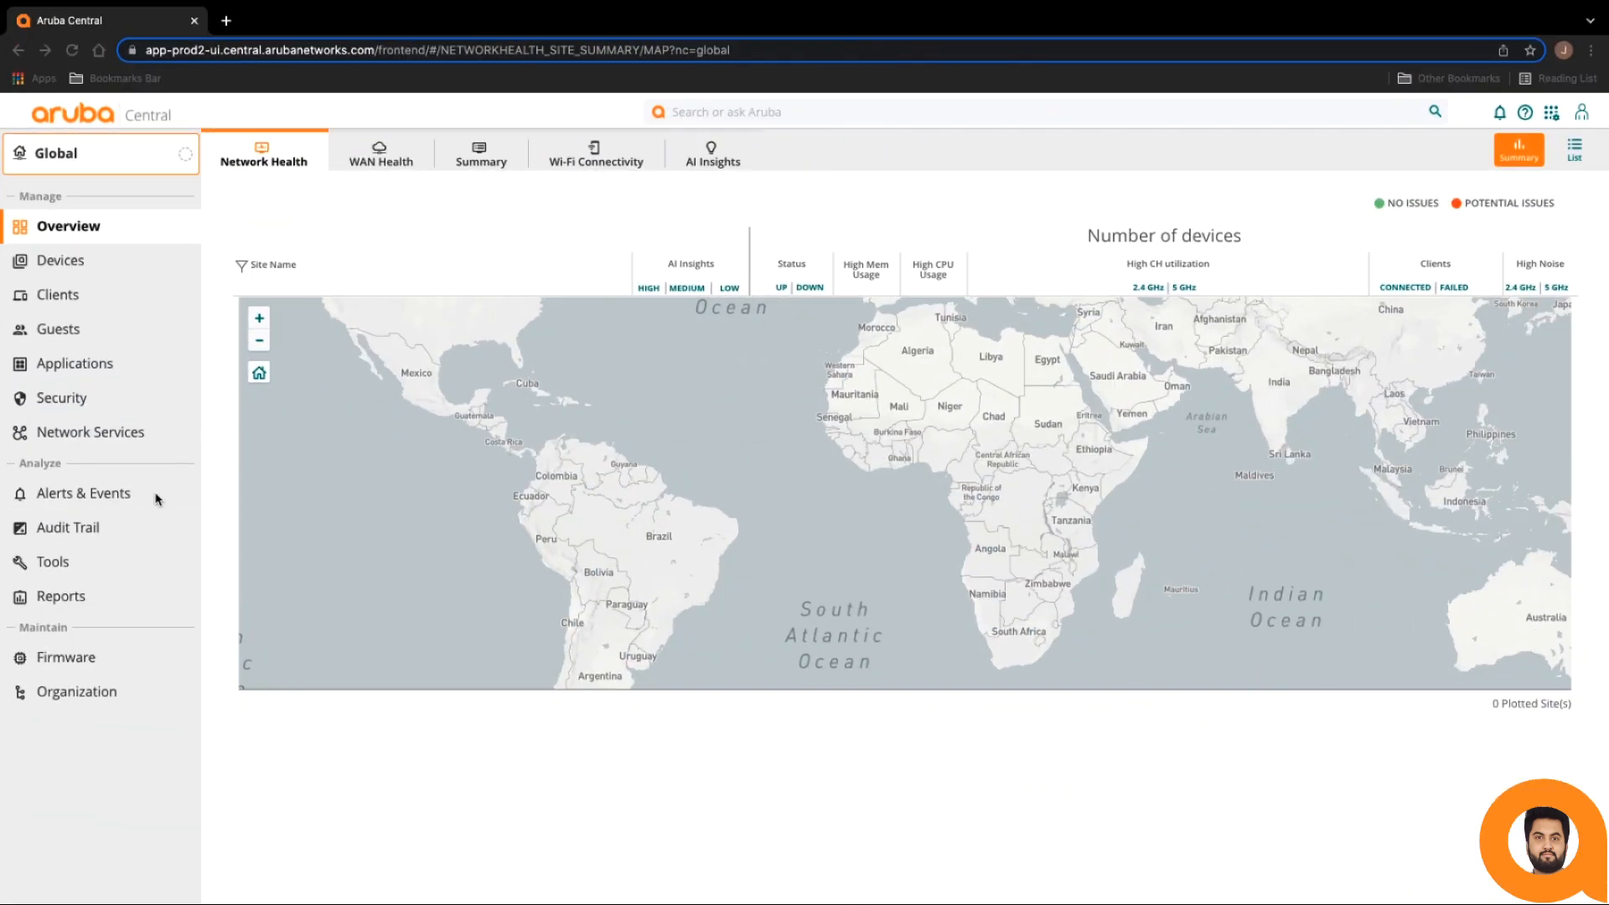
pyautogui.moveTo(1479, 148)
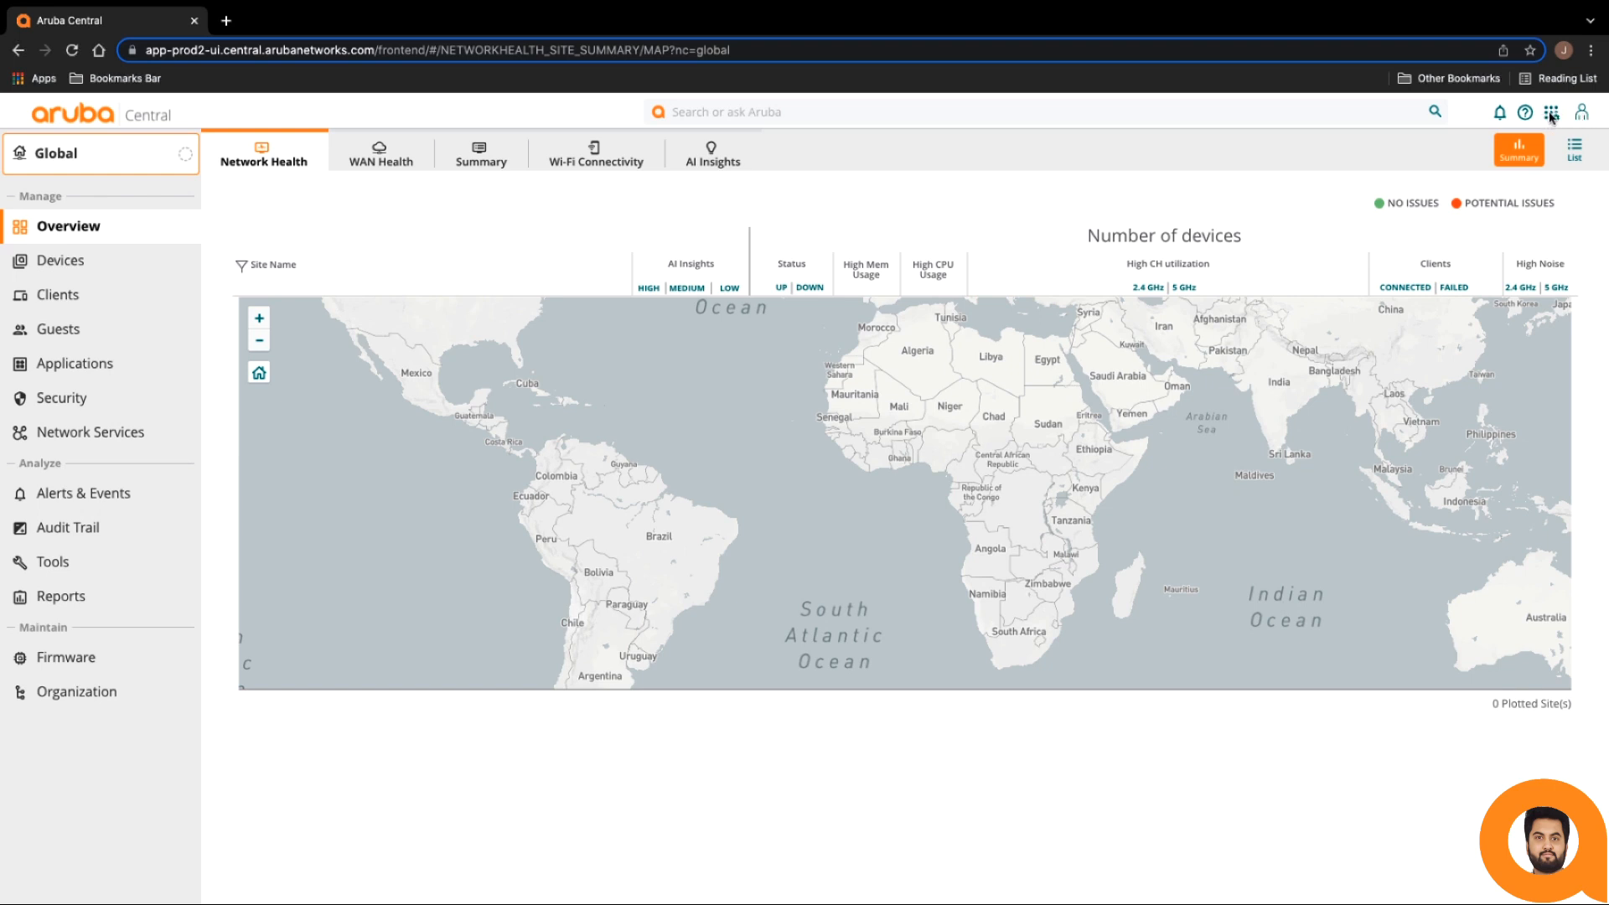
# - Go to Account Home and open the Webhooks page under Global Settings
pyautogui.click(1550, 111)
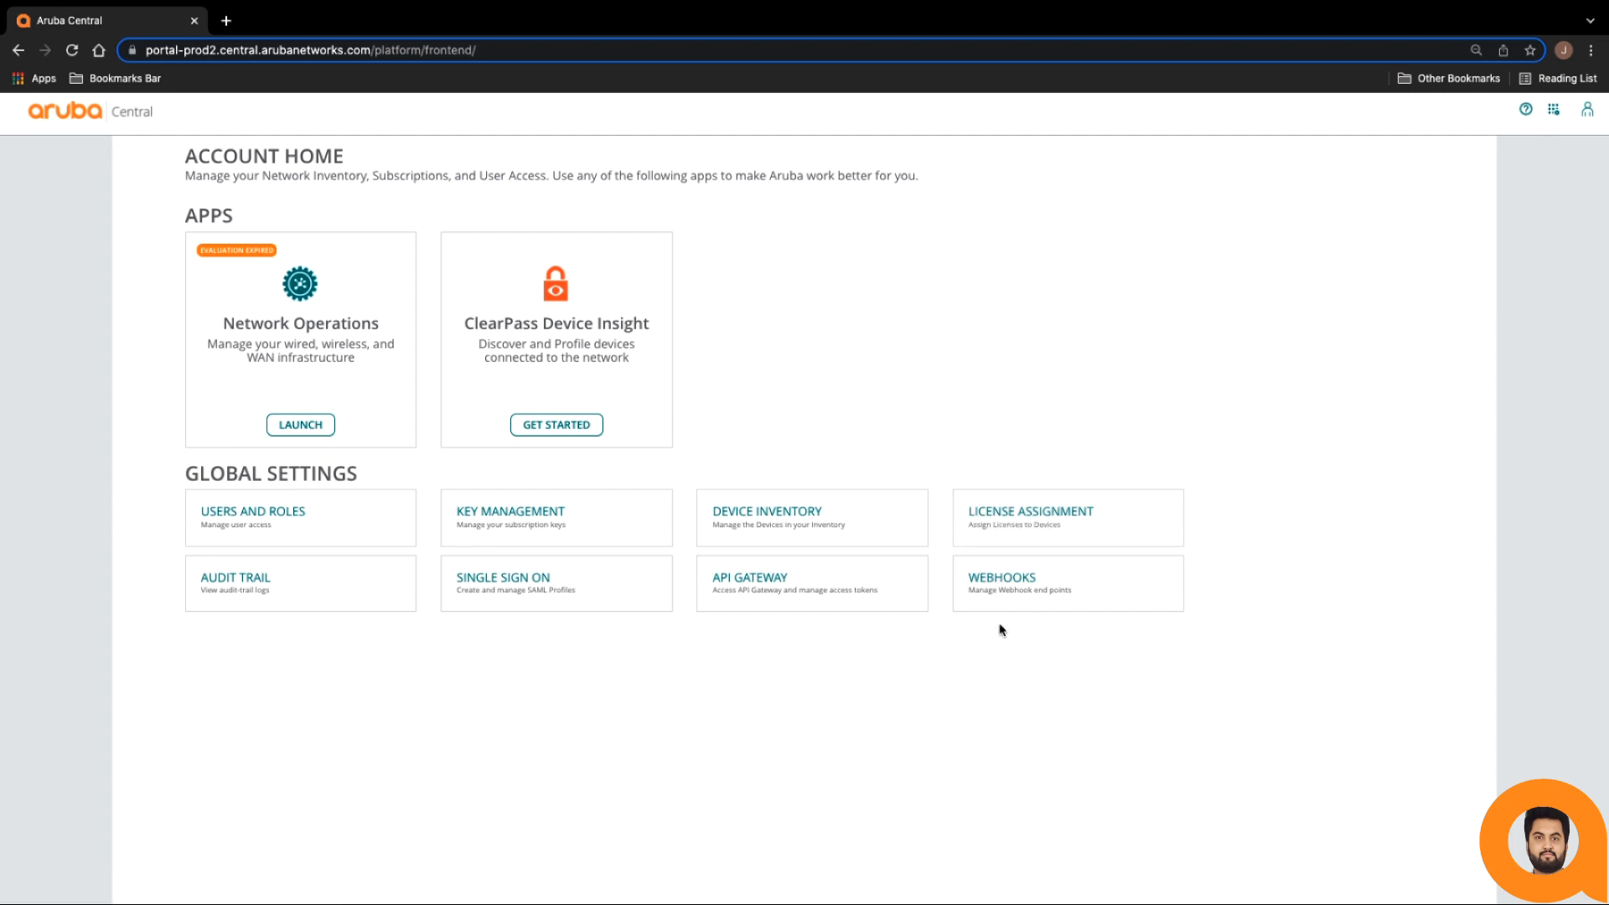
pyautogui.click(1001, 577)
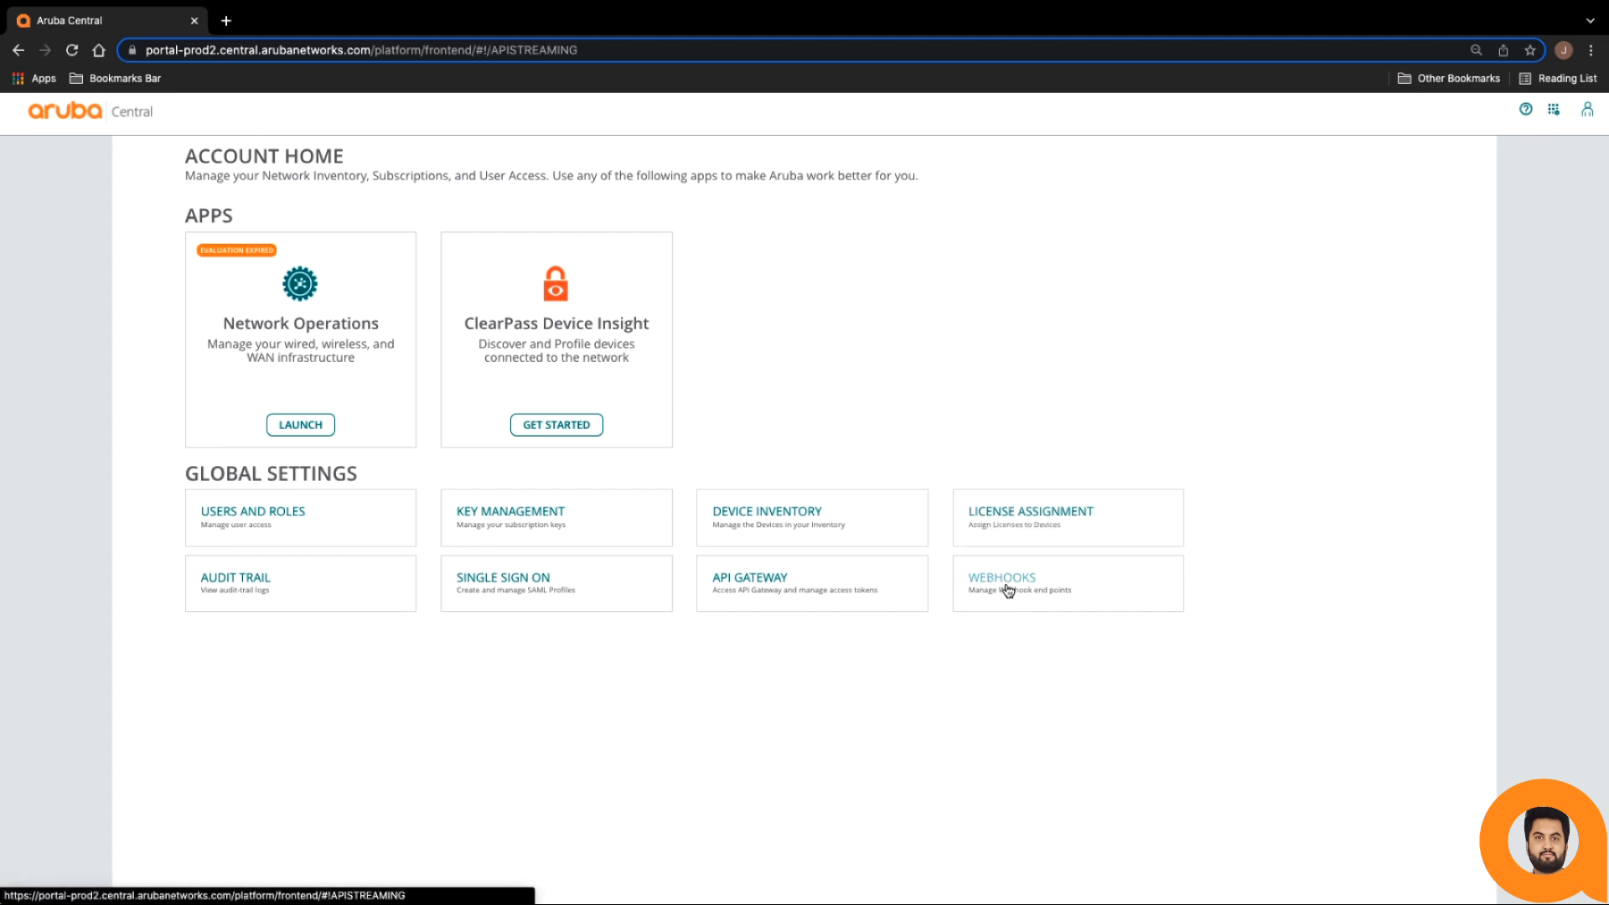
pyautogui.click(1001, 576)
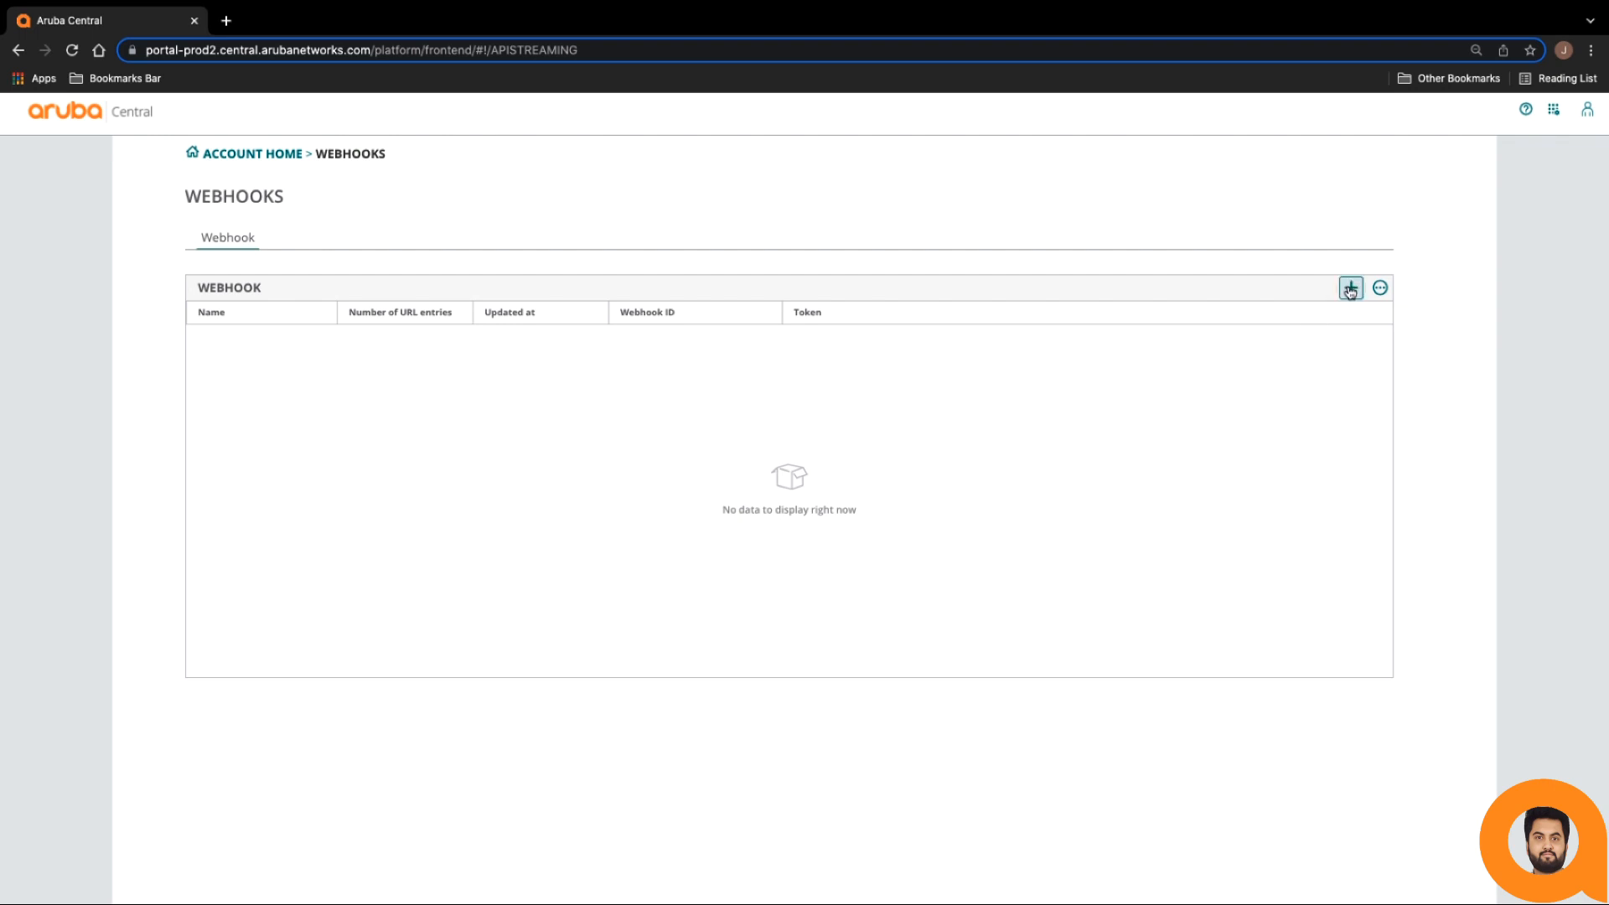
pyautogui.click(1350, 288)
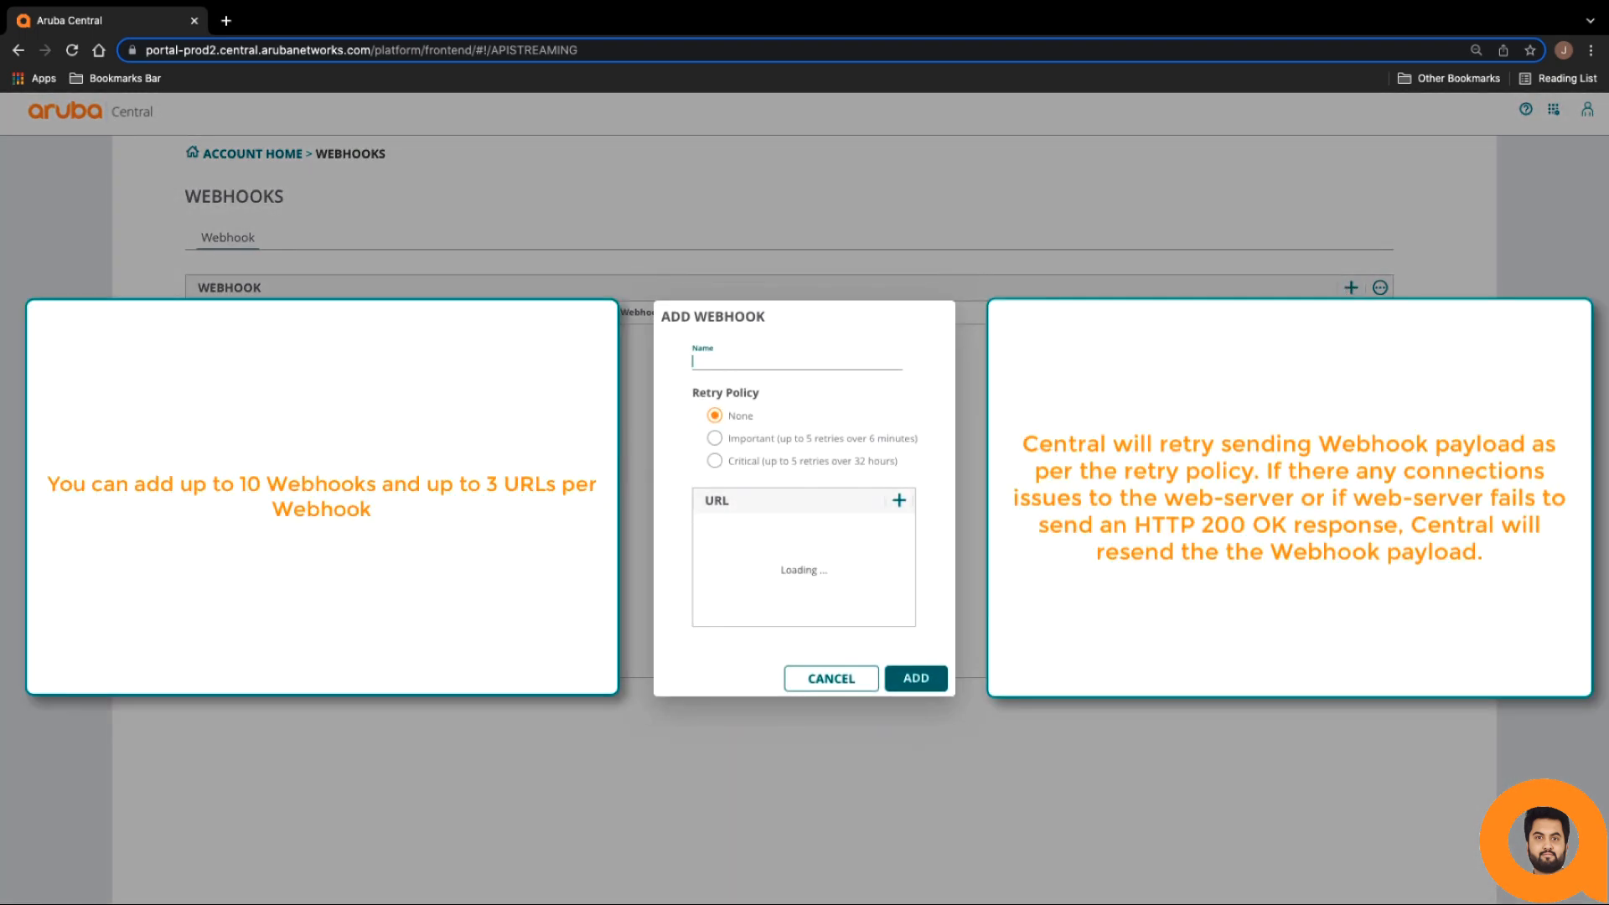
pyautogui.write('test-webhook')
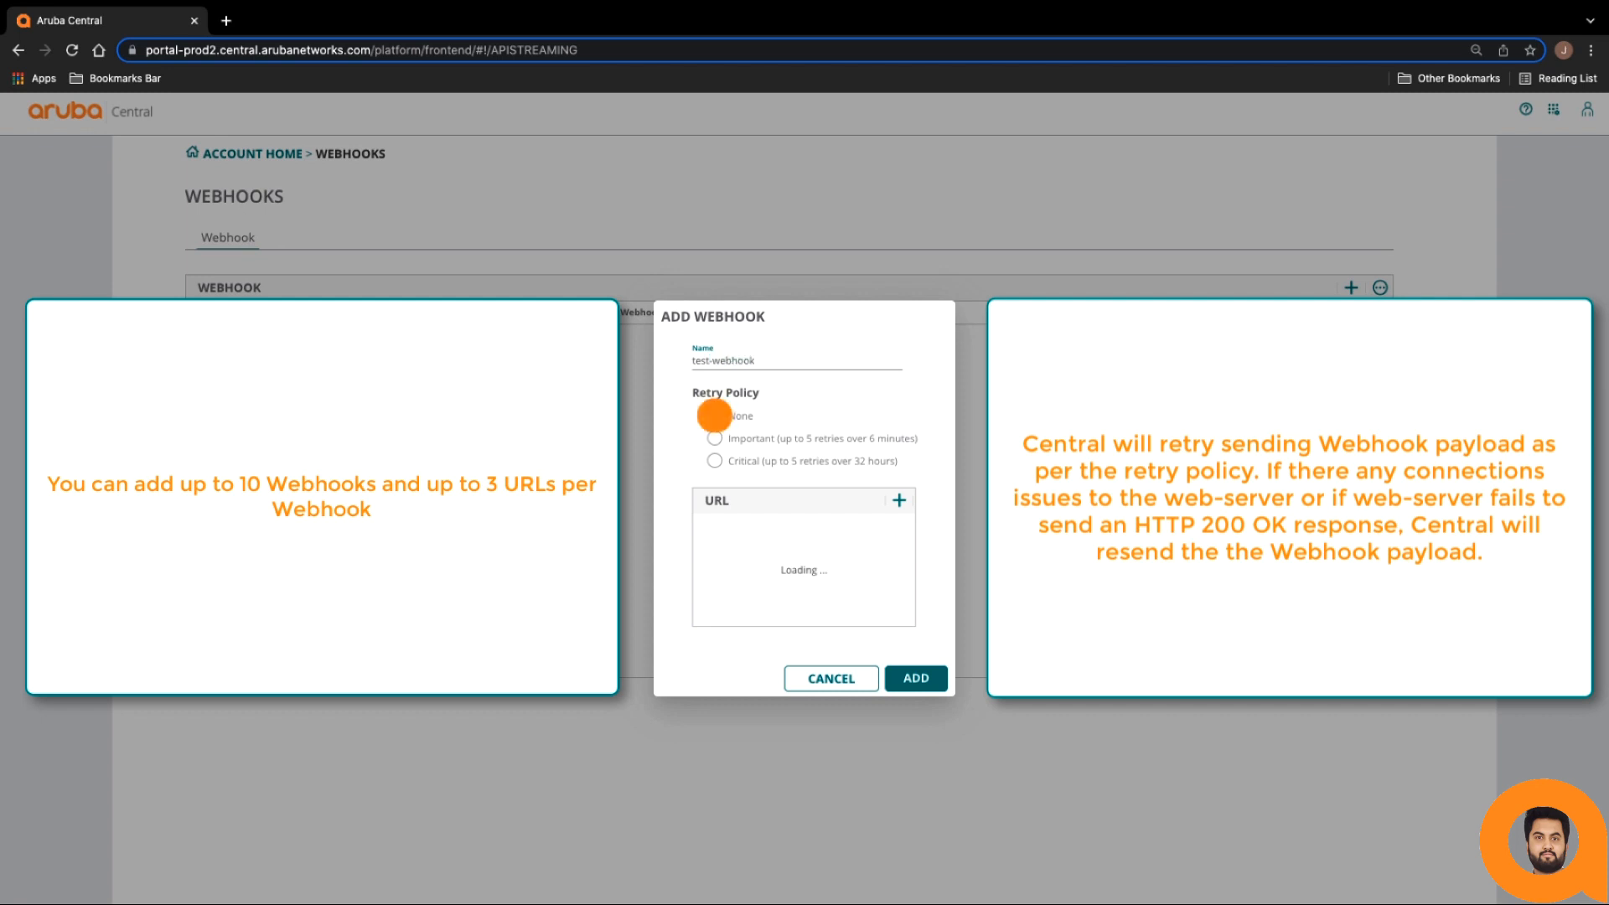
pyautogui.click(714, 415)
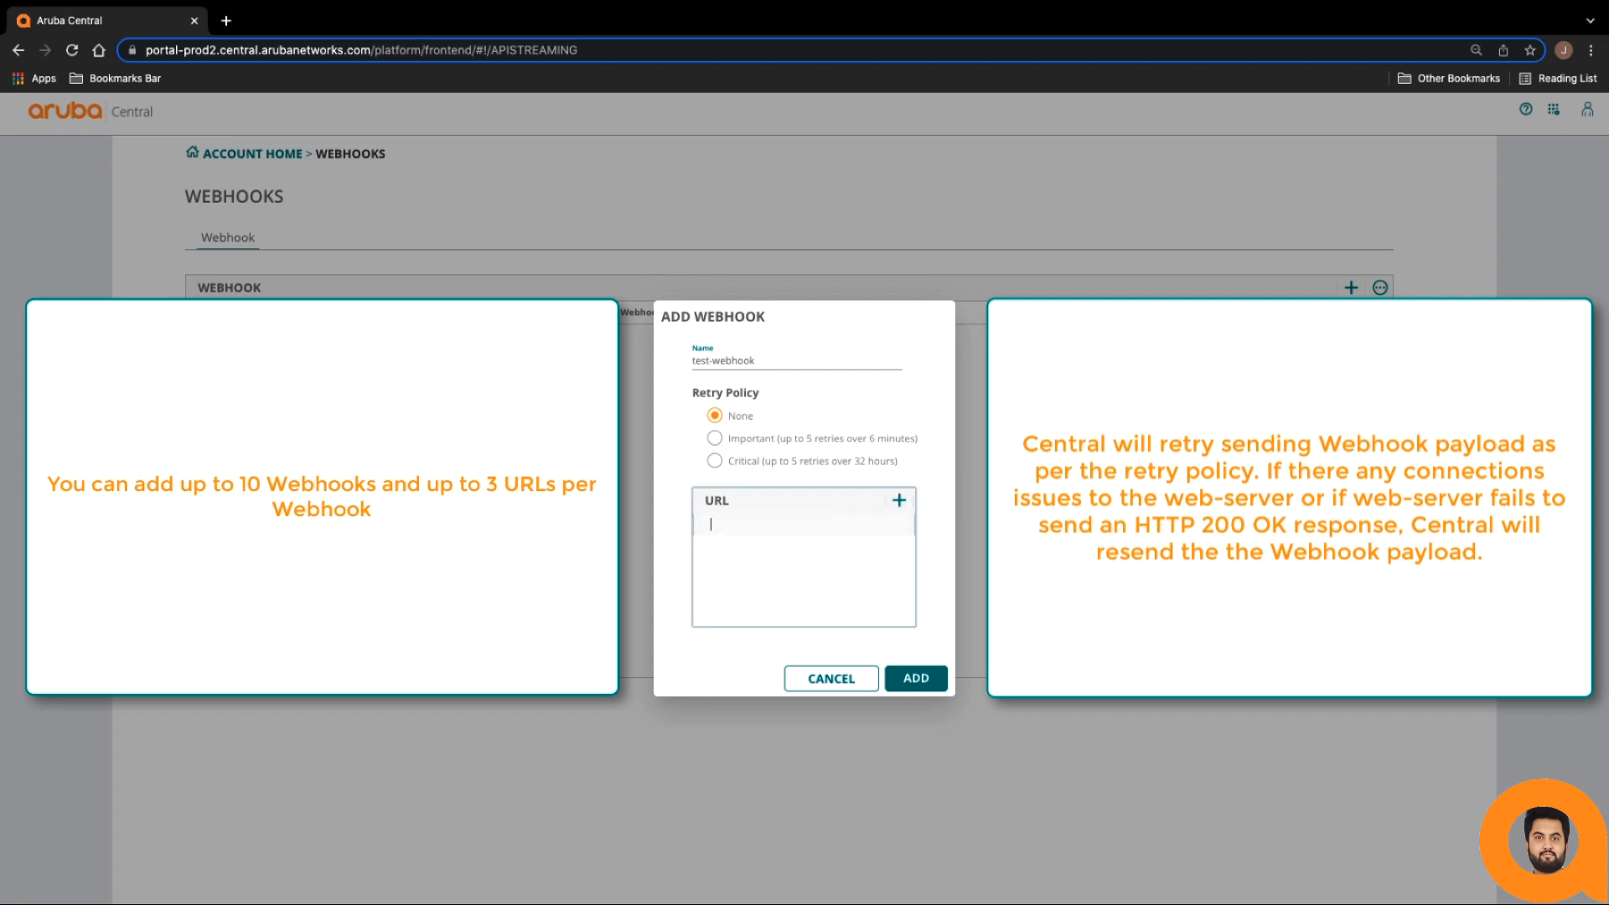
pyautogui.write('https://my-wbhk.com')
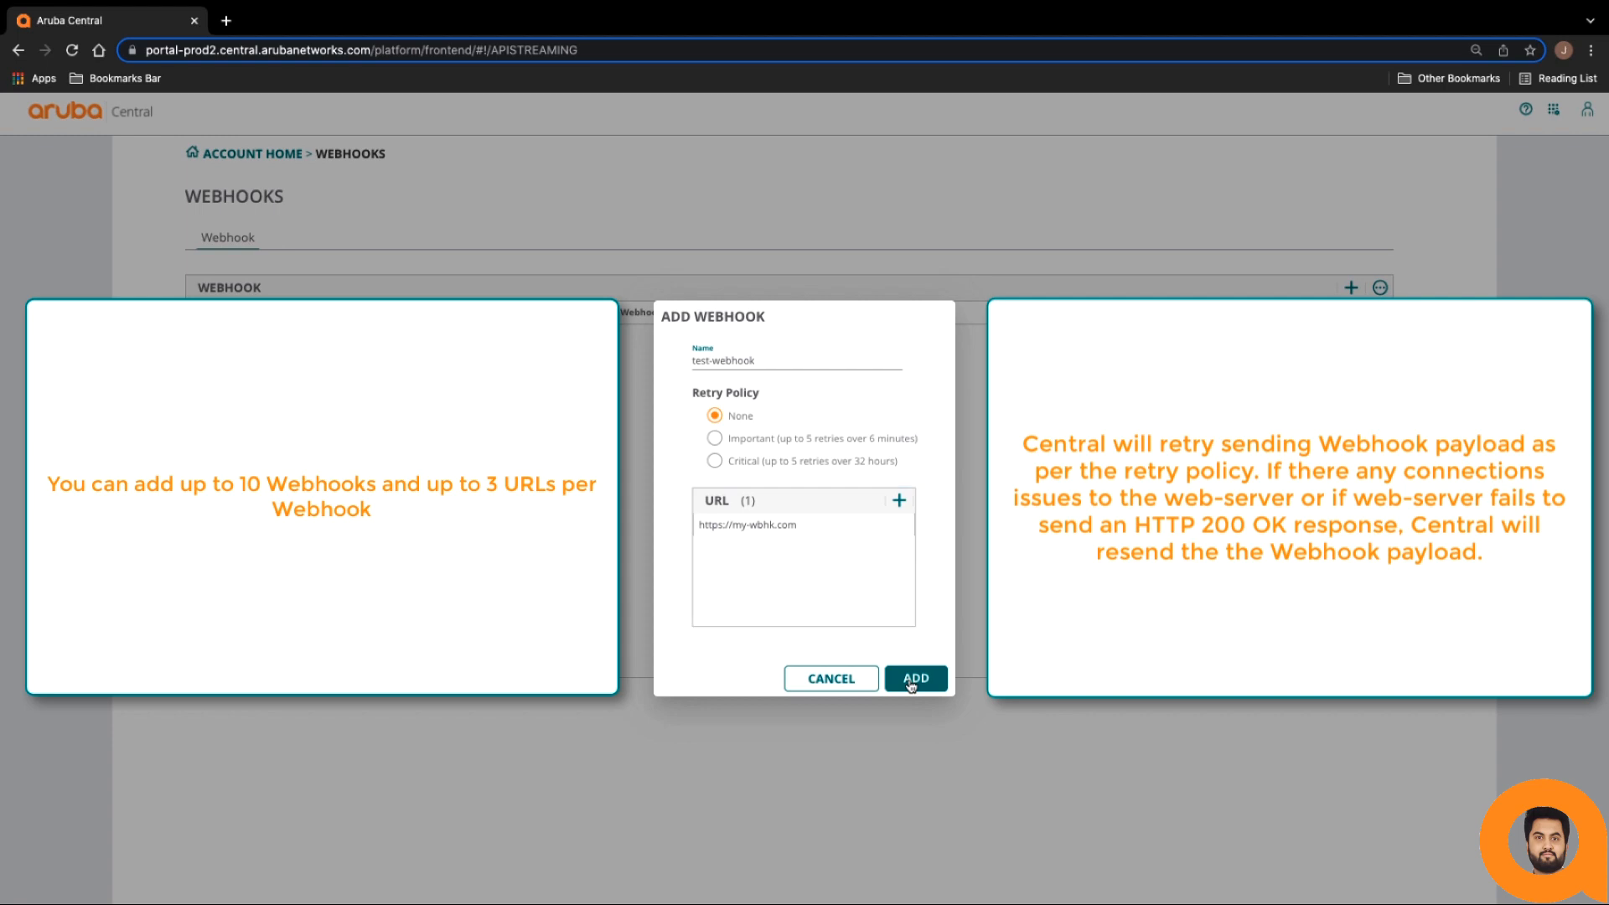
pyautogui.click(913, 678)
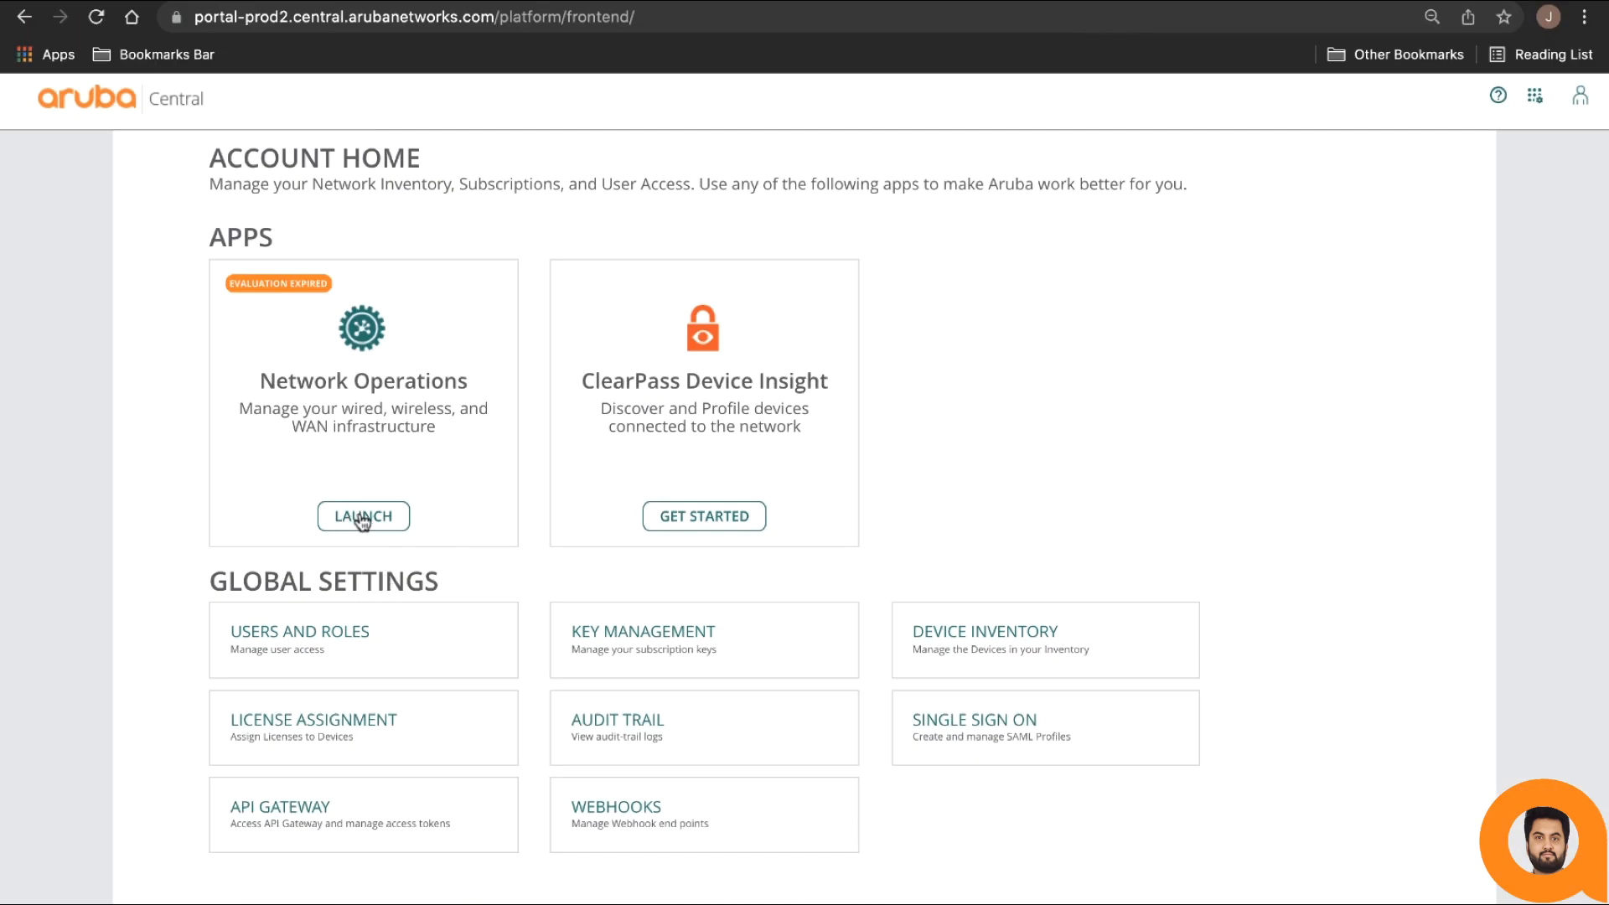
# - Launch the Network Operations app from Account Home
pyautogui.click(362, 517)
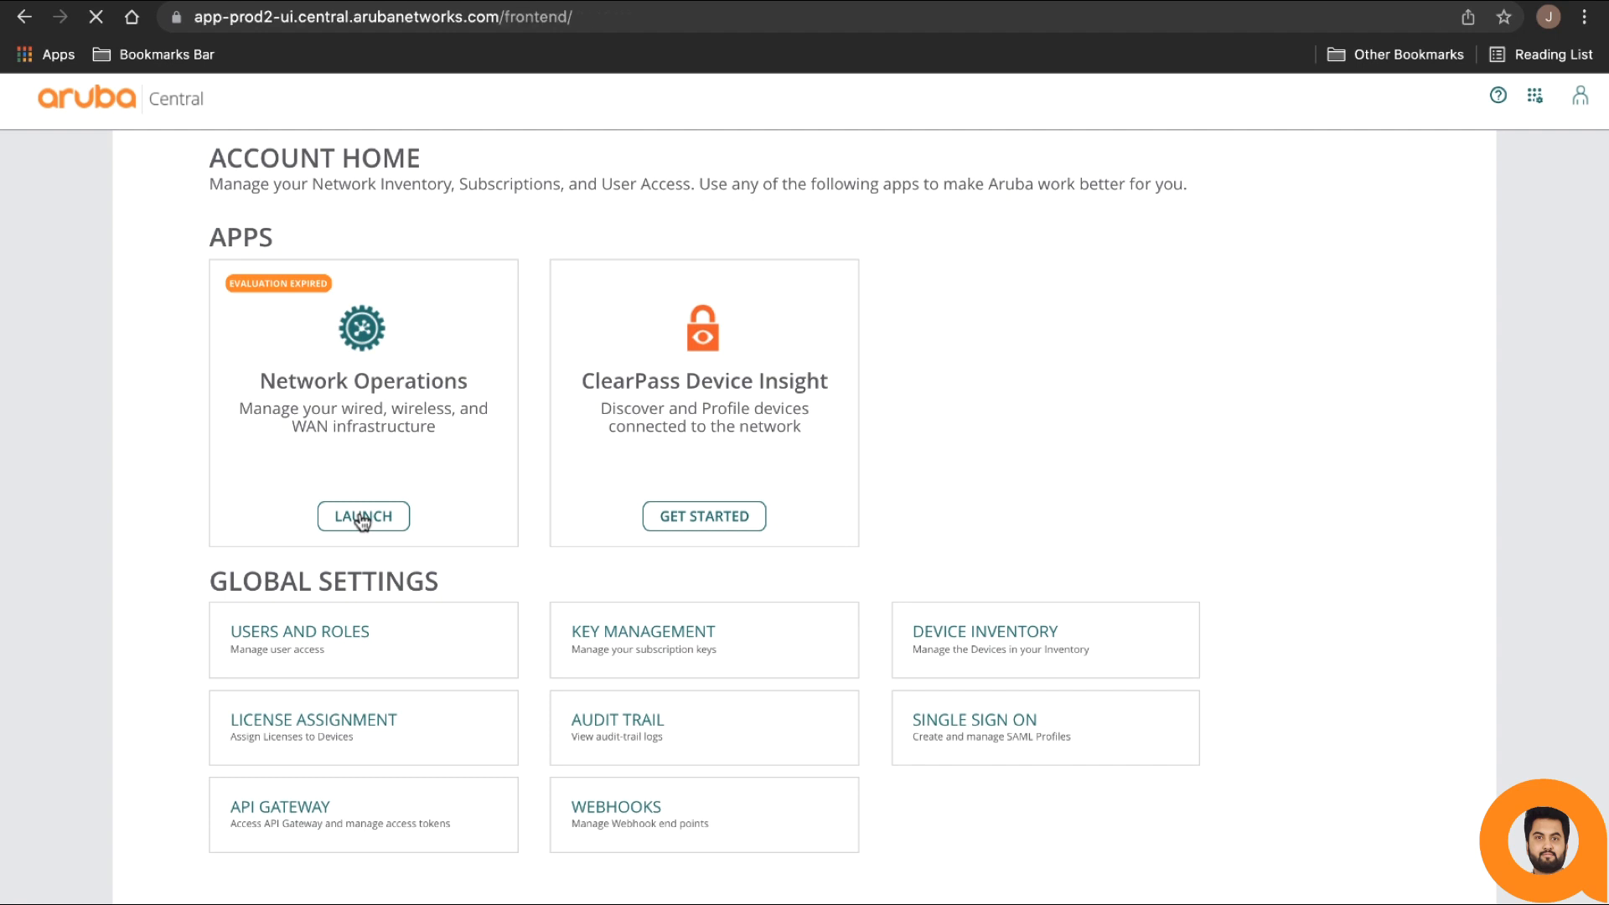
pyautogui.click(362, 516)
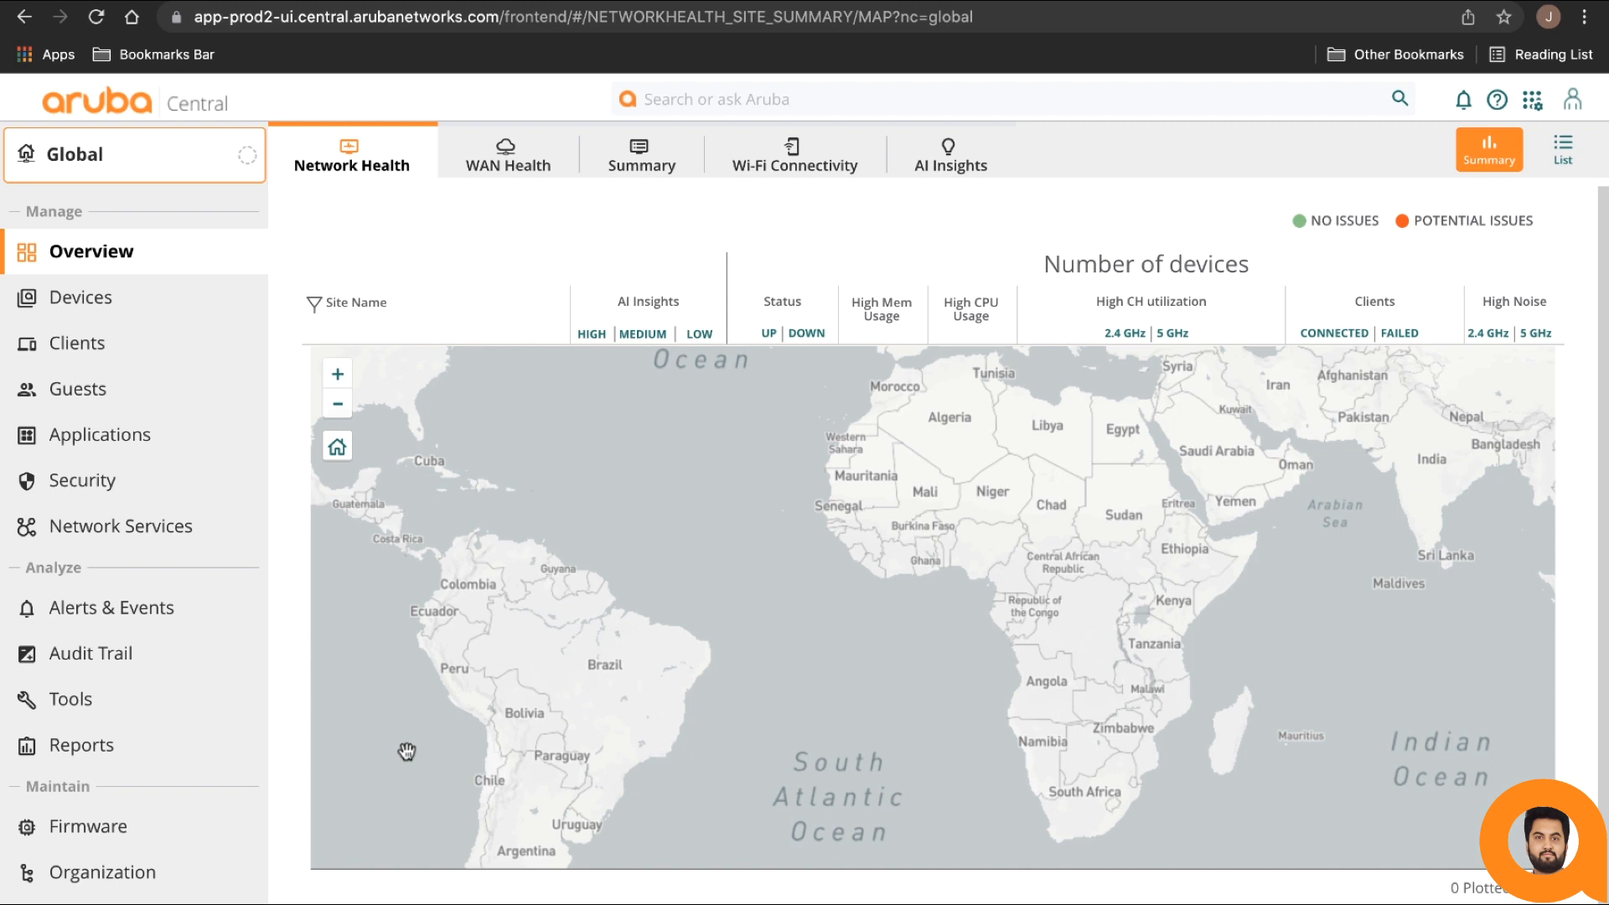
pyautogui.moveTo(113, 607)
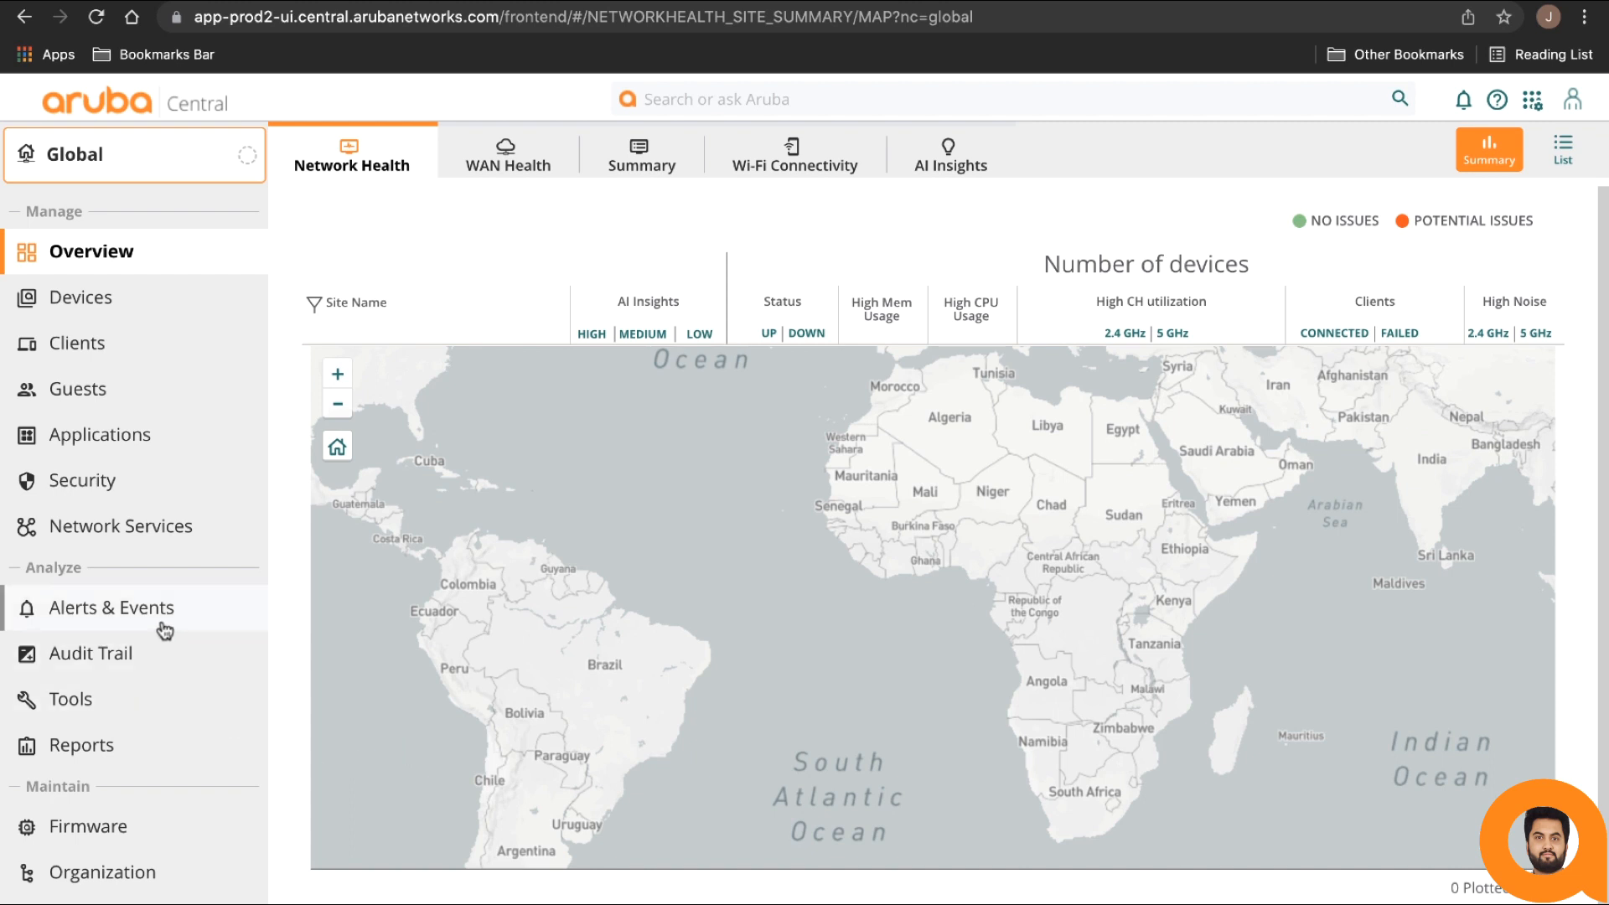
# - Open the Alerts & Events configuration page
pyautogui.click(112, 606)
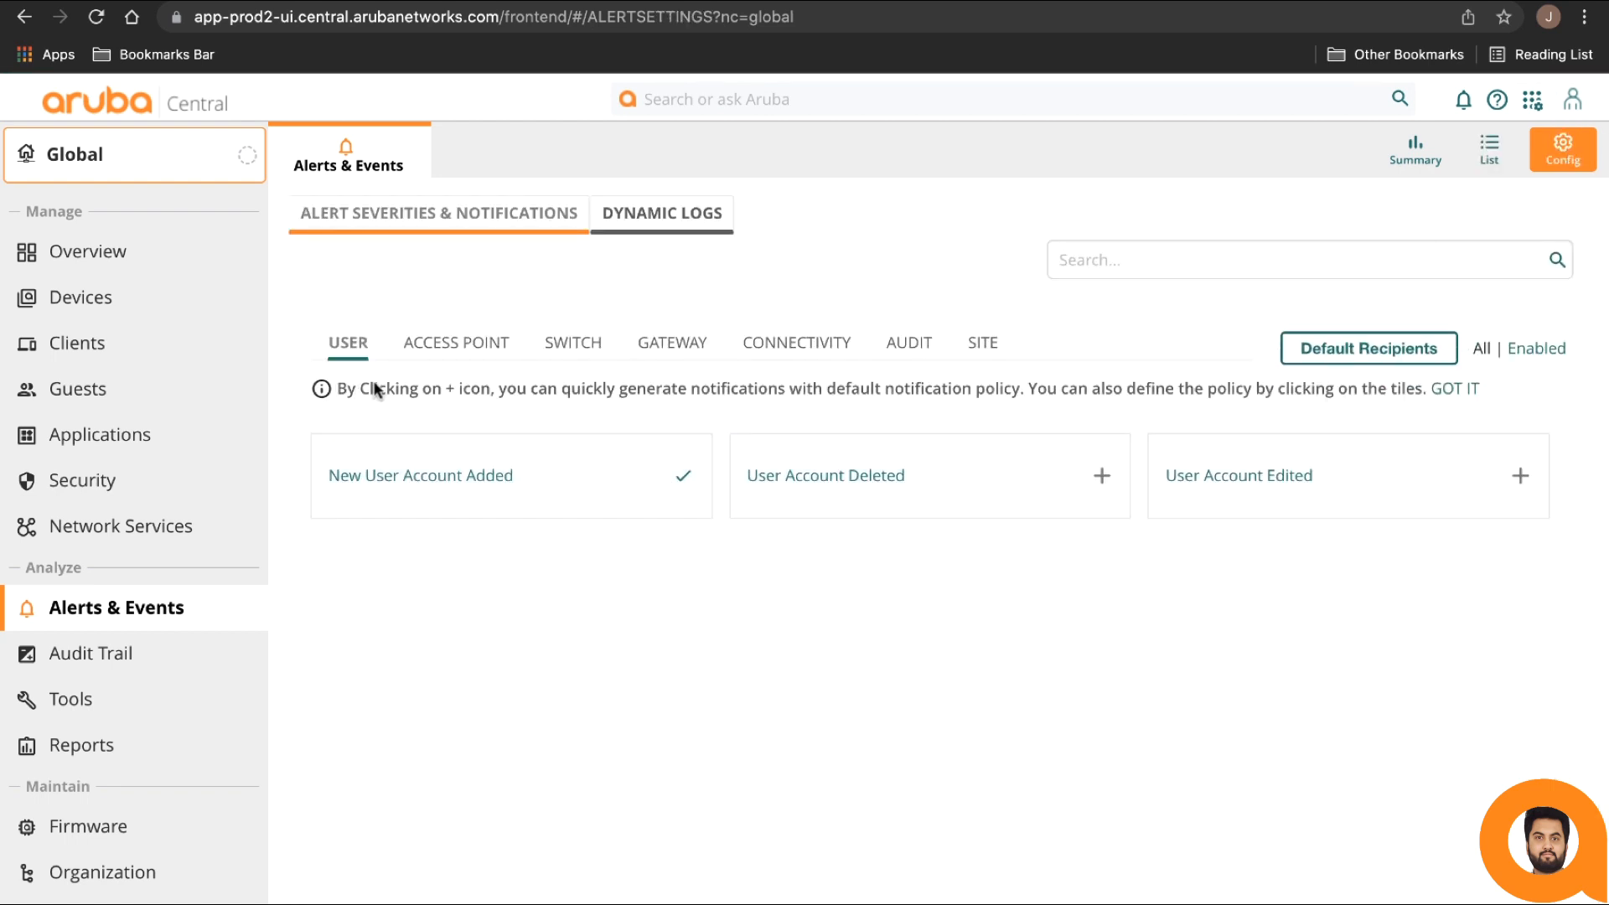
pyautogui.moveTo(741, 323)
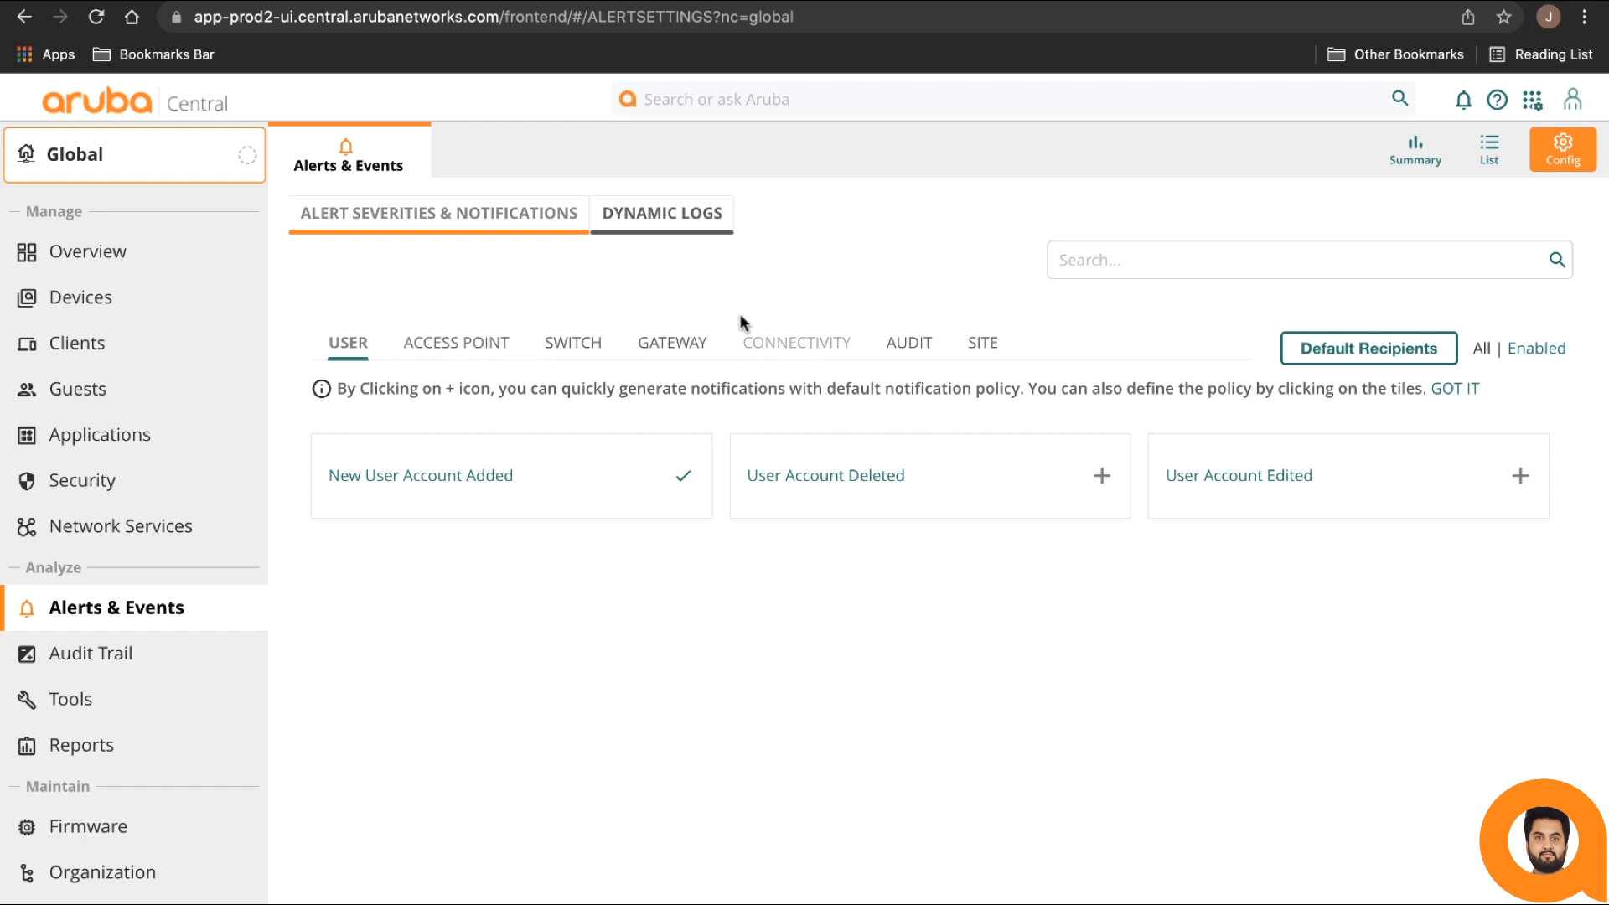
pyautogui.moveTo(457, 414)
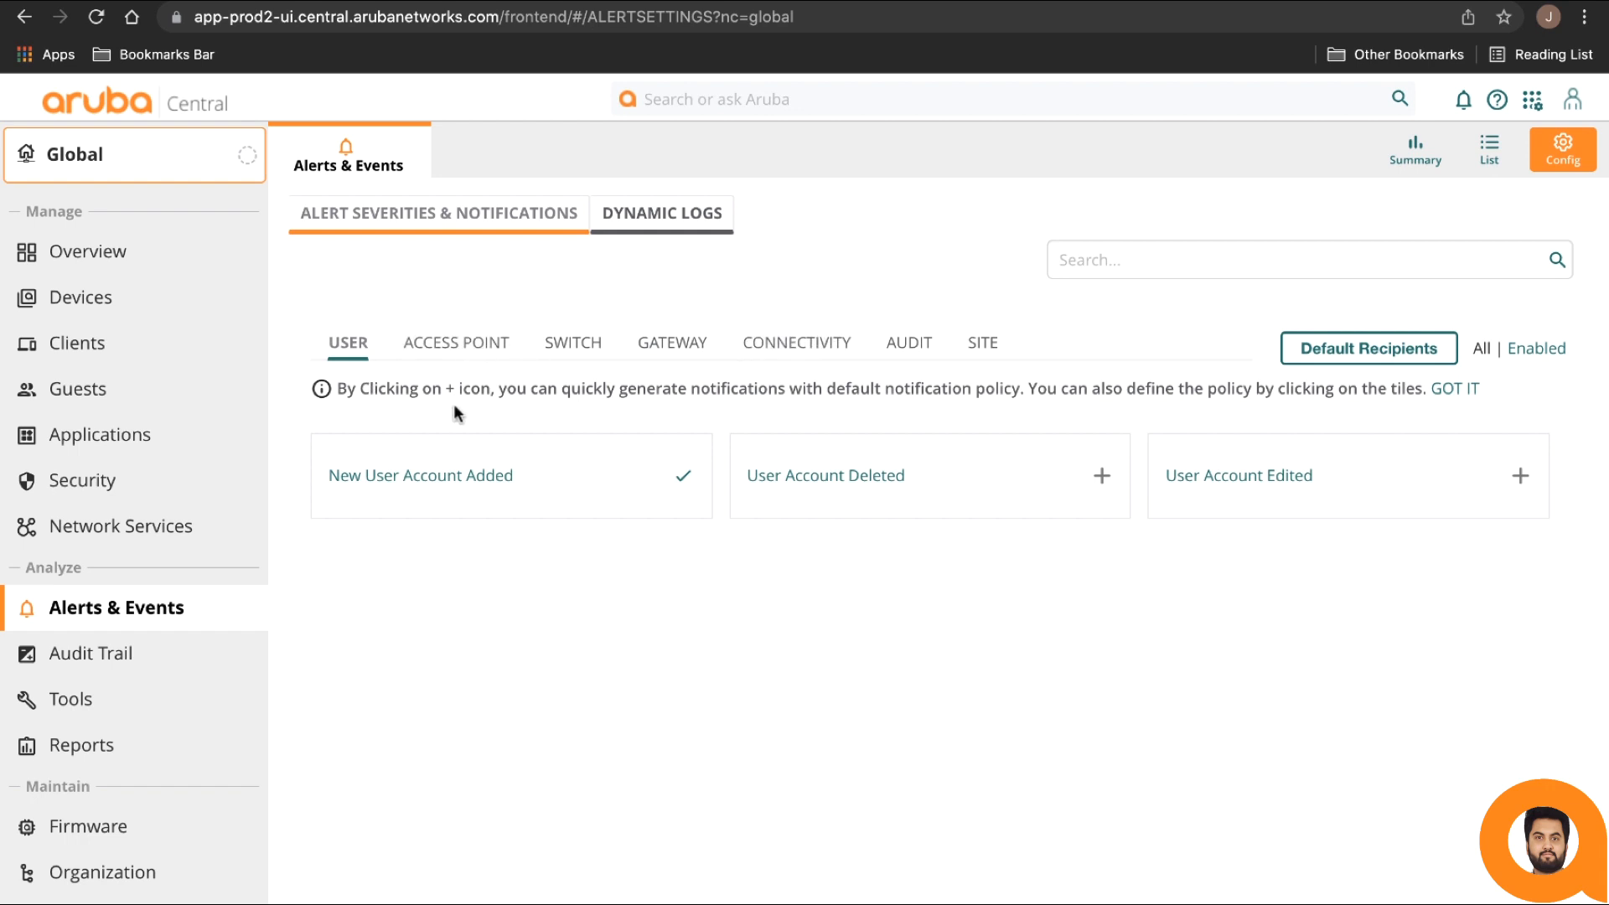
pyautogui.moveTo(1220, 503)
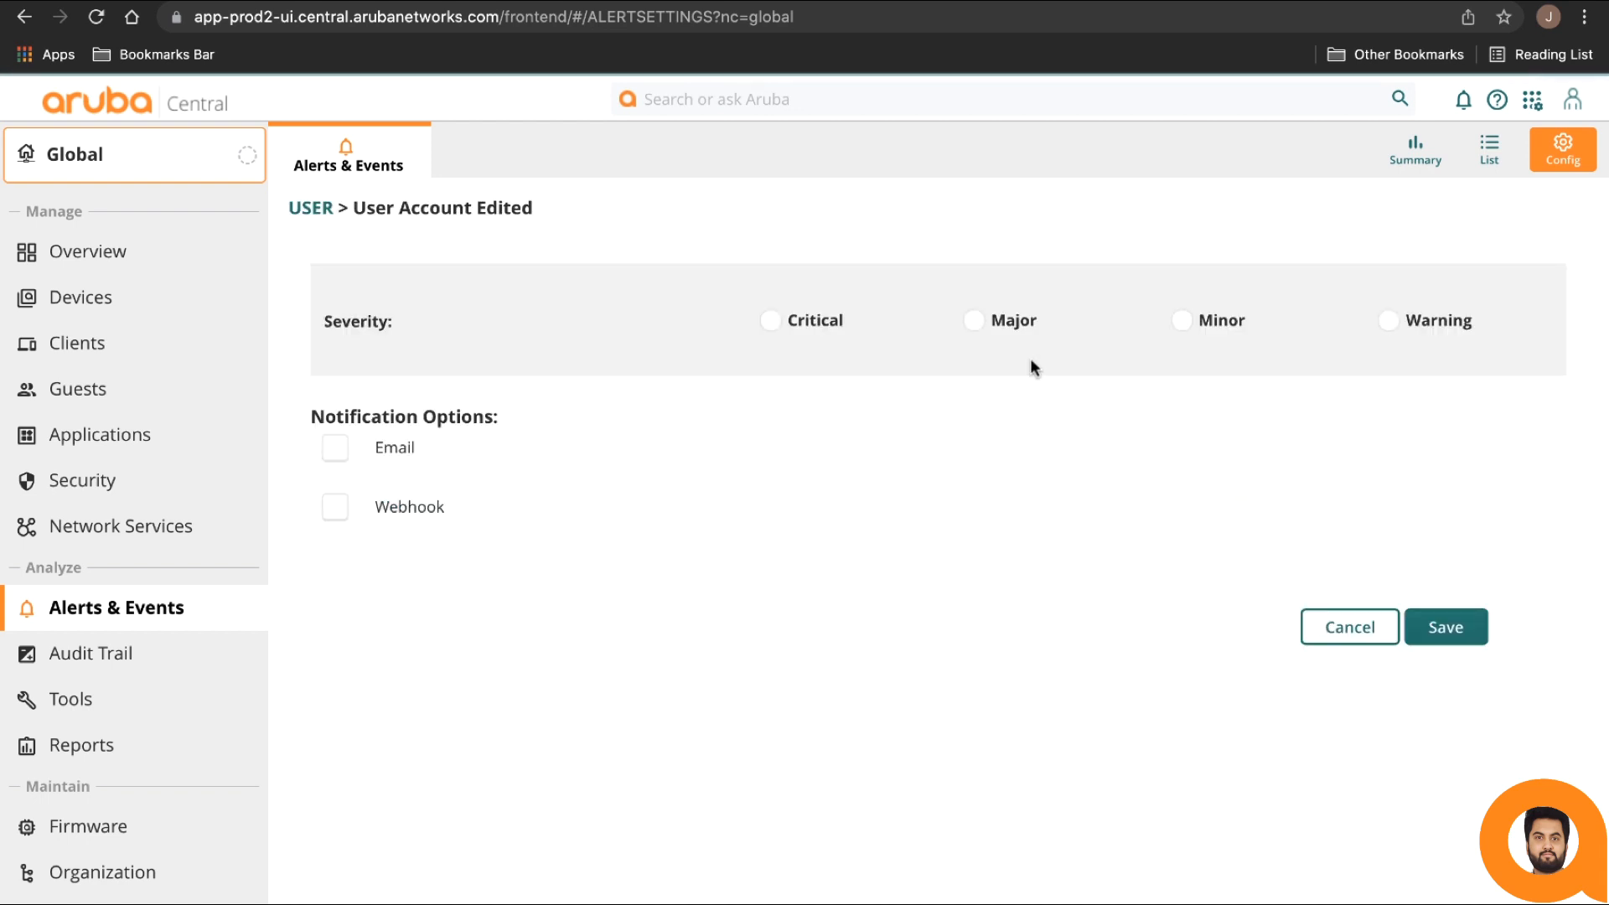
pyautogui.moveTo(961, 339)
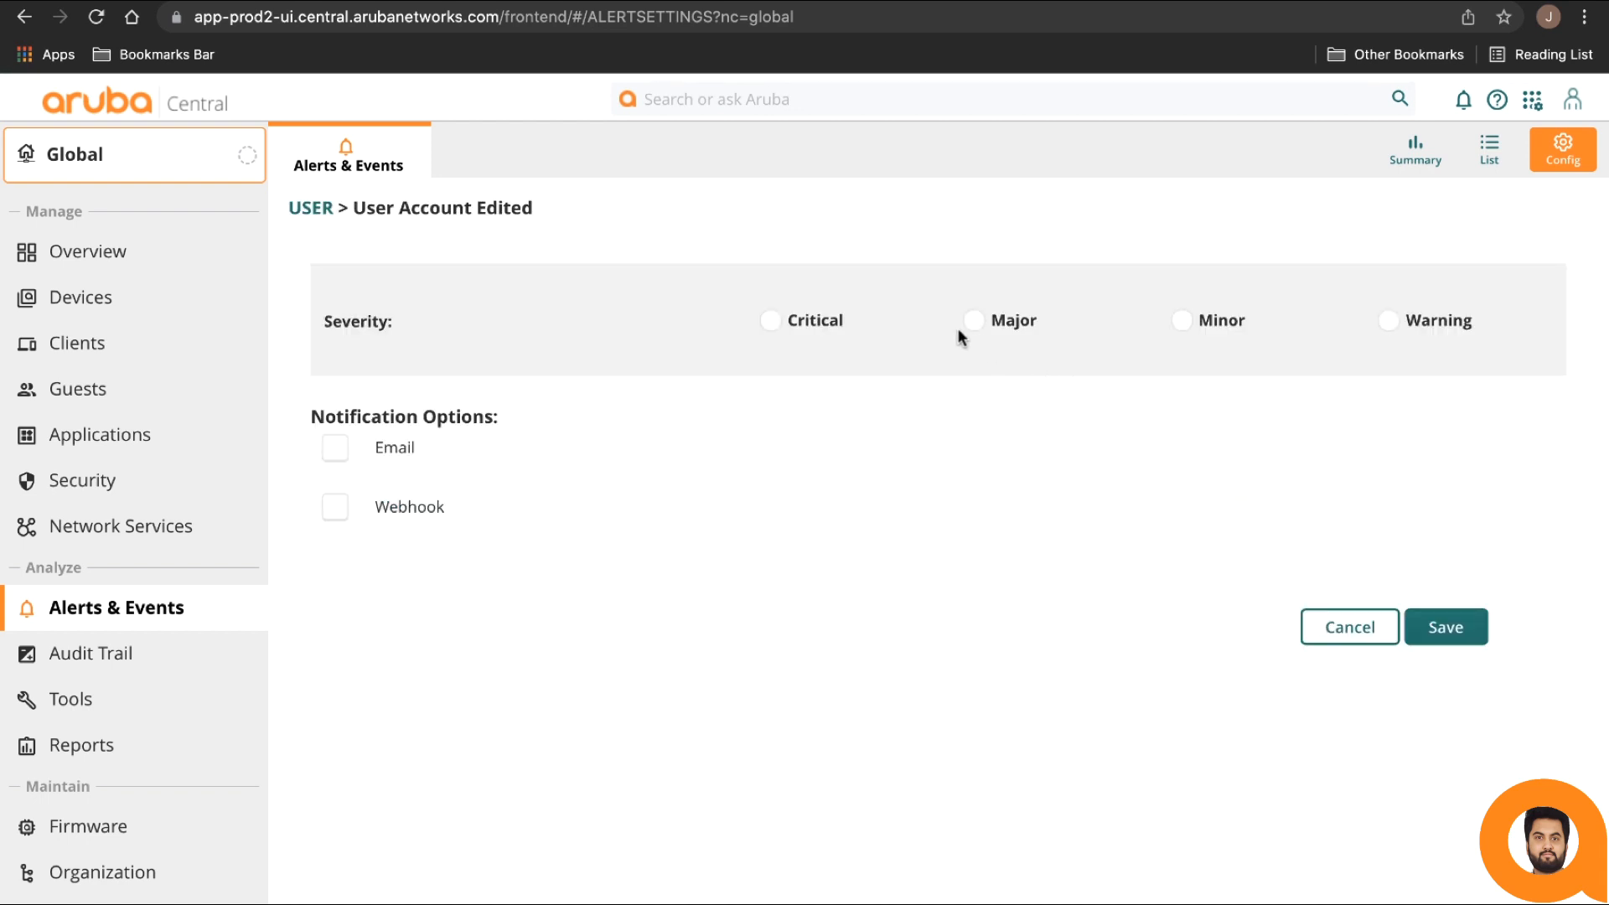
# - Set User Account Edited to Major severity with webhook notifications to test-webhook
pyautogui.click(973, 320)
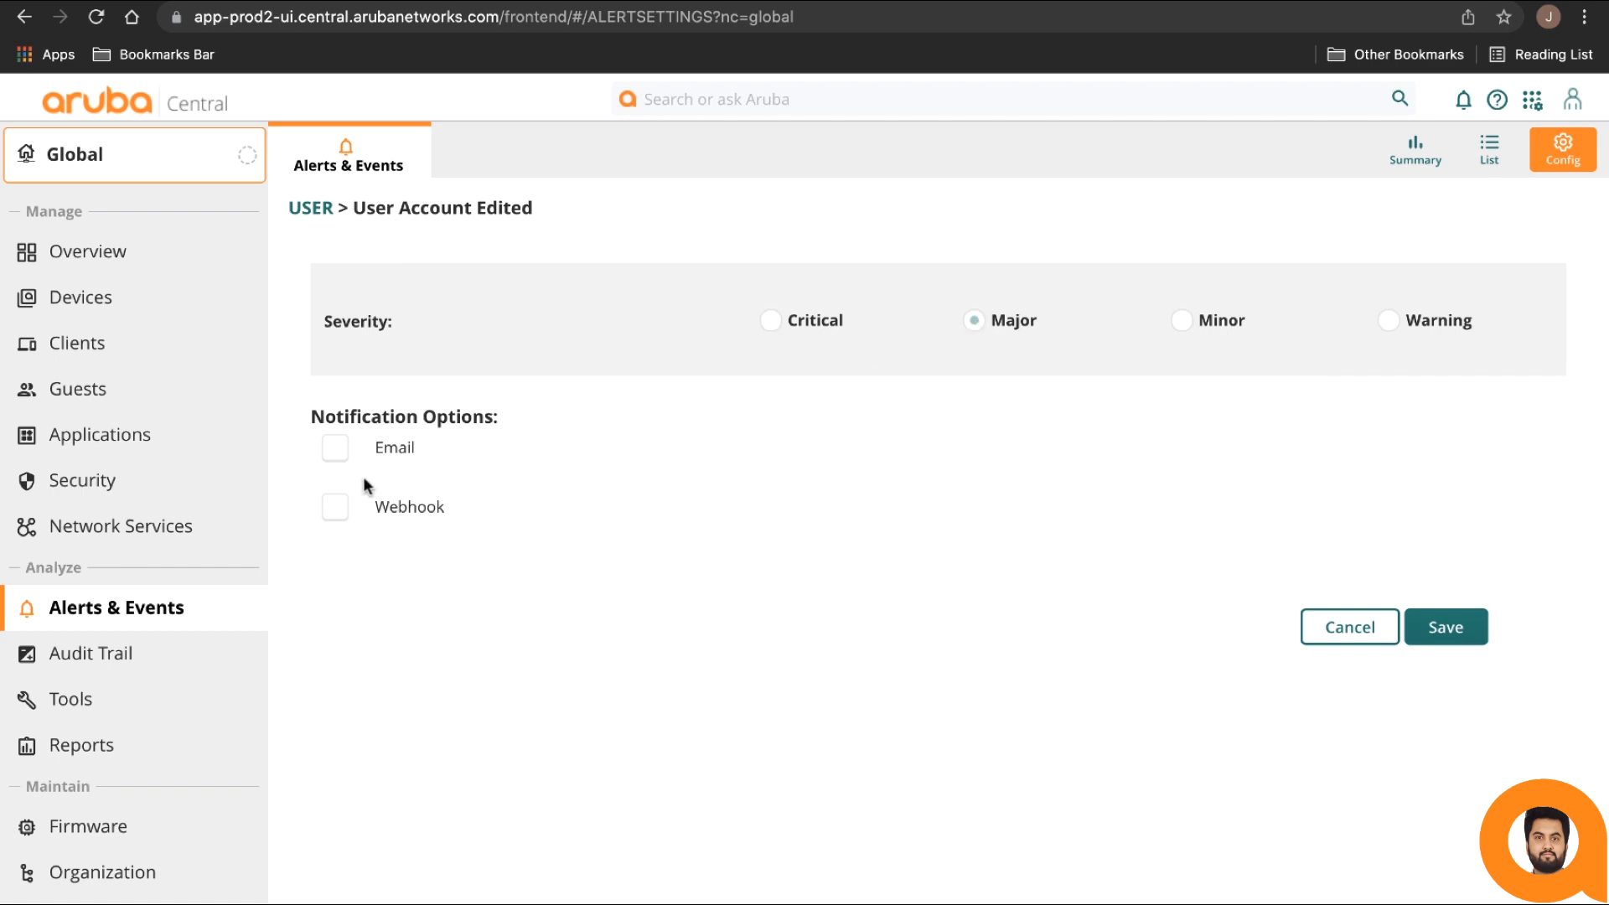
pyautogui.click(334, 506)
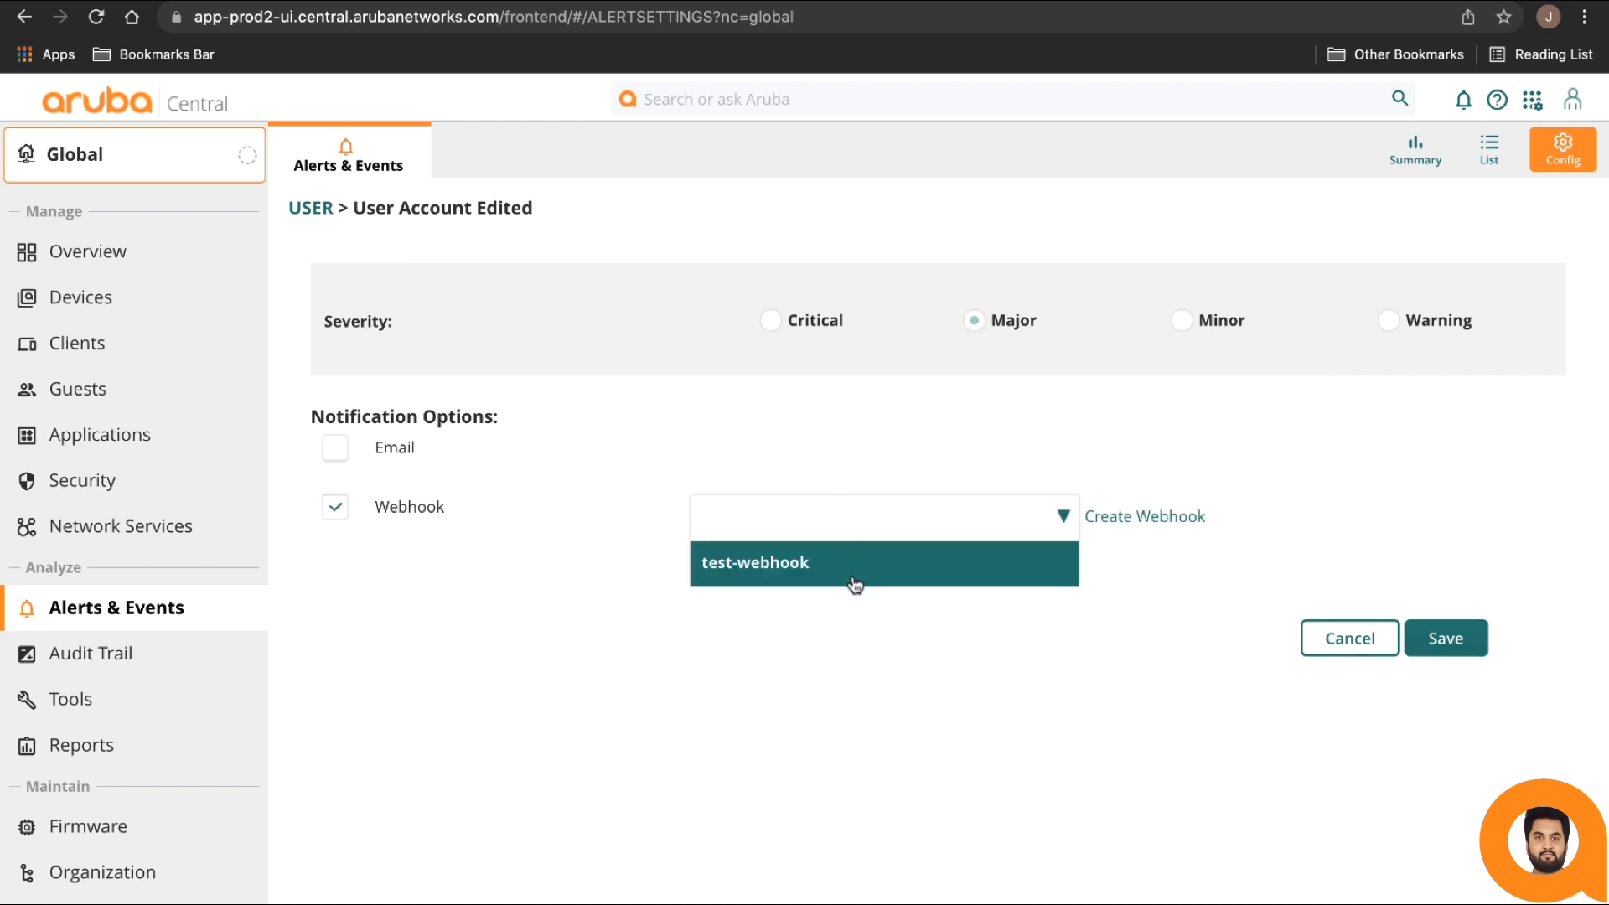
pyautogui.click(1446, 637)
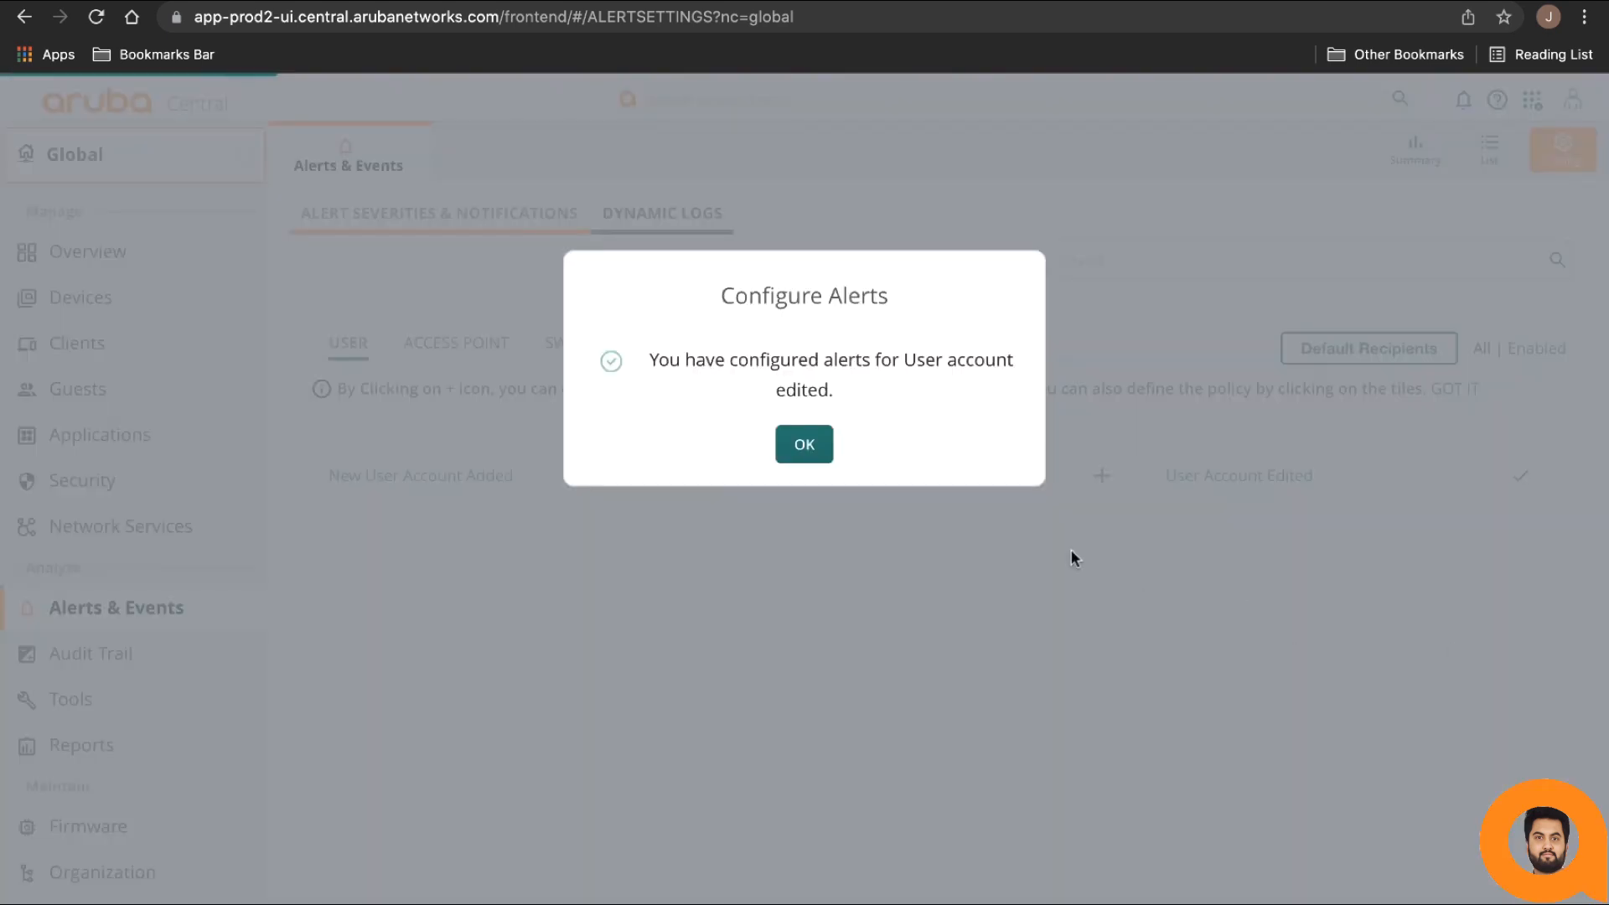
pyautogui.click(804, 444)
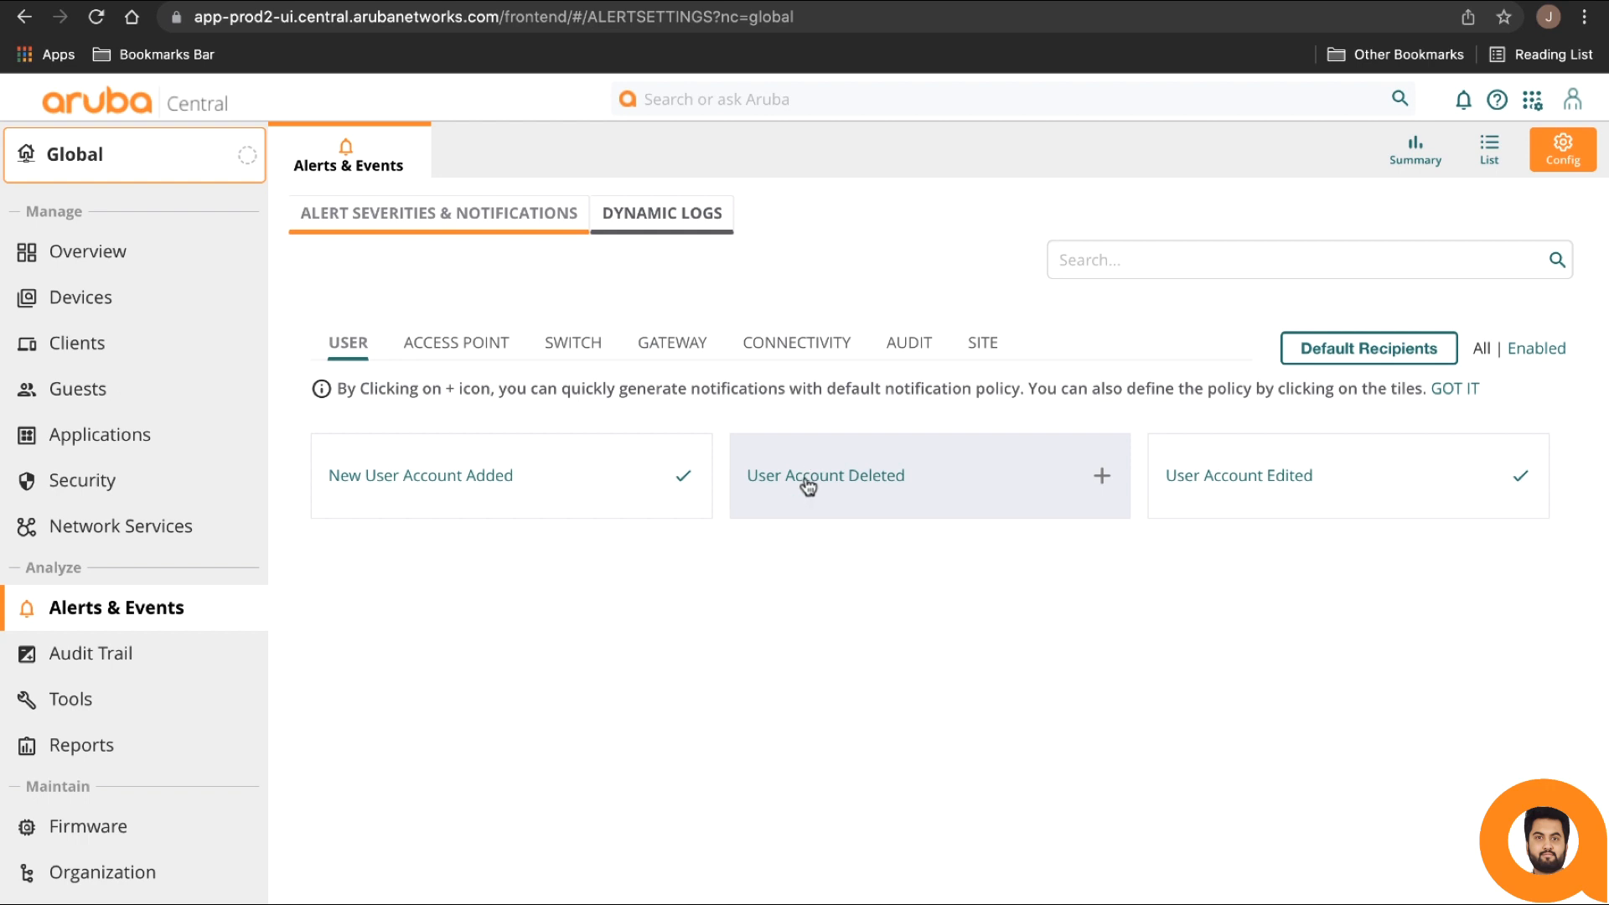
pyautogui.moveTo(790, 561)
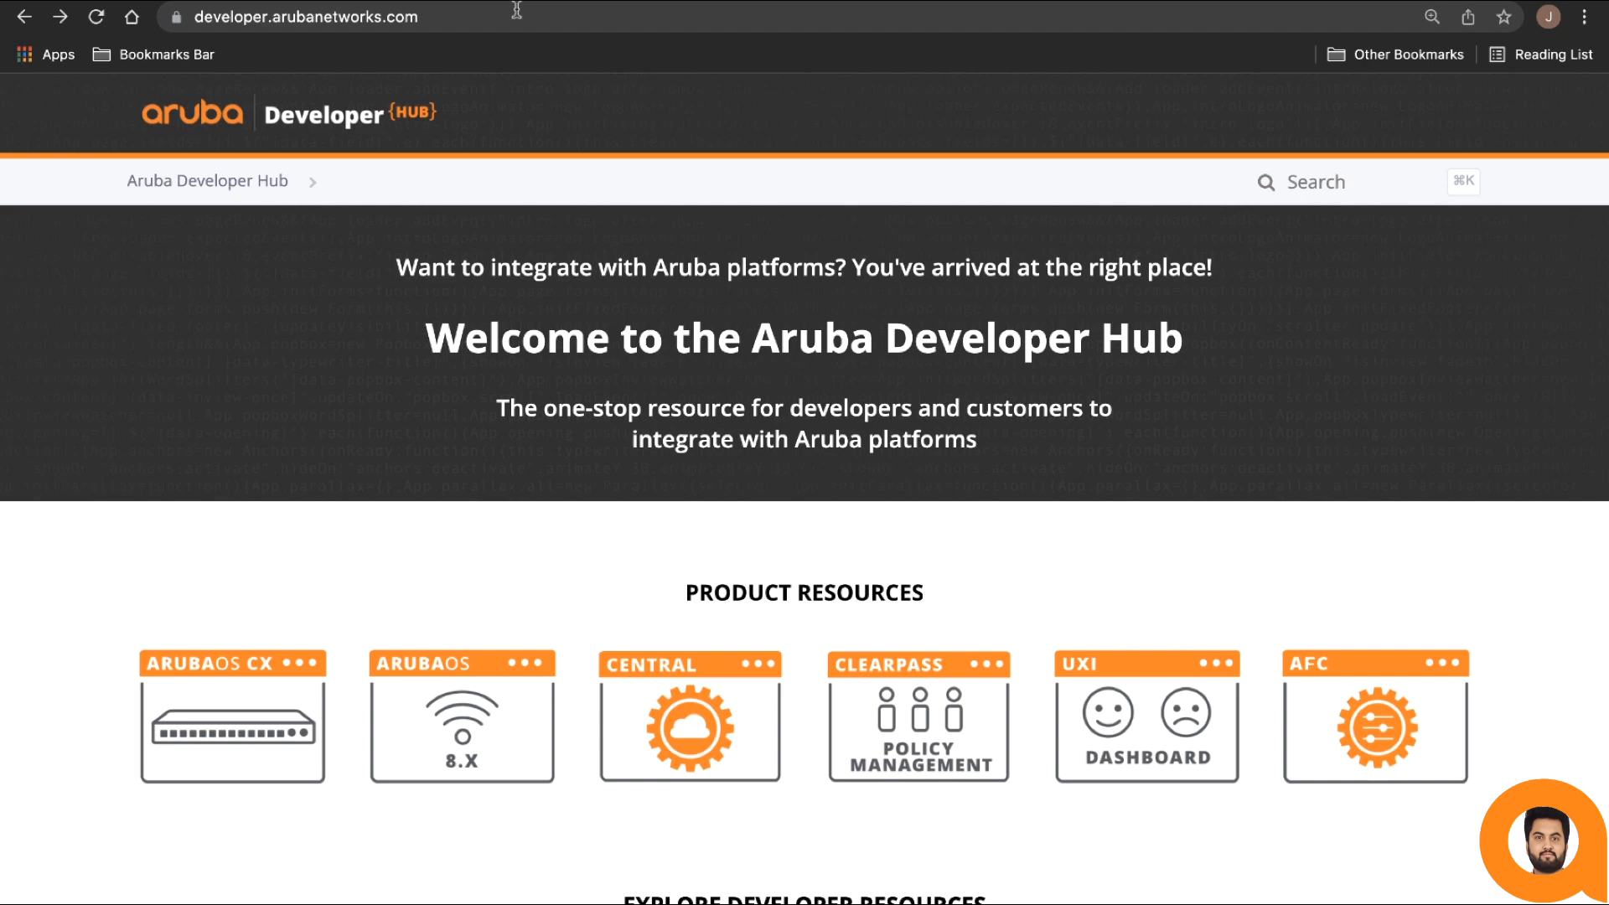
# - Open the Central 'Getting Started with Webhooks' guide and scroll to Webhooks Configuration
pyautogui.click(689, 729)
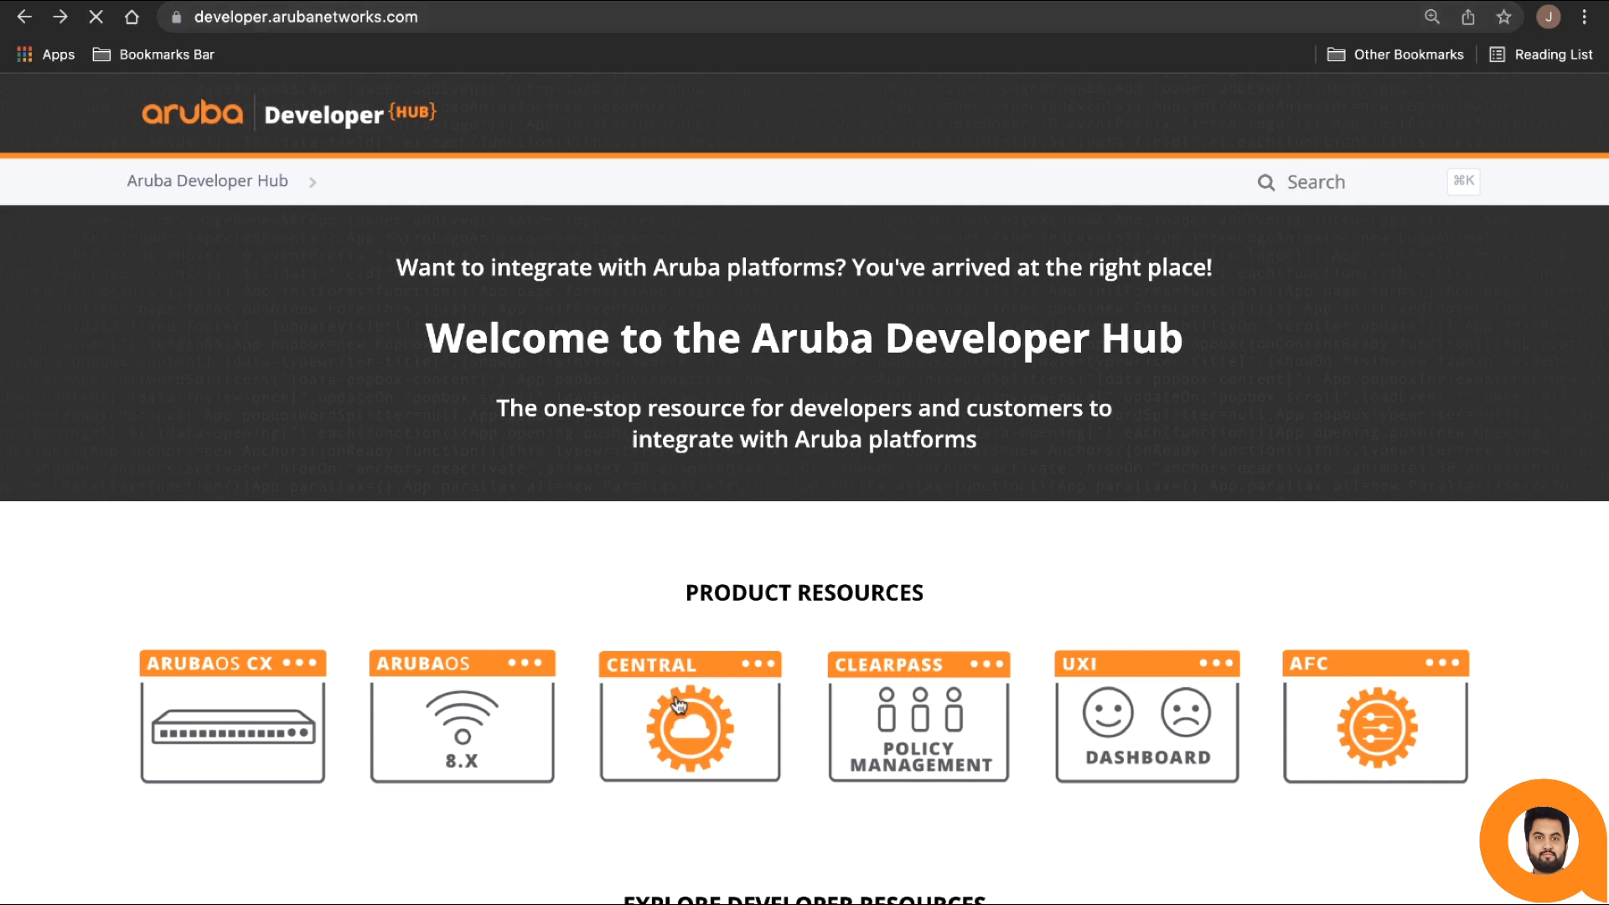
pyautogui.click(689, 728)
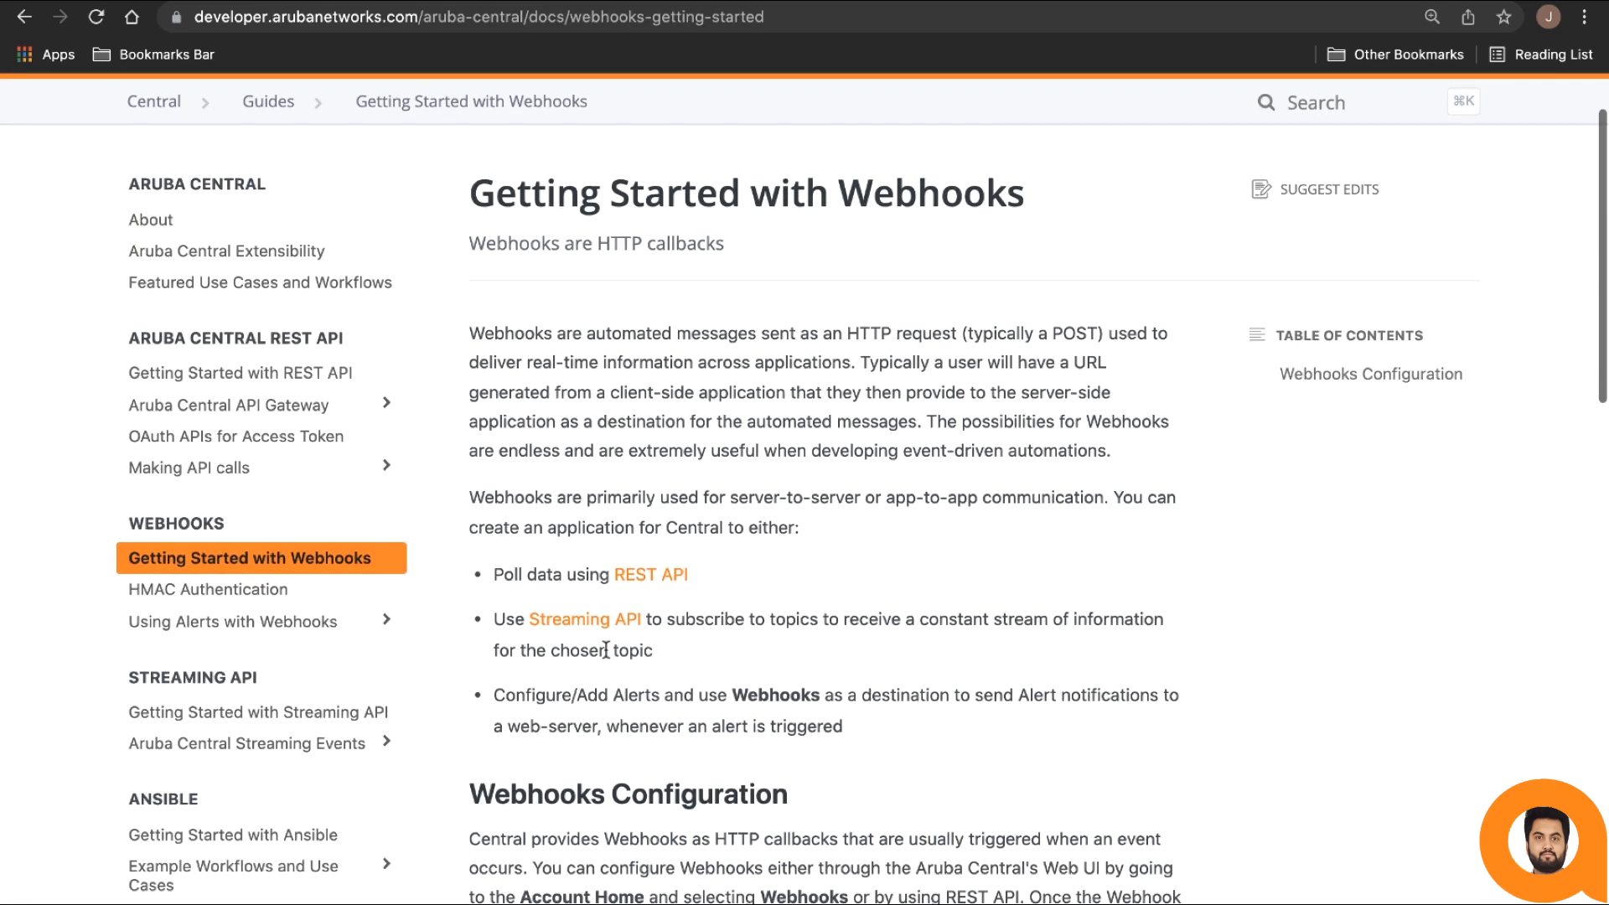
pyautogui.scroll(-3)
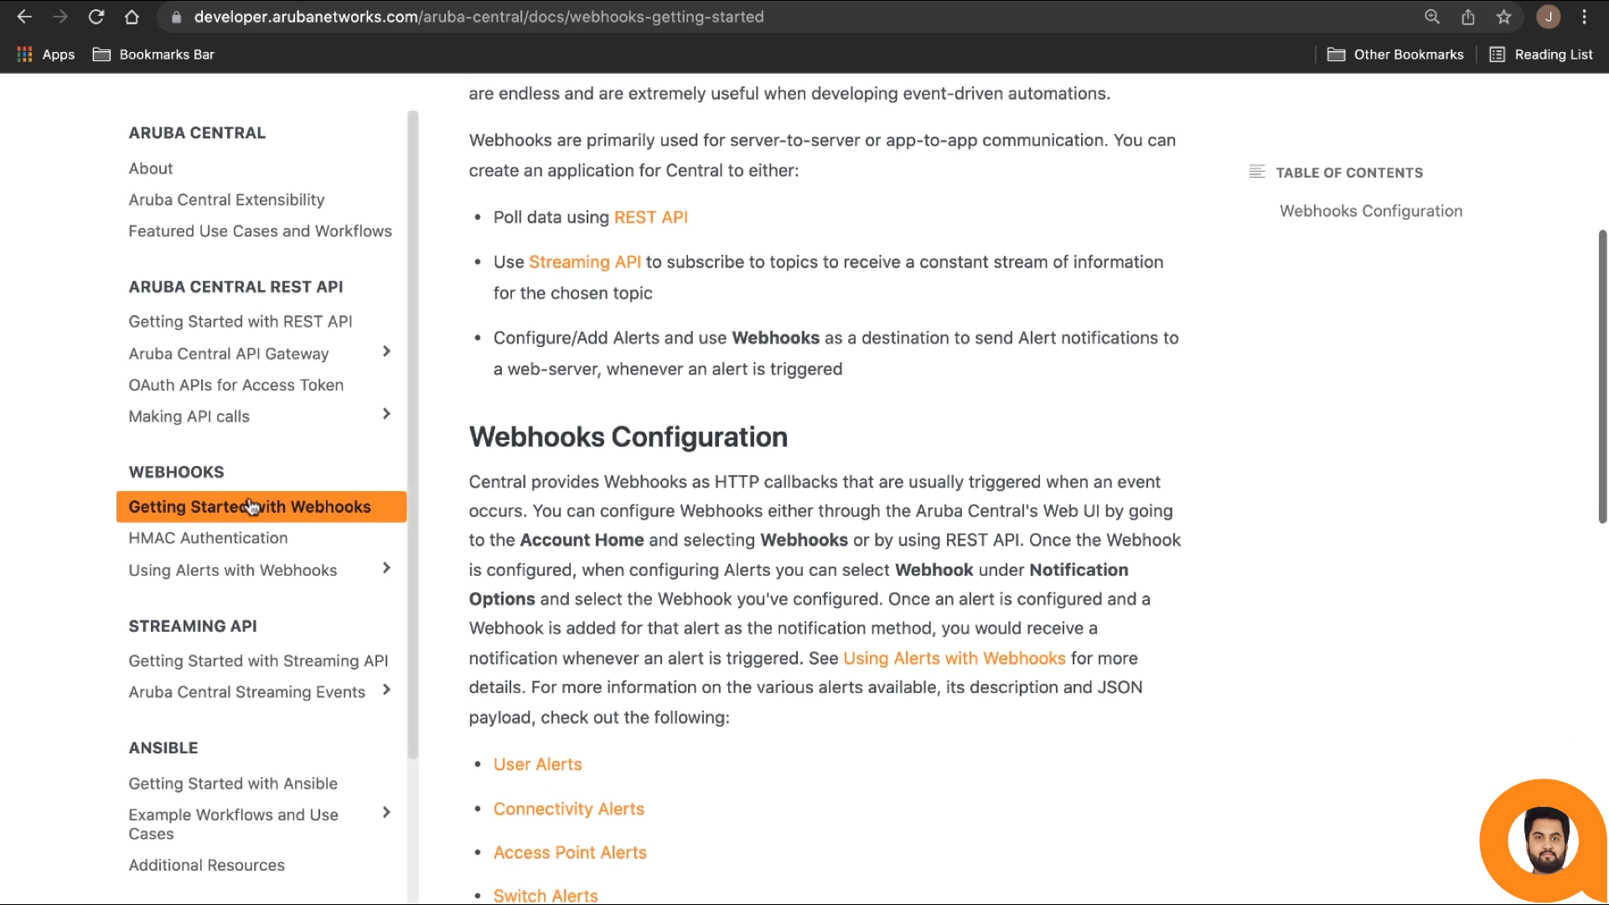
# - Browse the HMAC Authentication and User Alerts payload reference pages
pyautogui.click(207, 537)
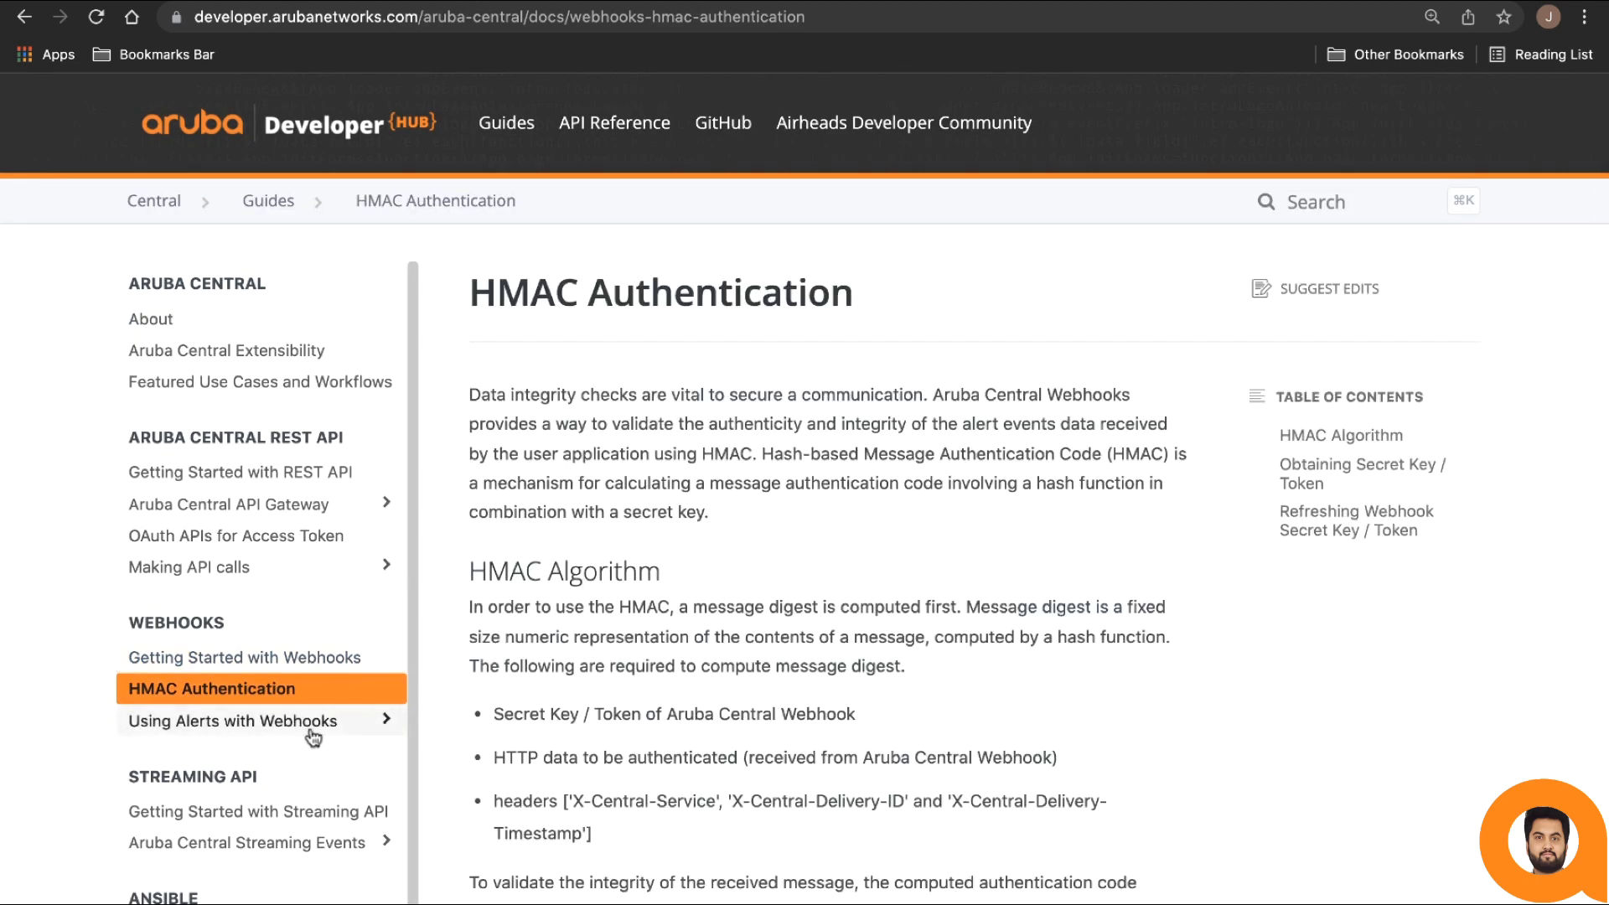
pyautogui.click(233, 721)
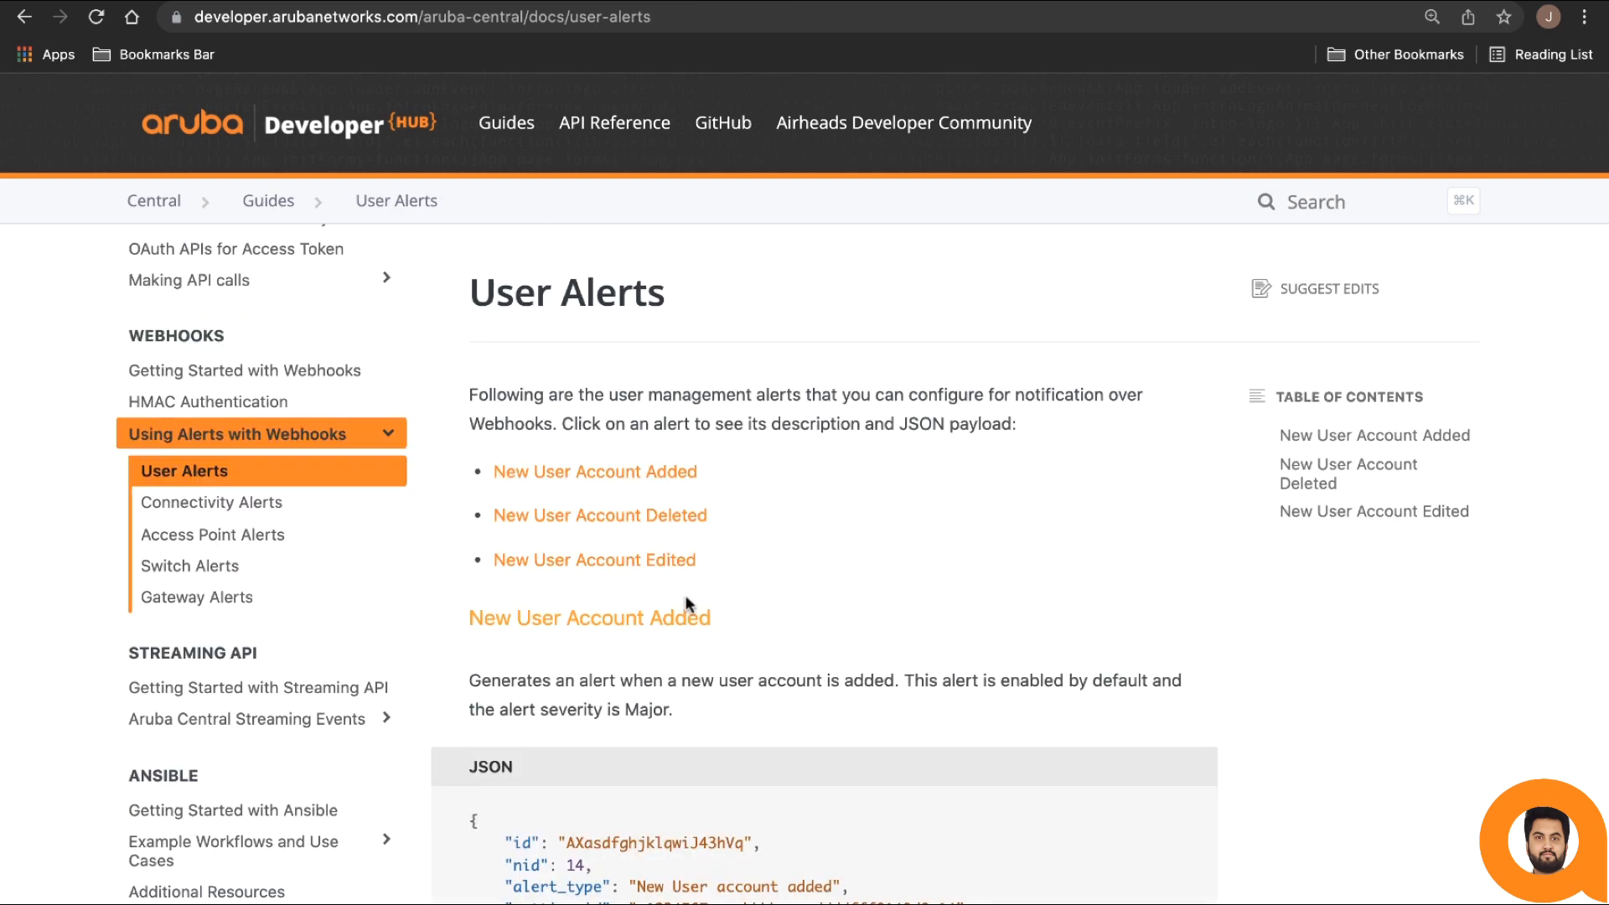
pyautogui.scroll(-3)
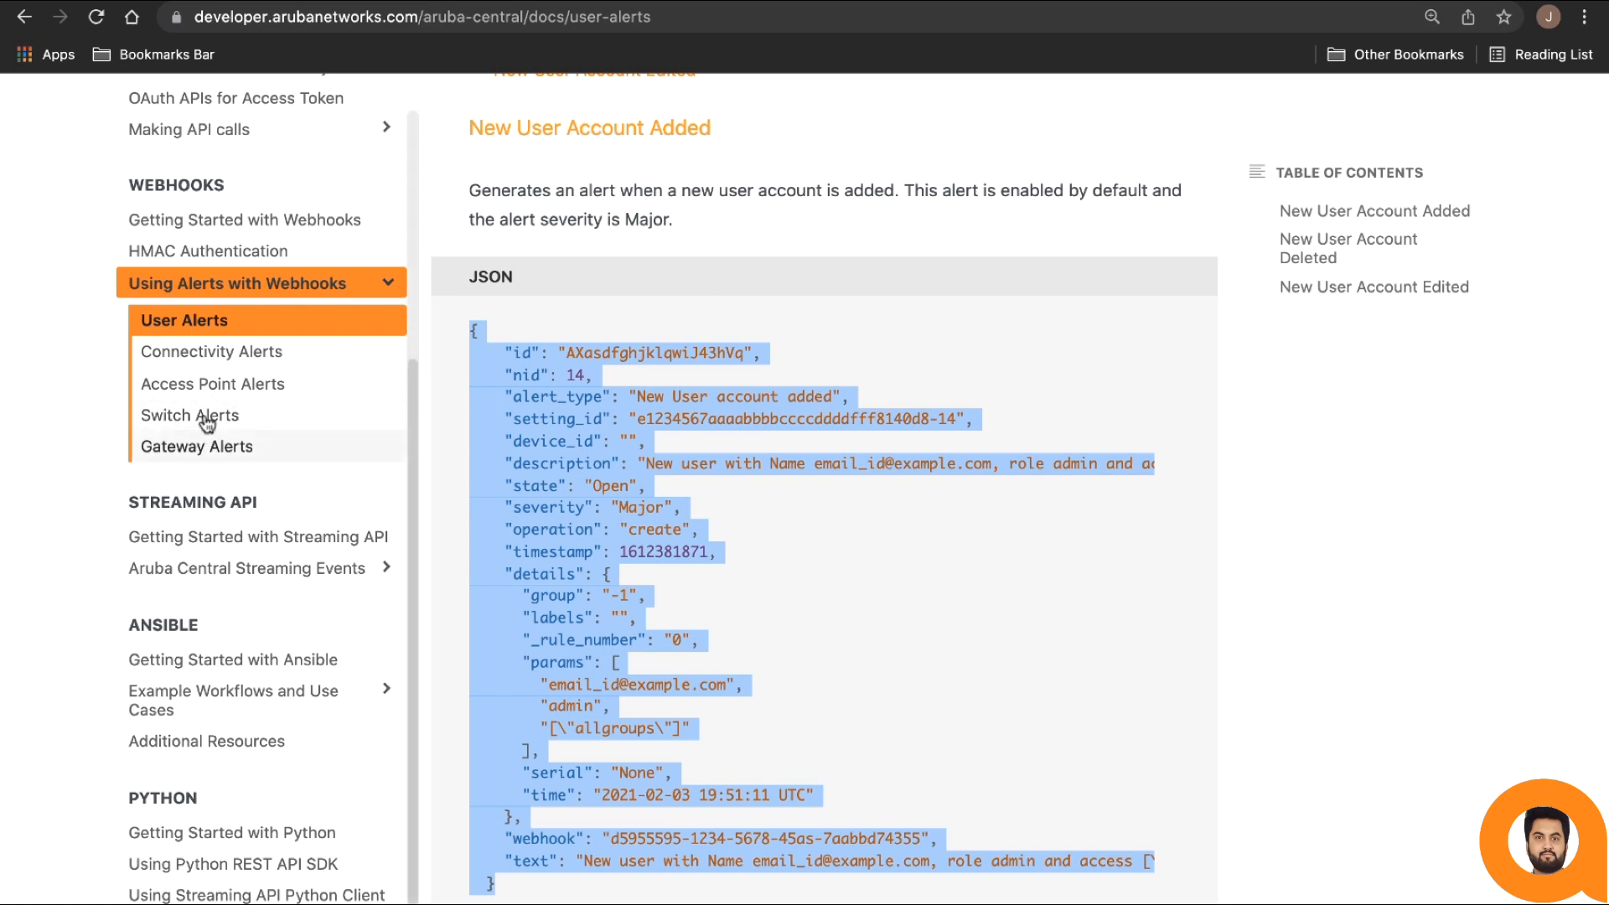
# - Open Access Point Alerts and select the Insufficient Power Supplied JSON payload
pyautogui.click(212, 384)
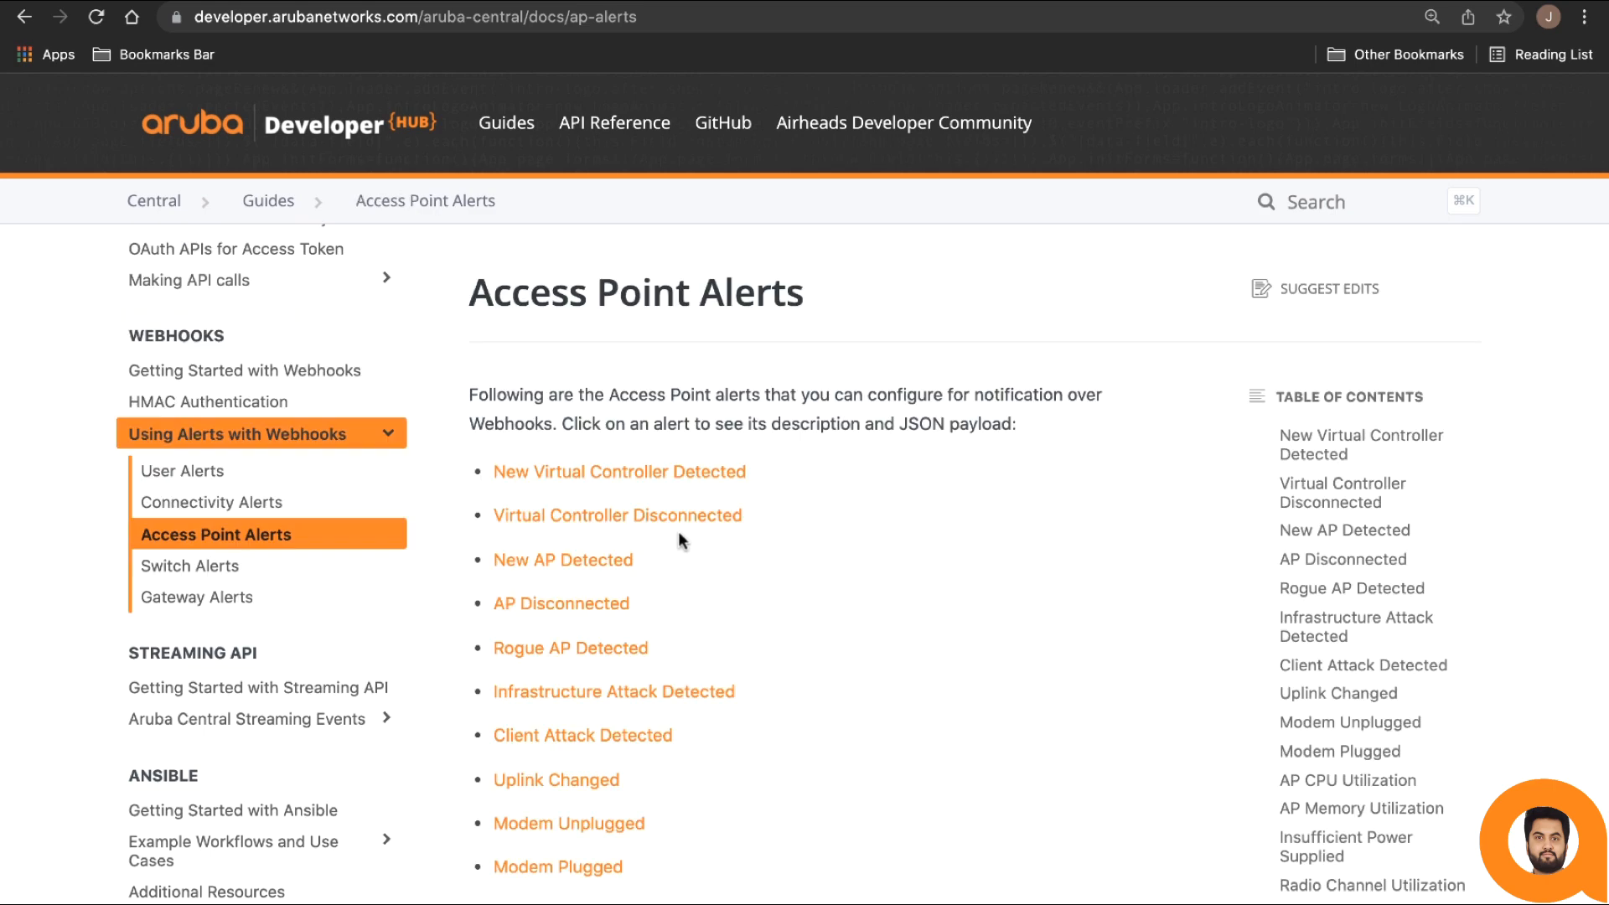
pyautogui.scroll(-3)
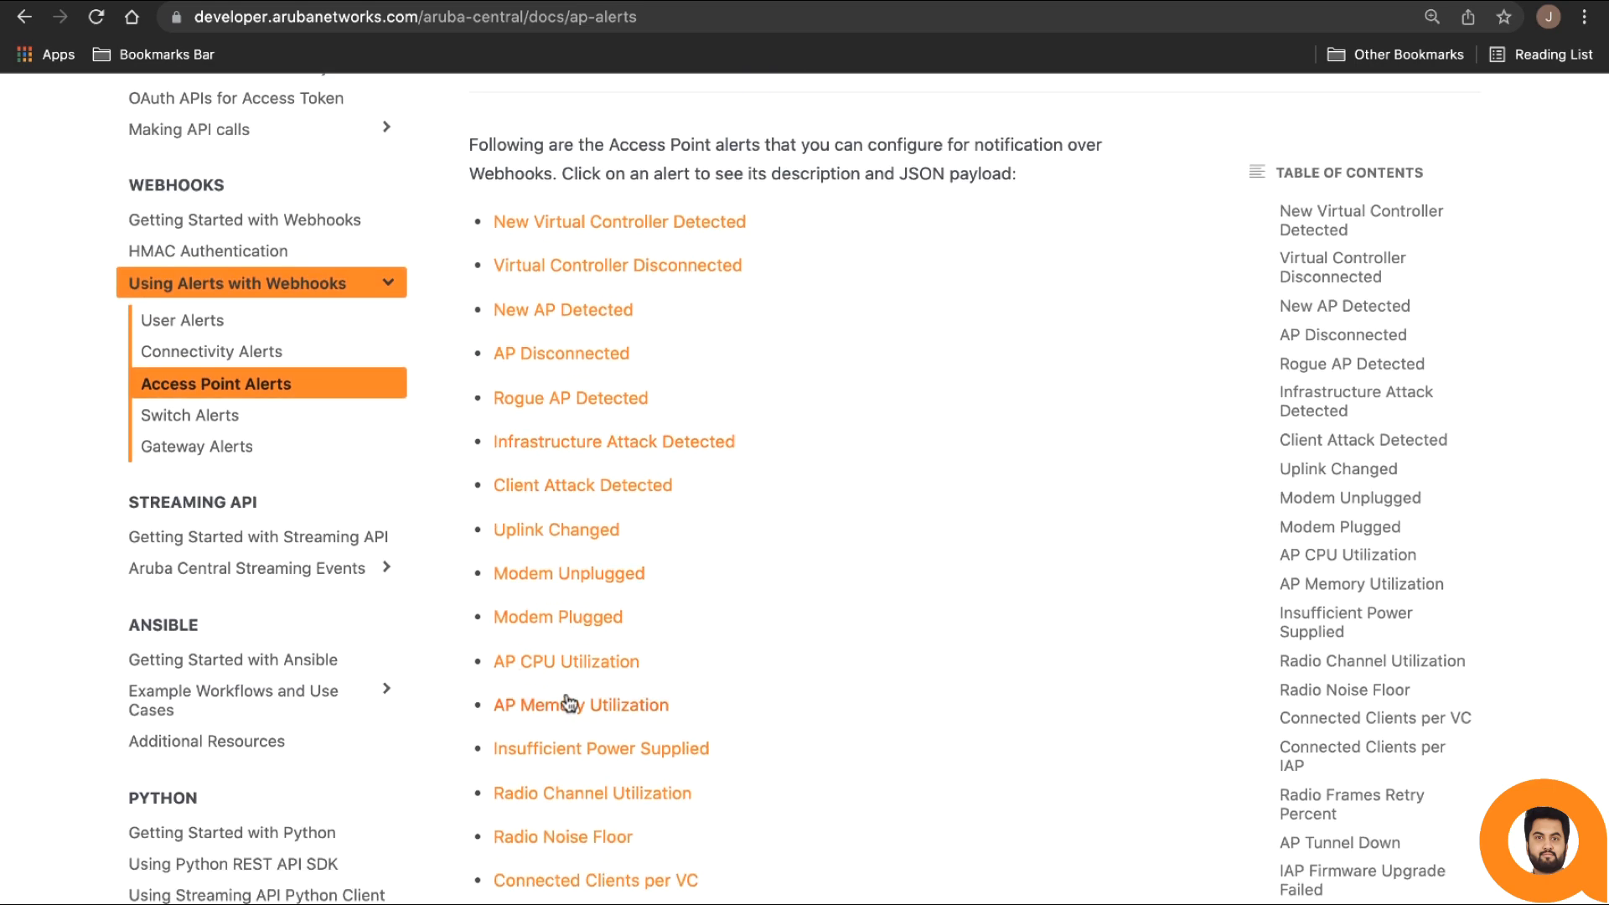
pyautogui.click(602, 749)
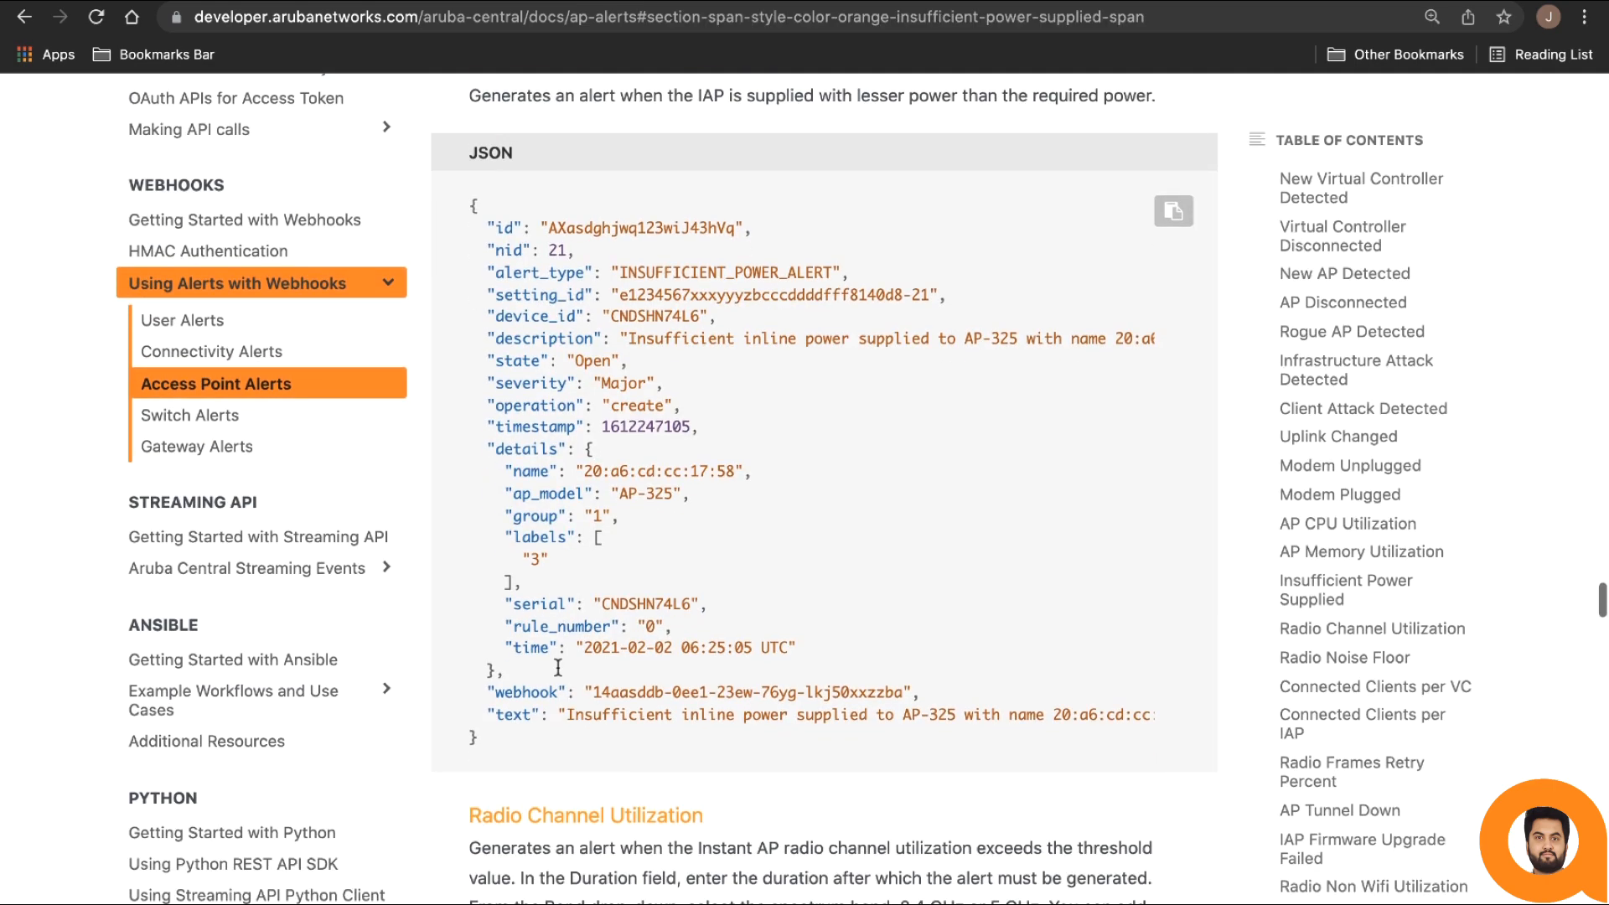
pyautogui.moveTo(477, 205); pyautogui.dragTo(580, 728)
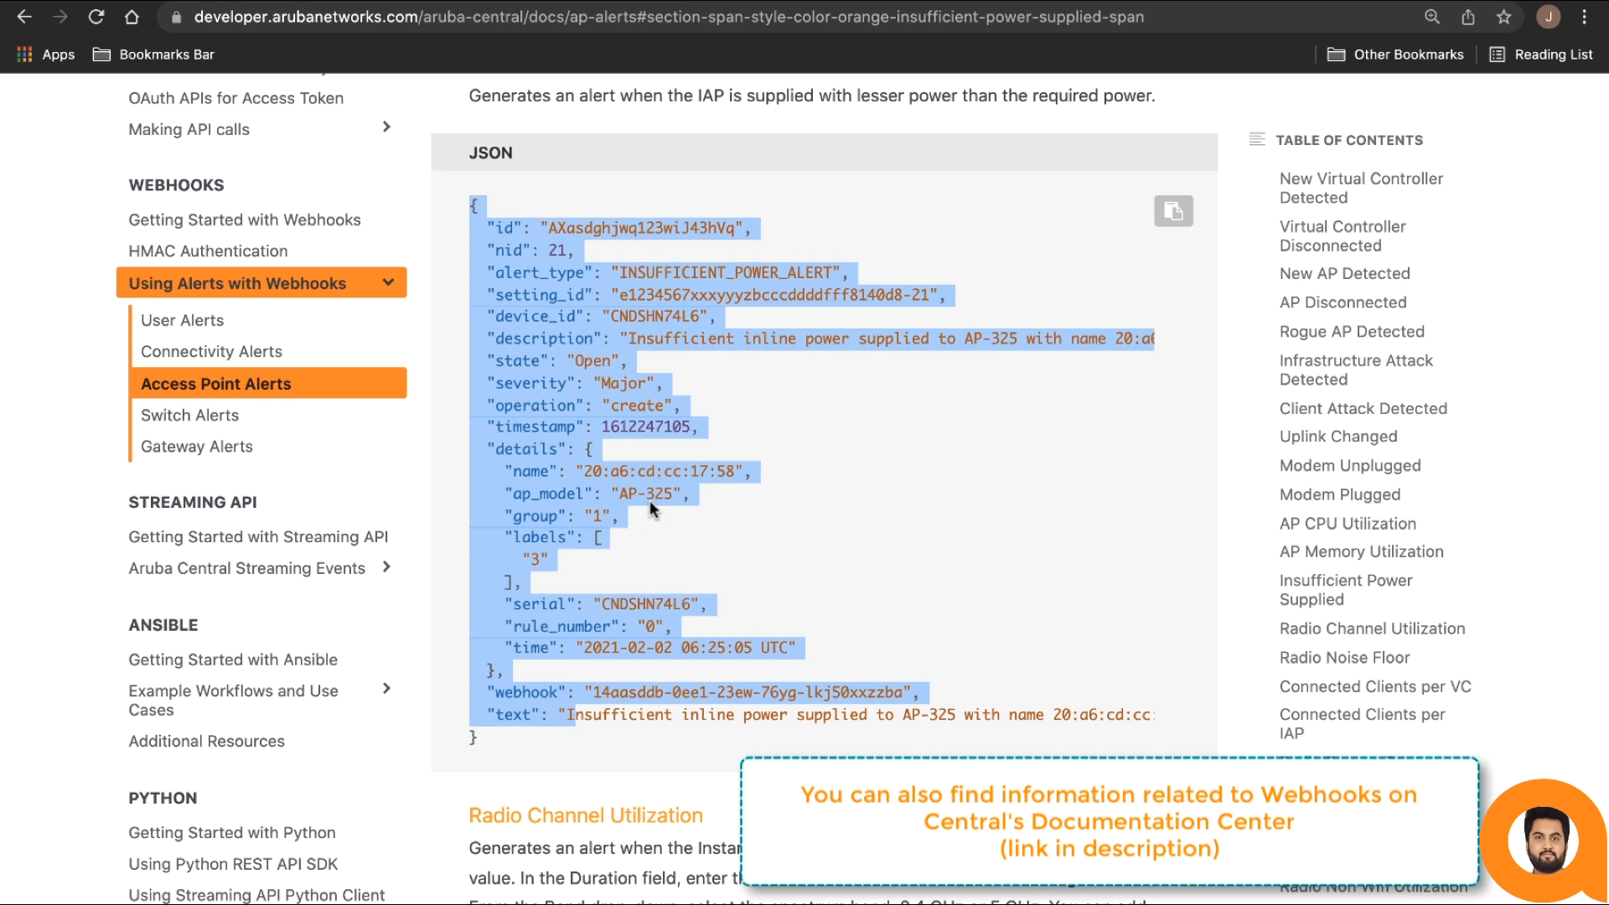
pyautogui.moveTo(696, 477)
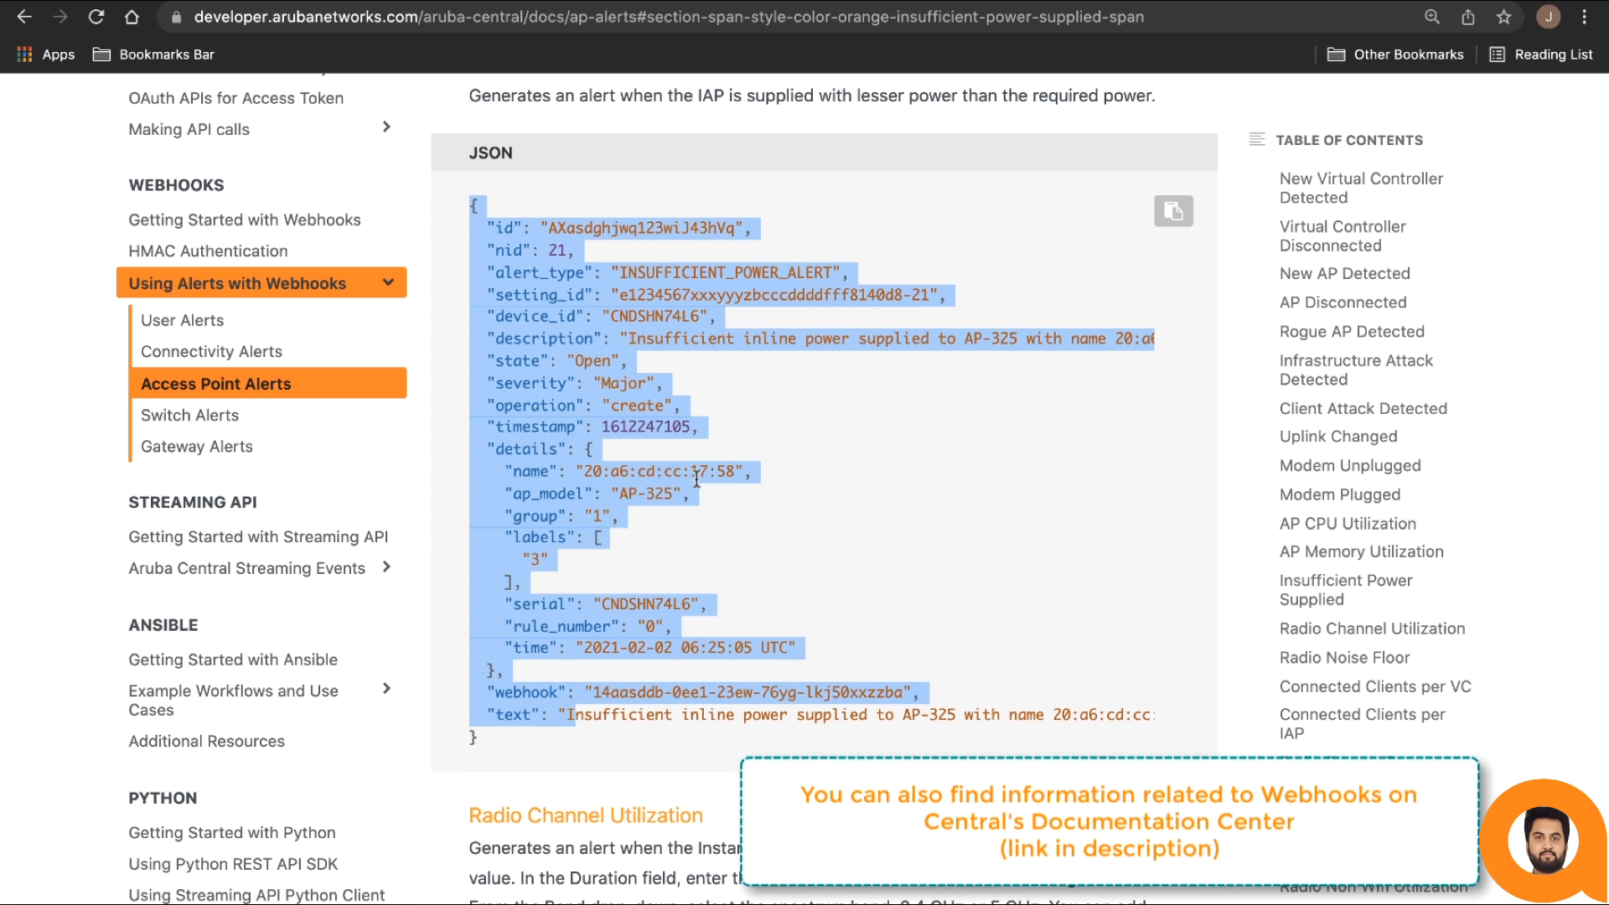
# - Search Google for 'testing webhook with webhook.site'
pyautogui.write('testing webhook with webhook.site')
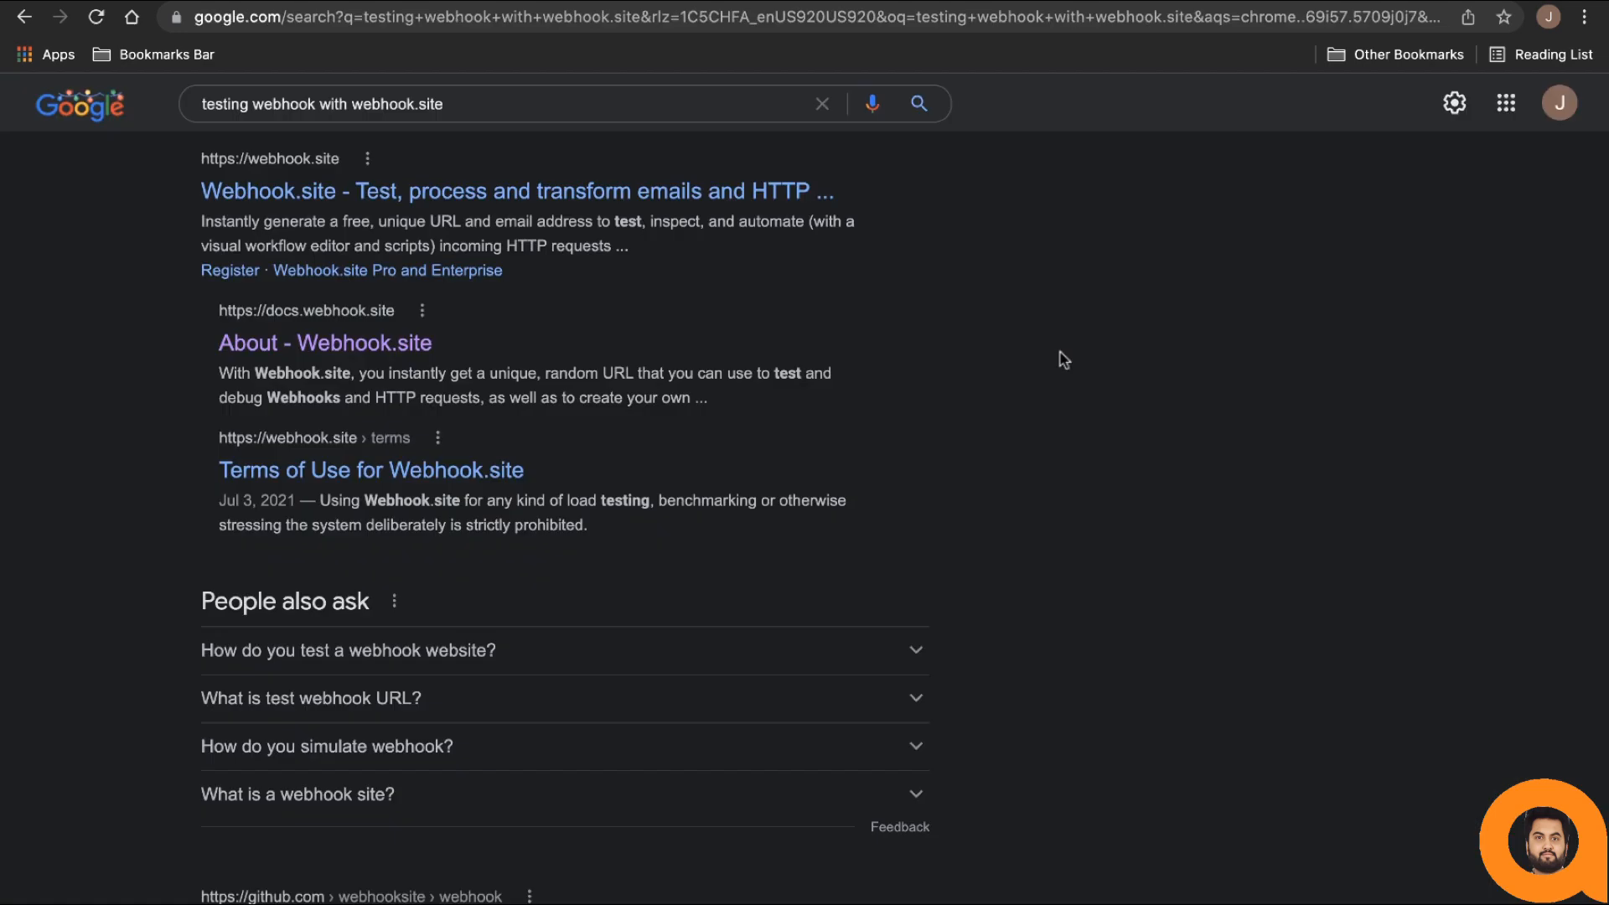
pyautogui.moveTo(263, 137)
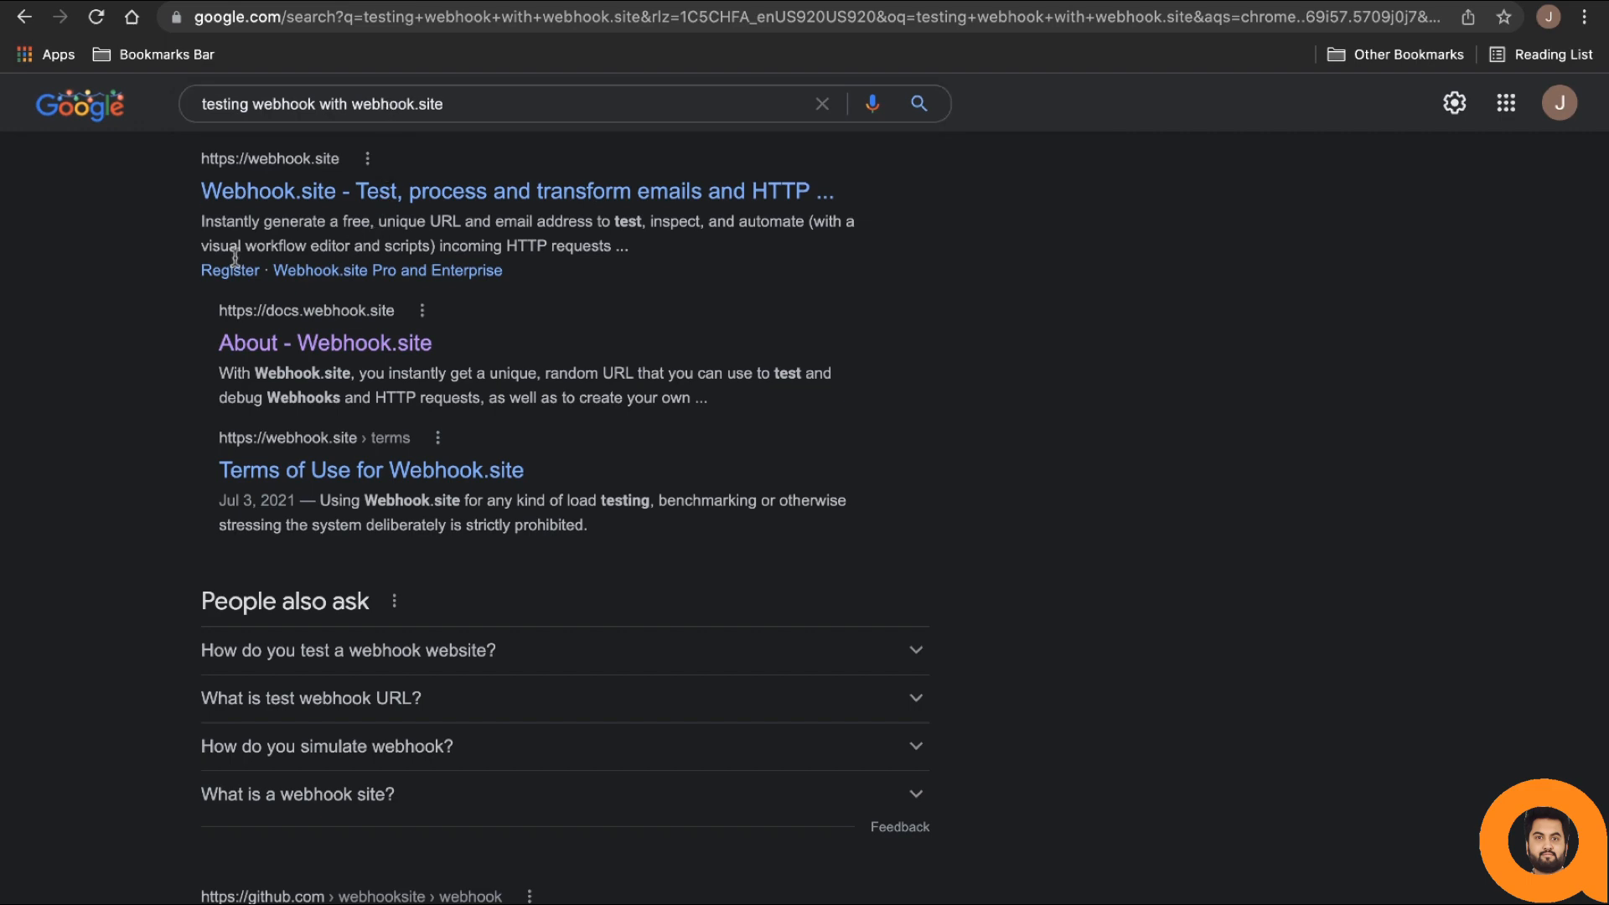
pyautogui.moveTo(331, 221)
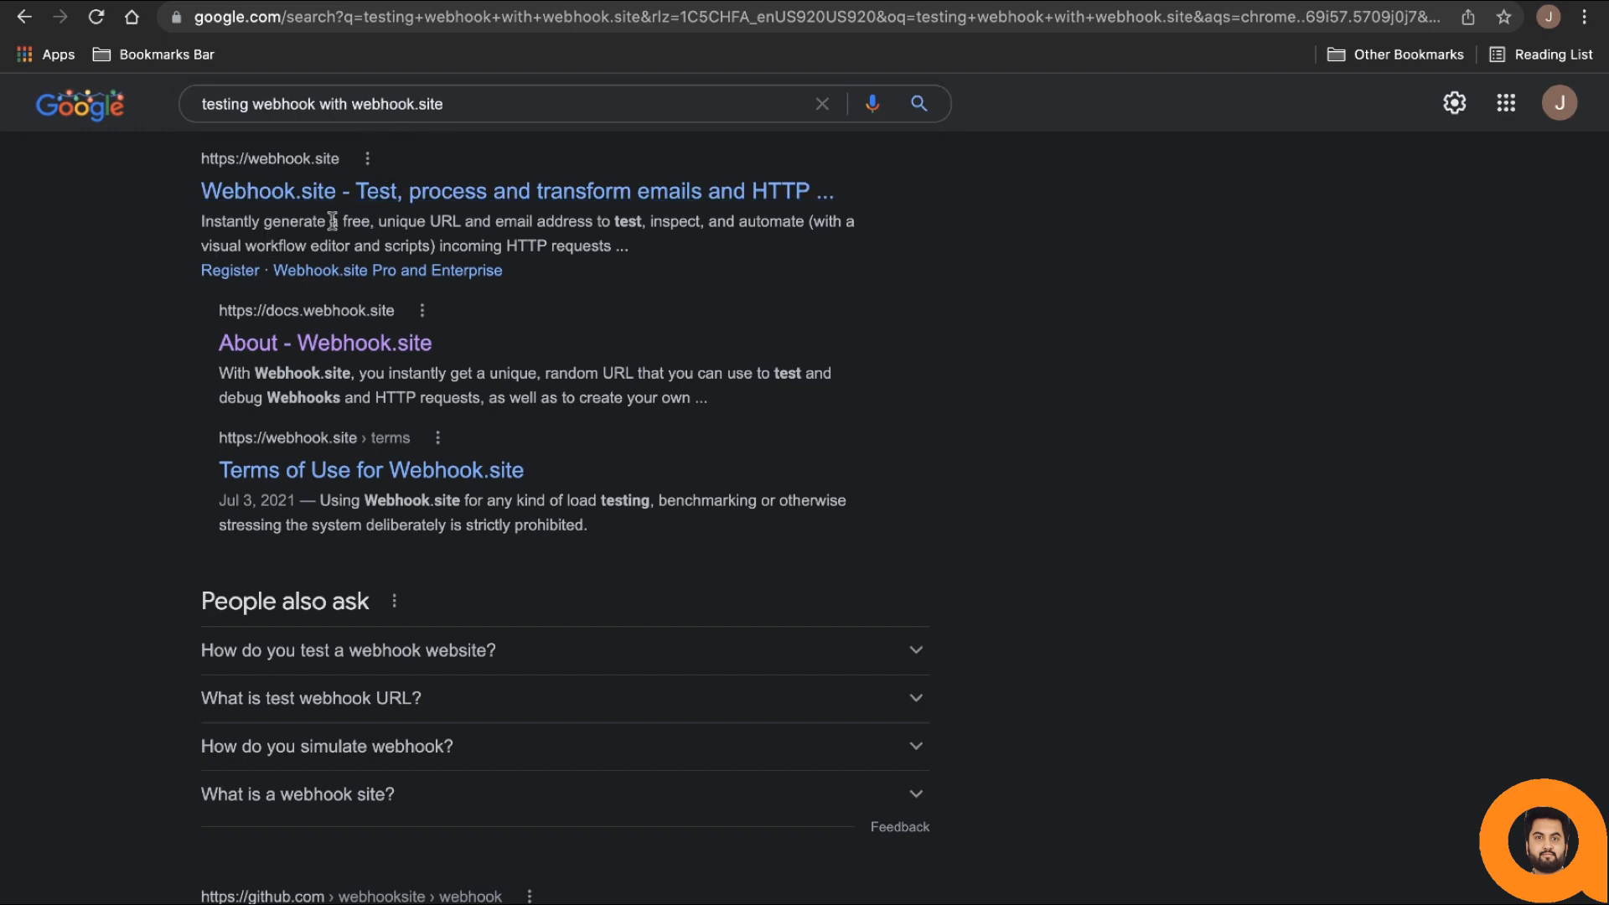
# - Open Webhook.site and select its generated unique URL
pyautogui.click(270, 191)
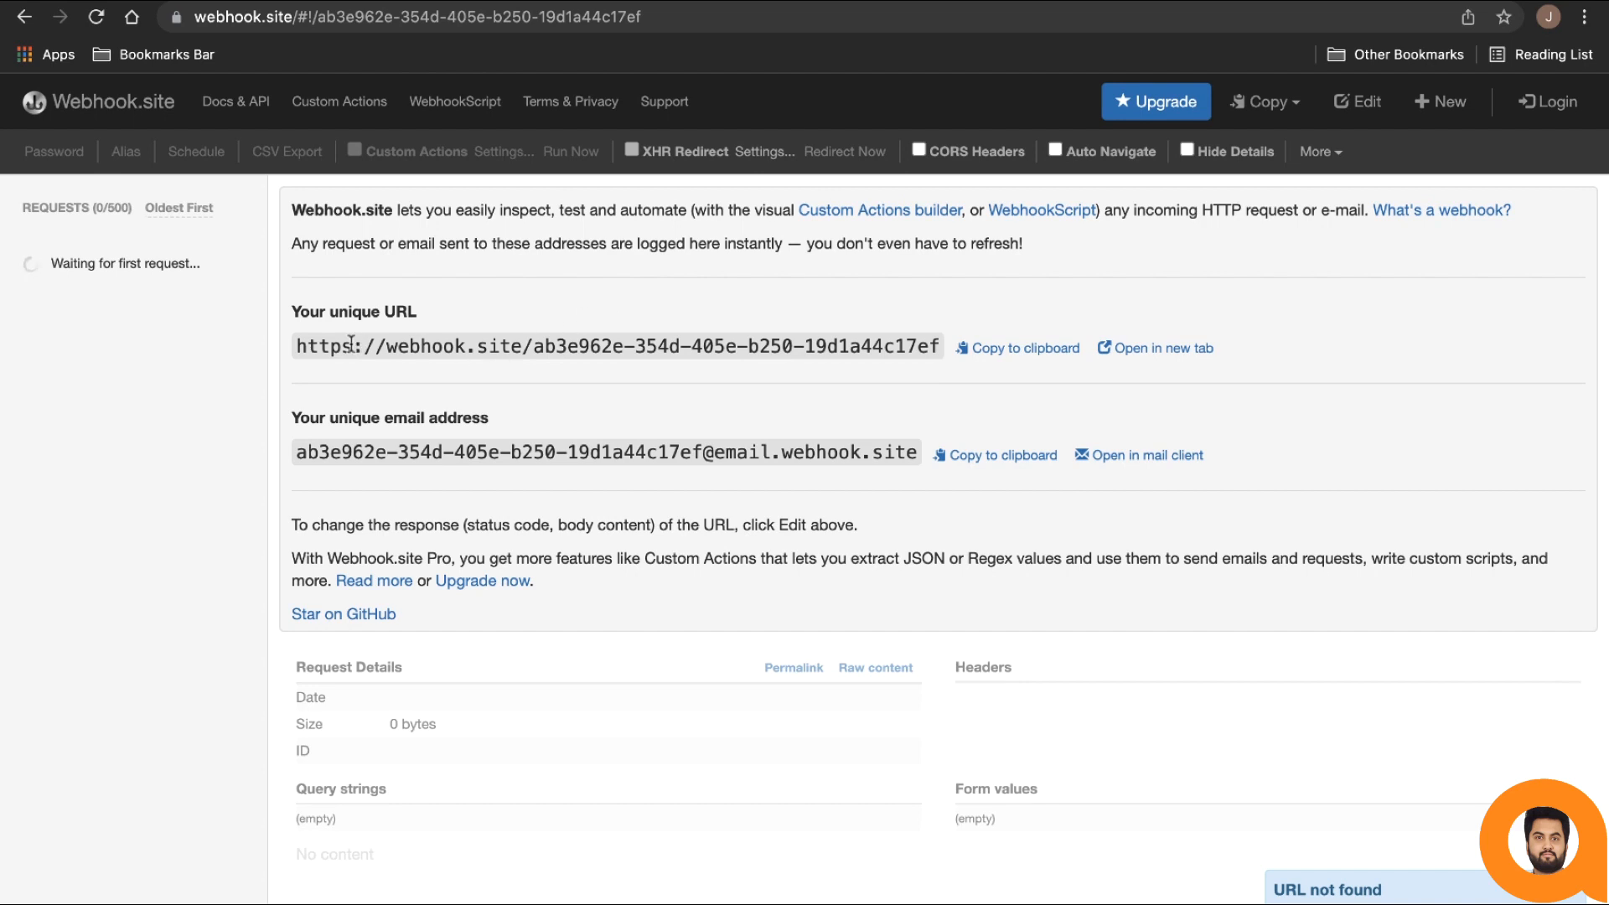
pyautogui.moveTo(291, 352)
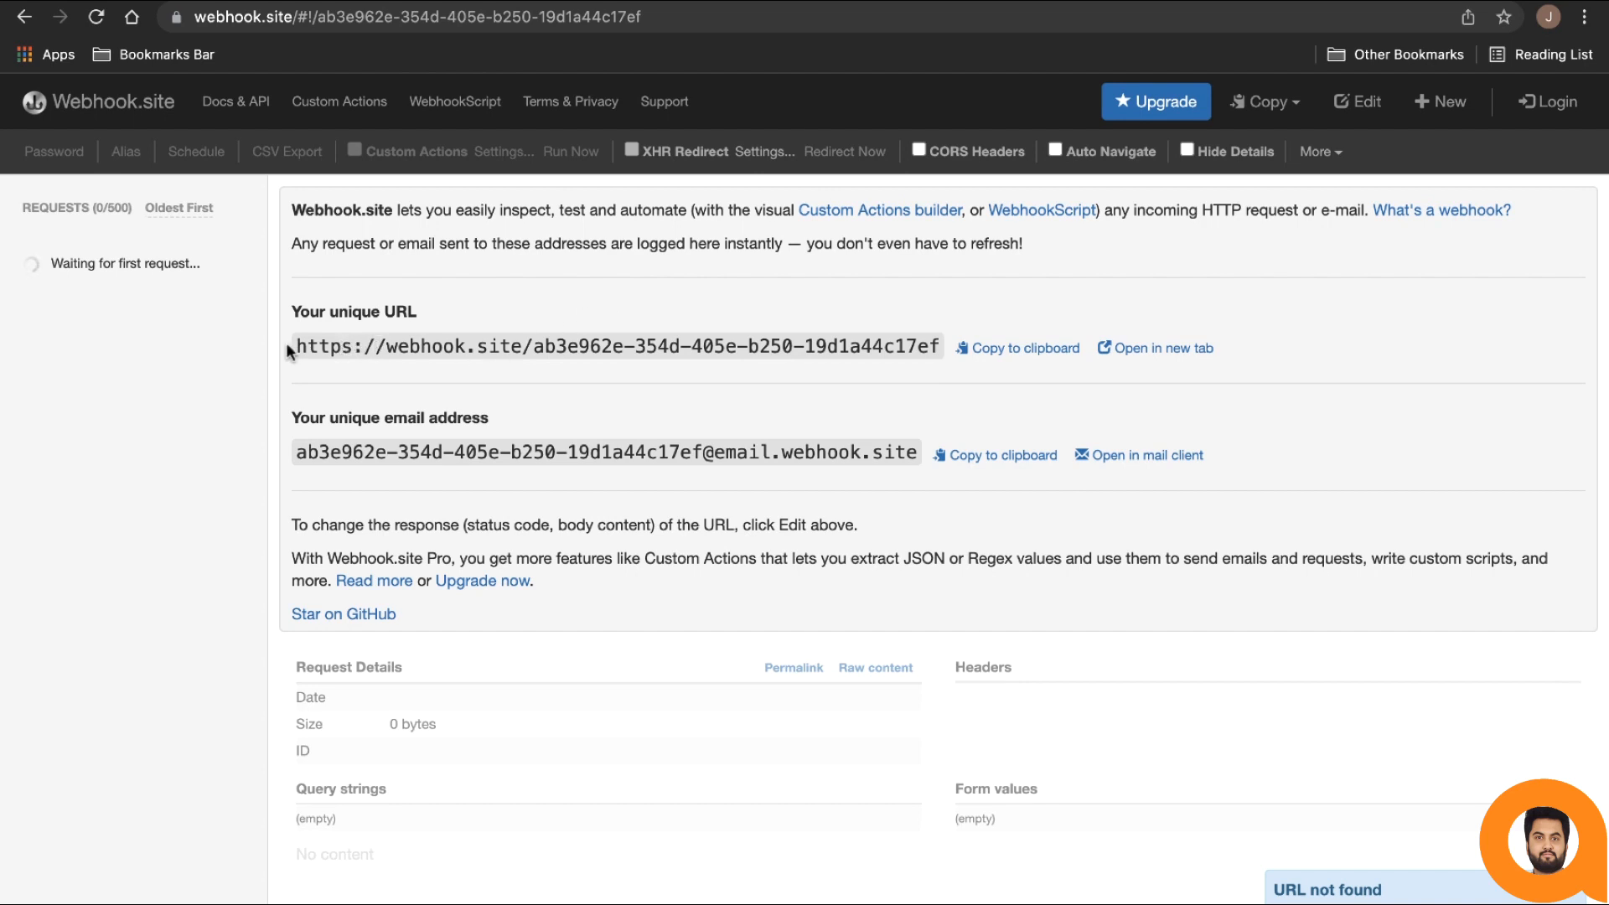
pyautogui.tripleClick(613, 346)
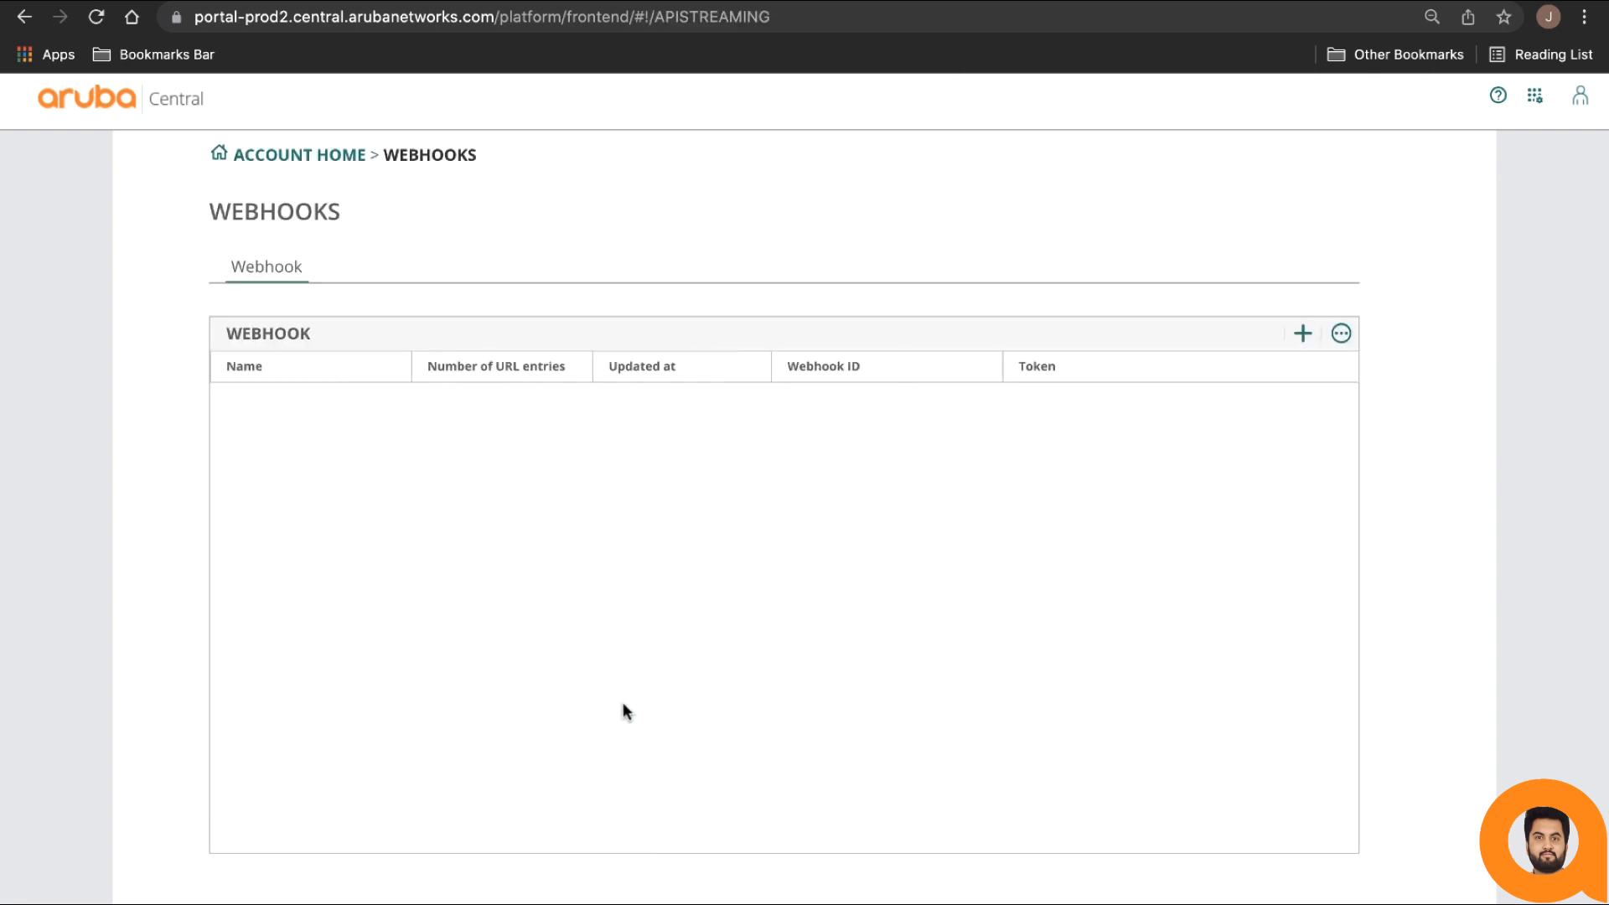
# - Add webhook 'demo-webhook' pointing to the Webhook.site unique URL and save it
pyautogui.click(1302, 332)
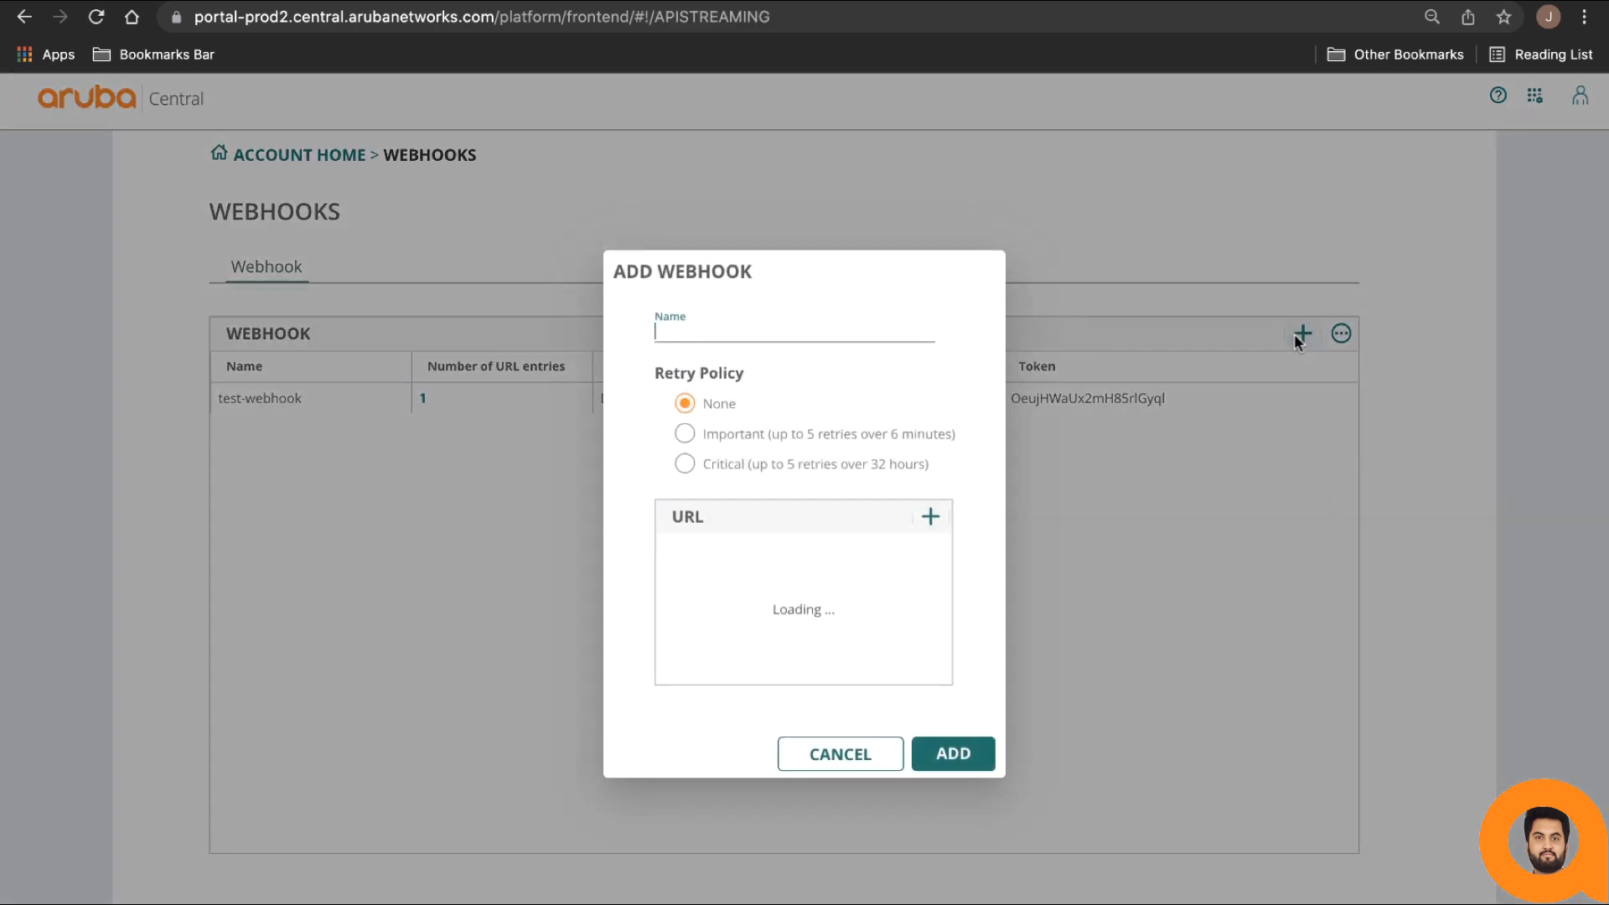
pyautogui.write('d')
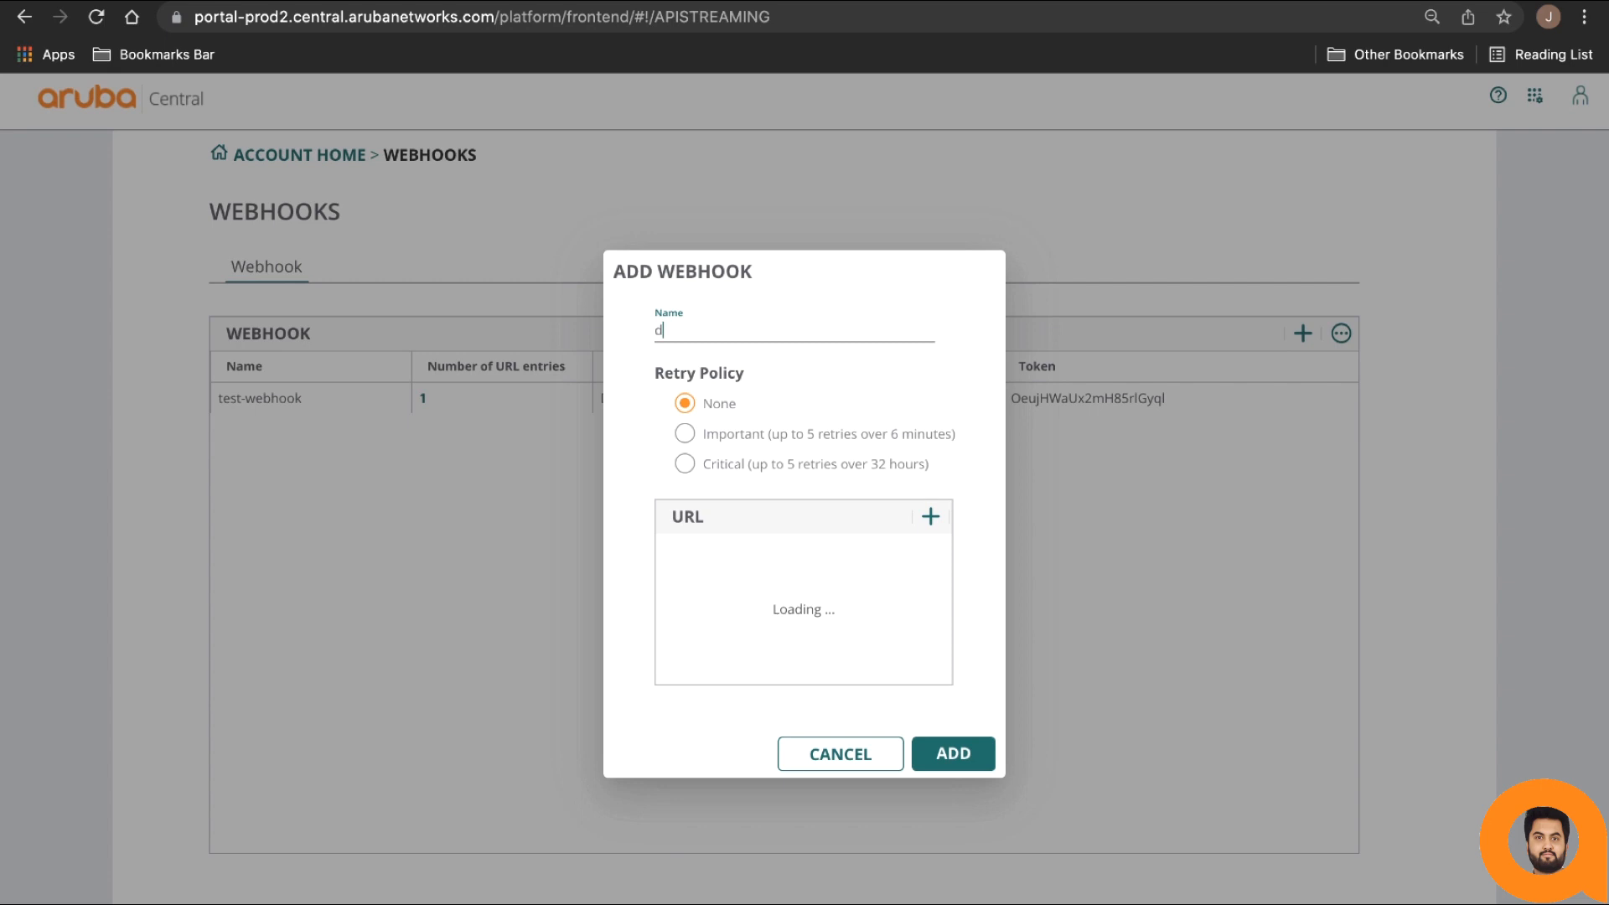
pyautogui.write('emo-webhook')
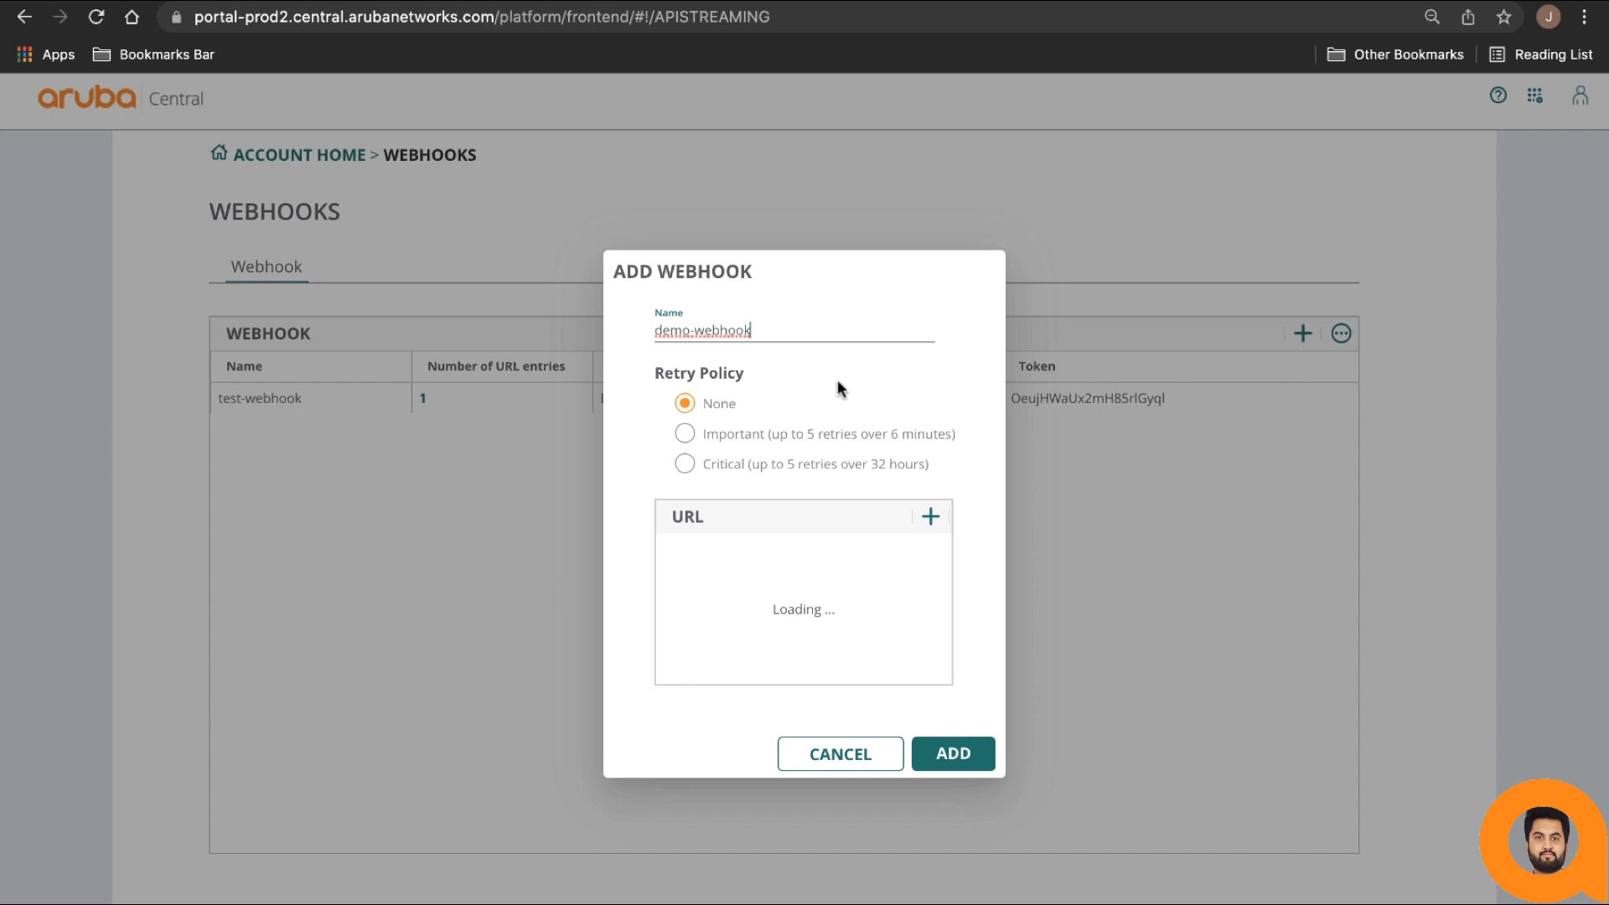
pyautogui.moveTo(703, 561)
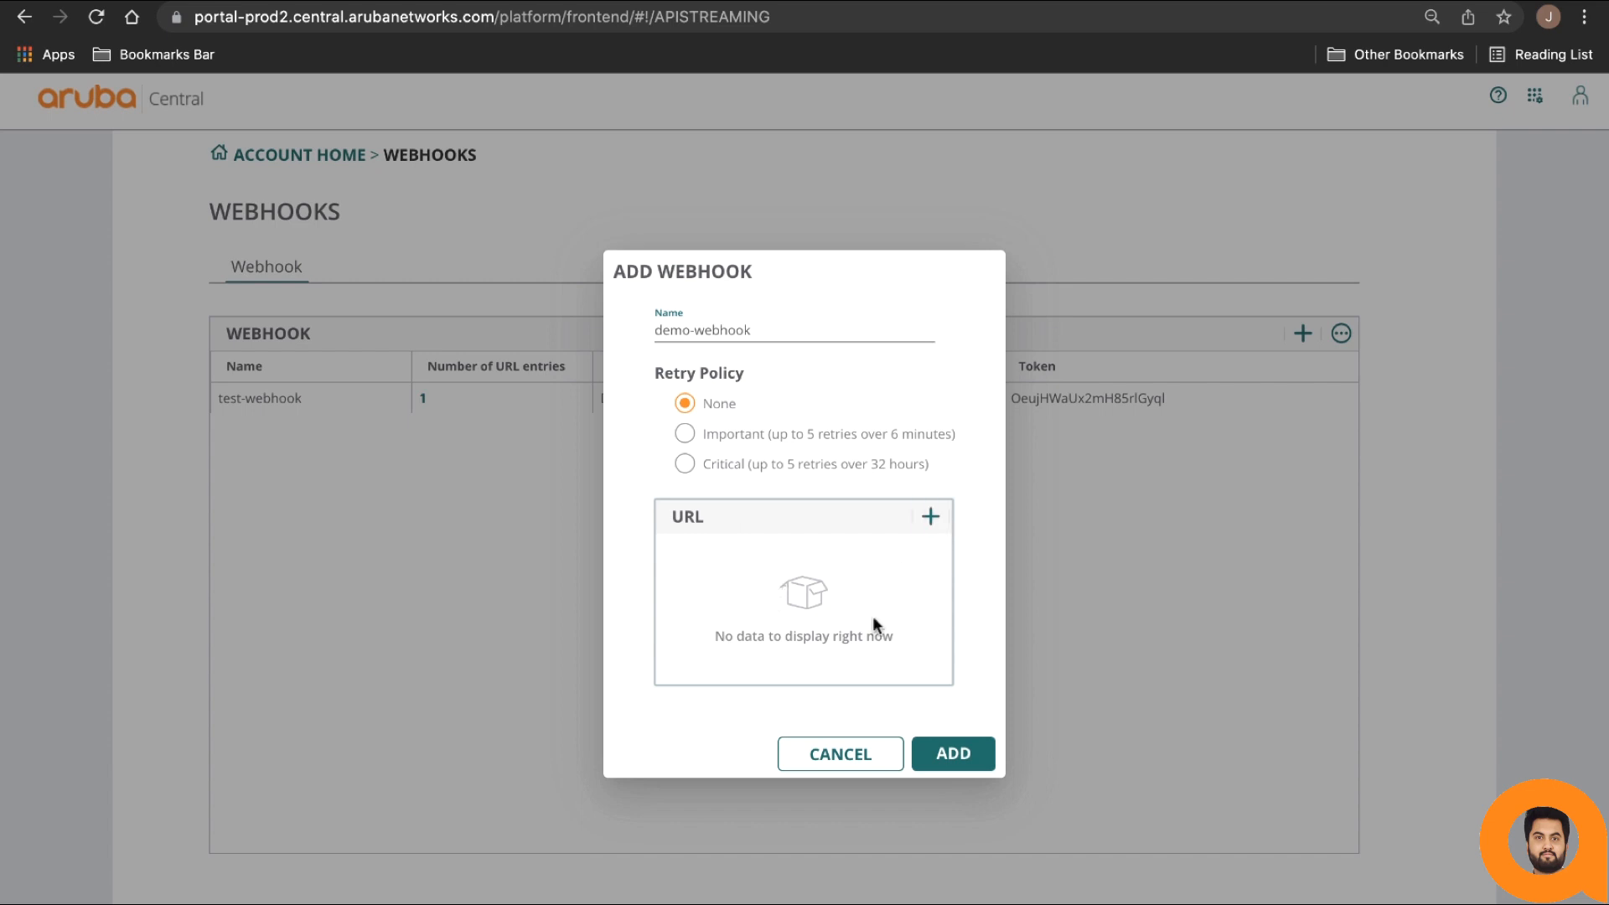
pyautogui.write('e/ab3e962e-354d-405e-b250-19d1a44c17ef')
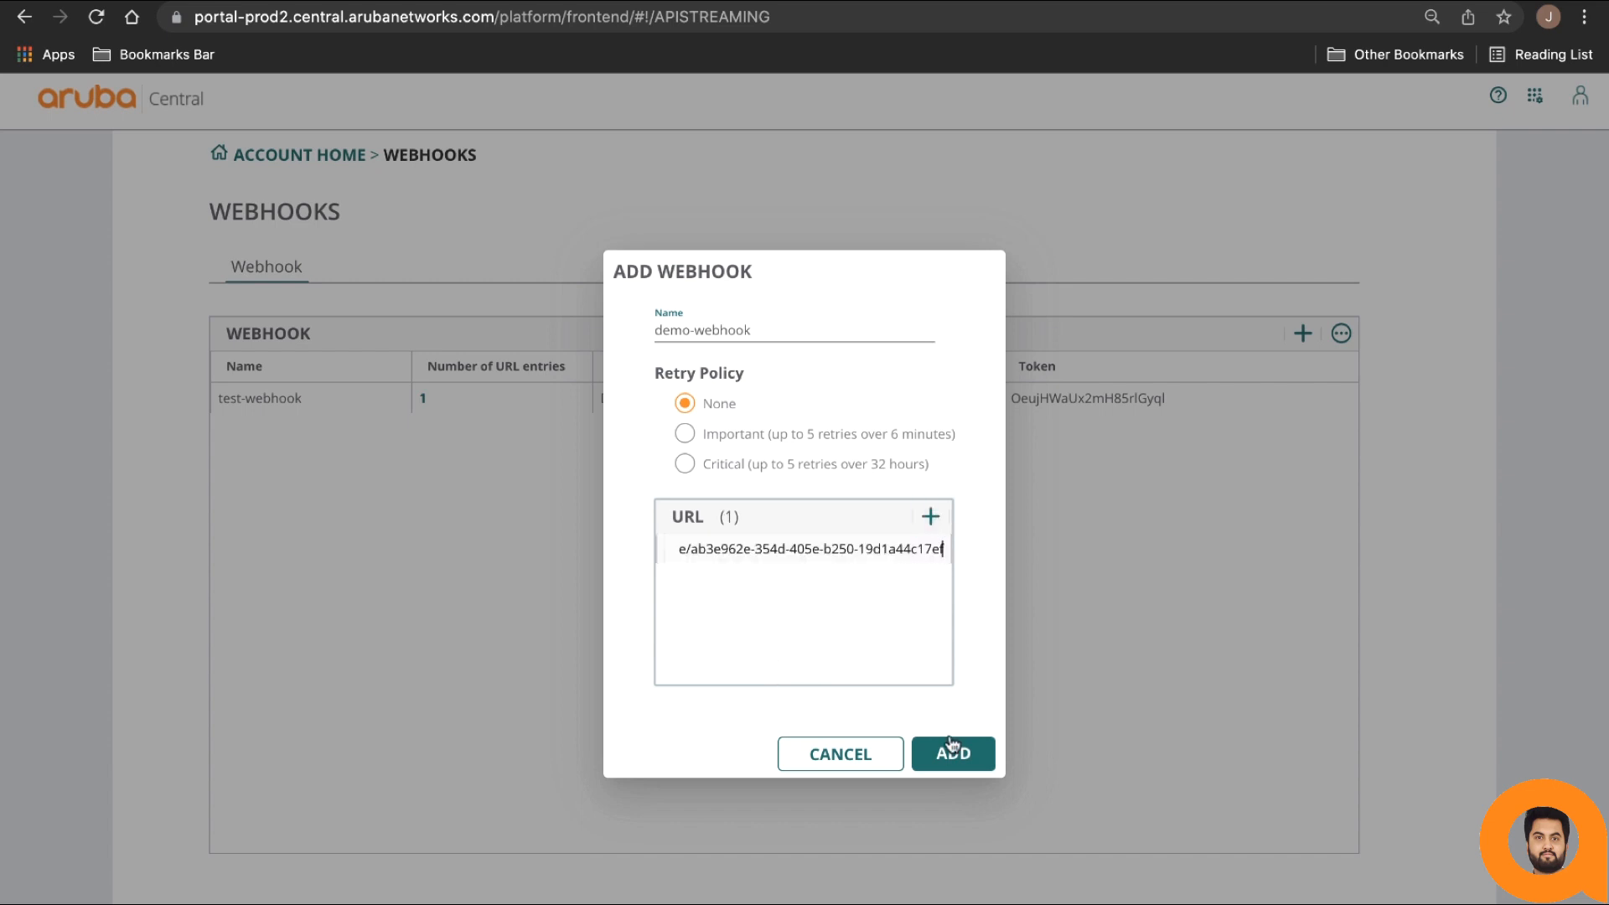
pyautogui.click(952, 754)
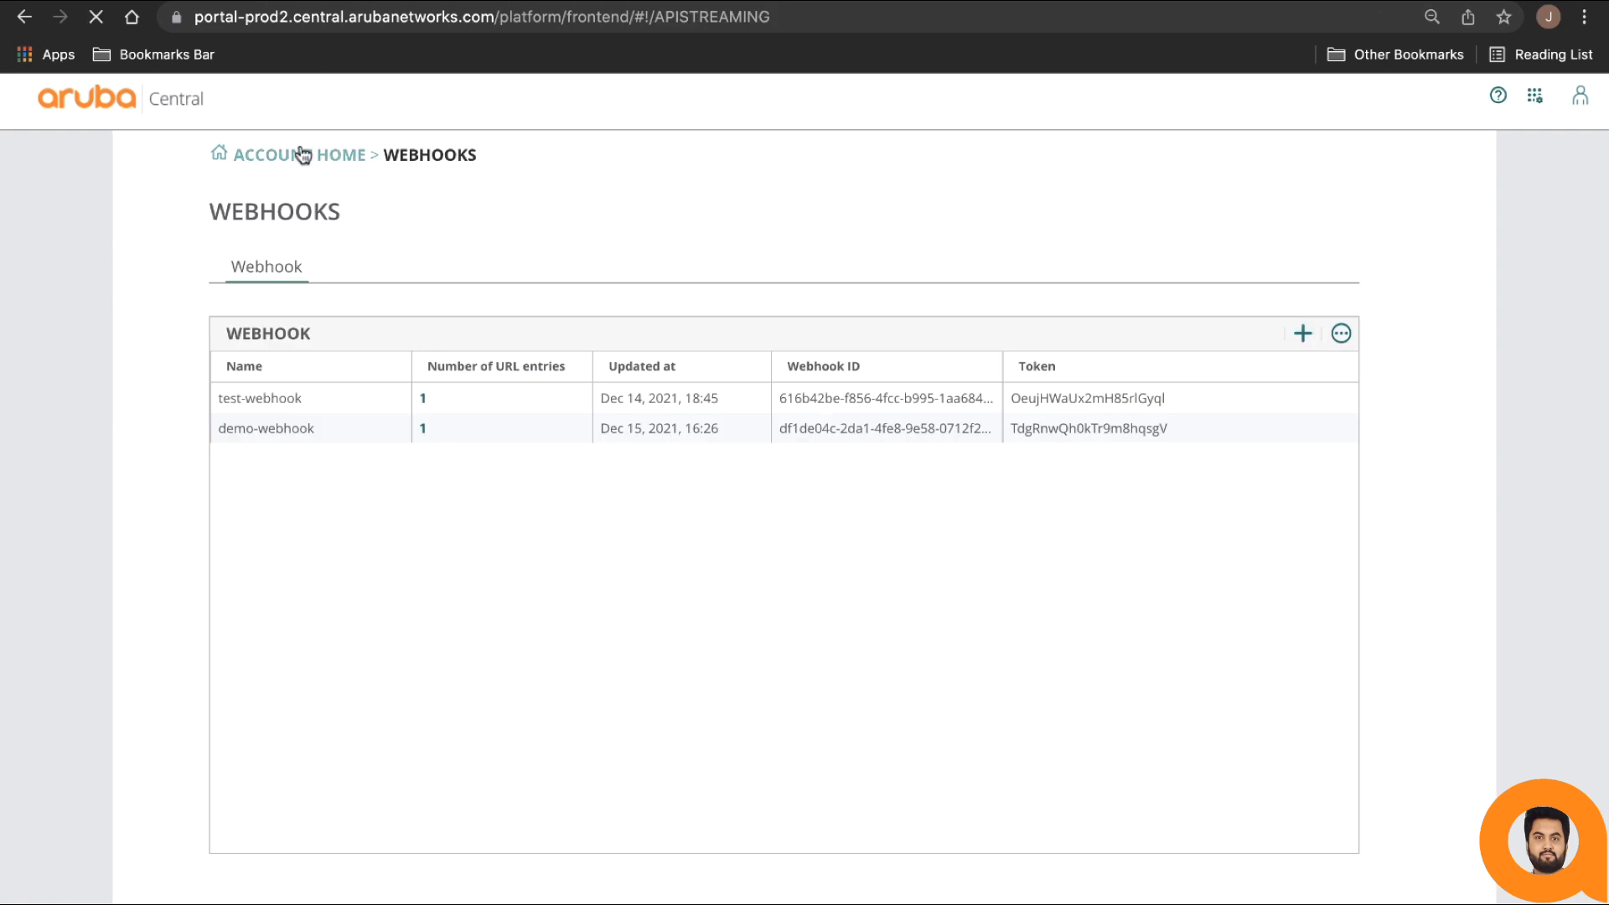
# - In Network Operations, add demo-webhook to the User Account Edited alert's notifications, save, and confirm
pyautogui.click(292, 154)
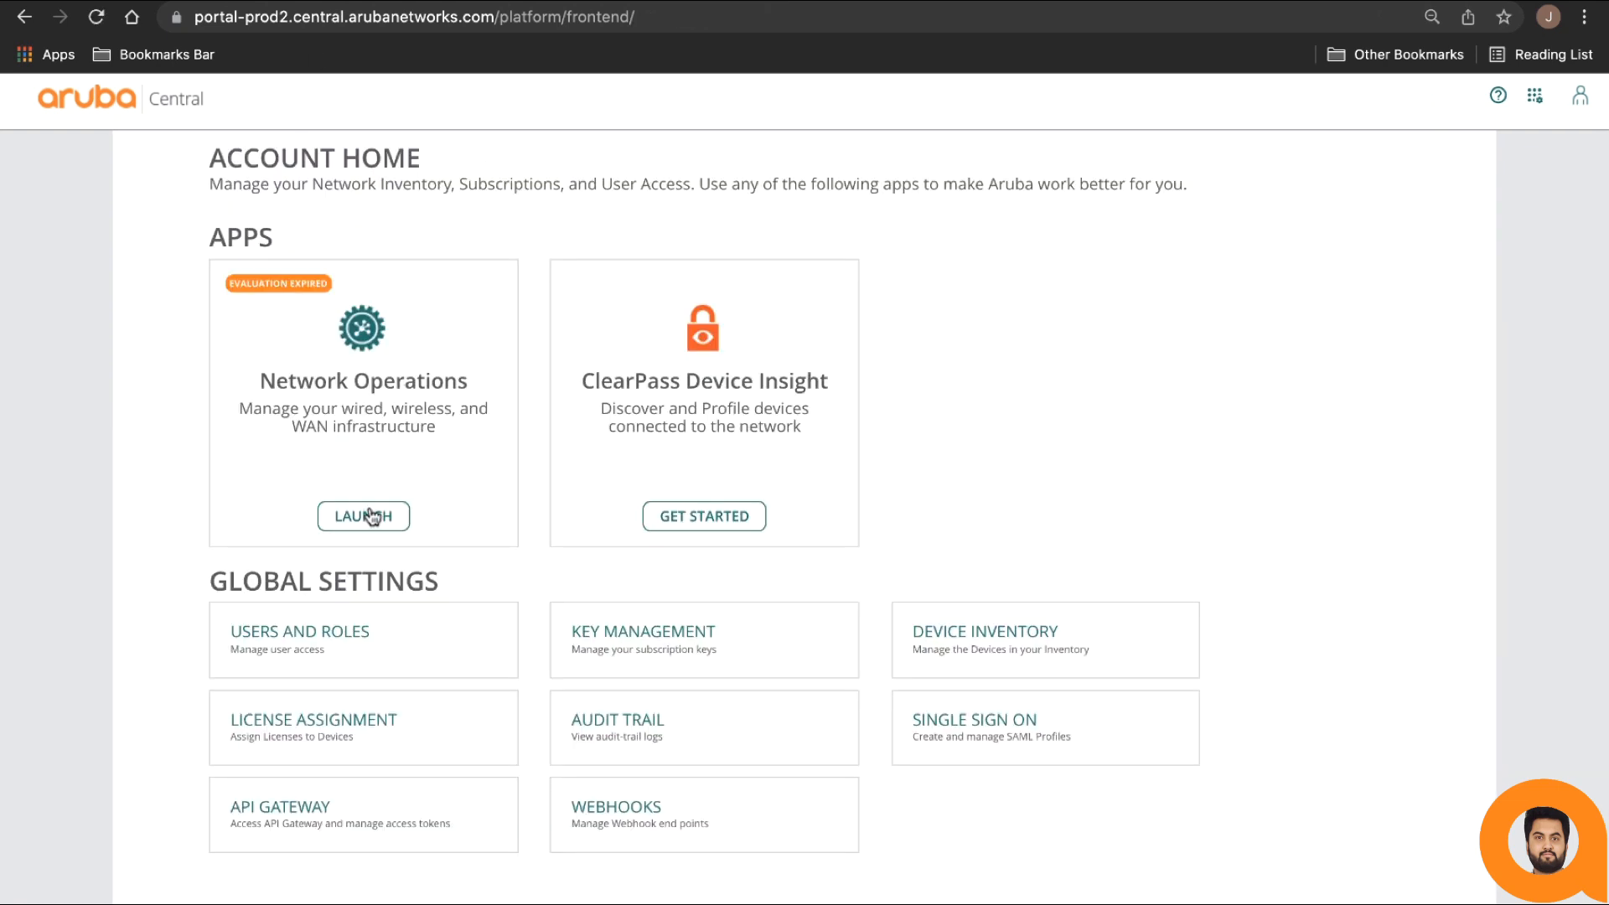
pyautogui.click(363, 516)
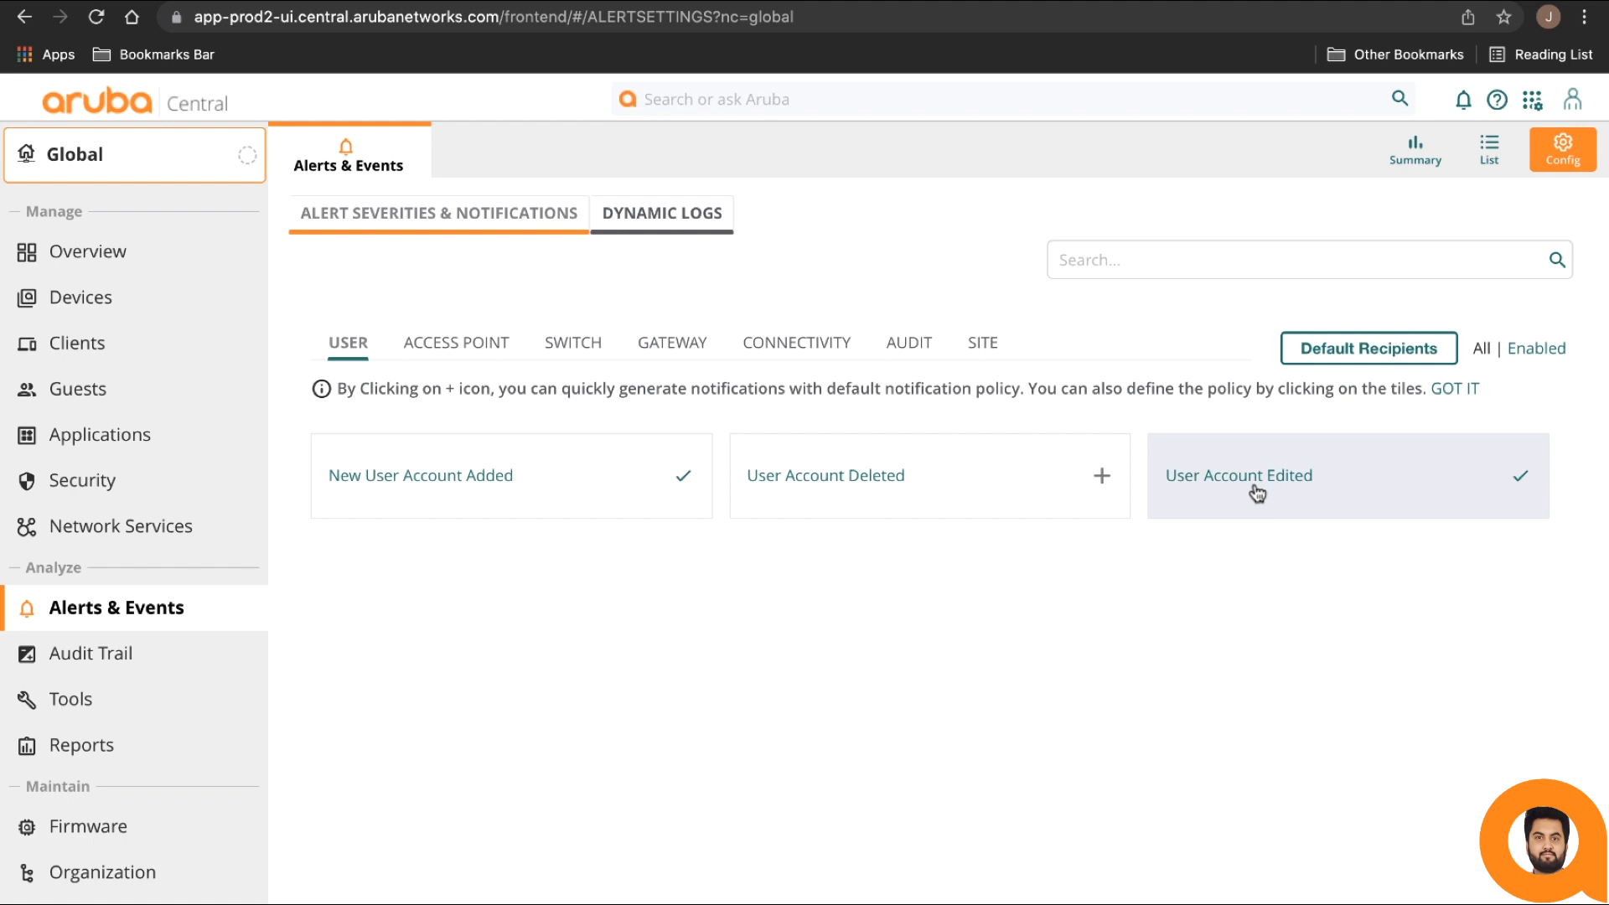
pyautogui.click(1239, 475)
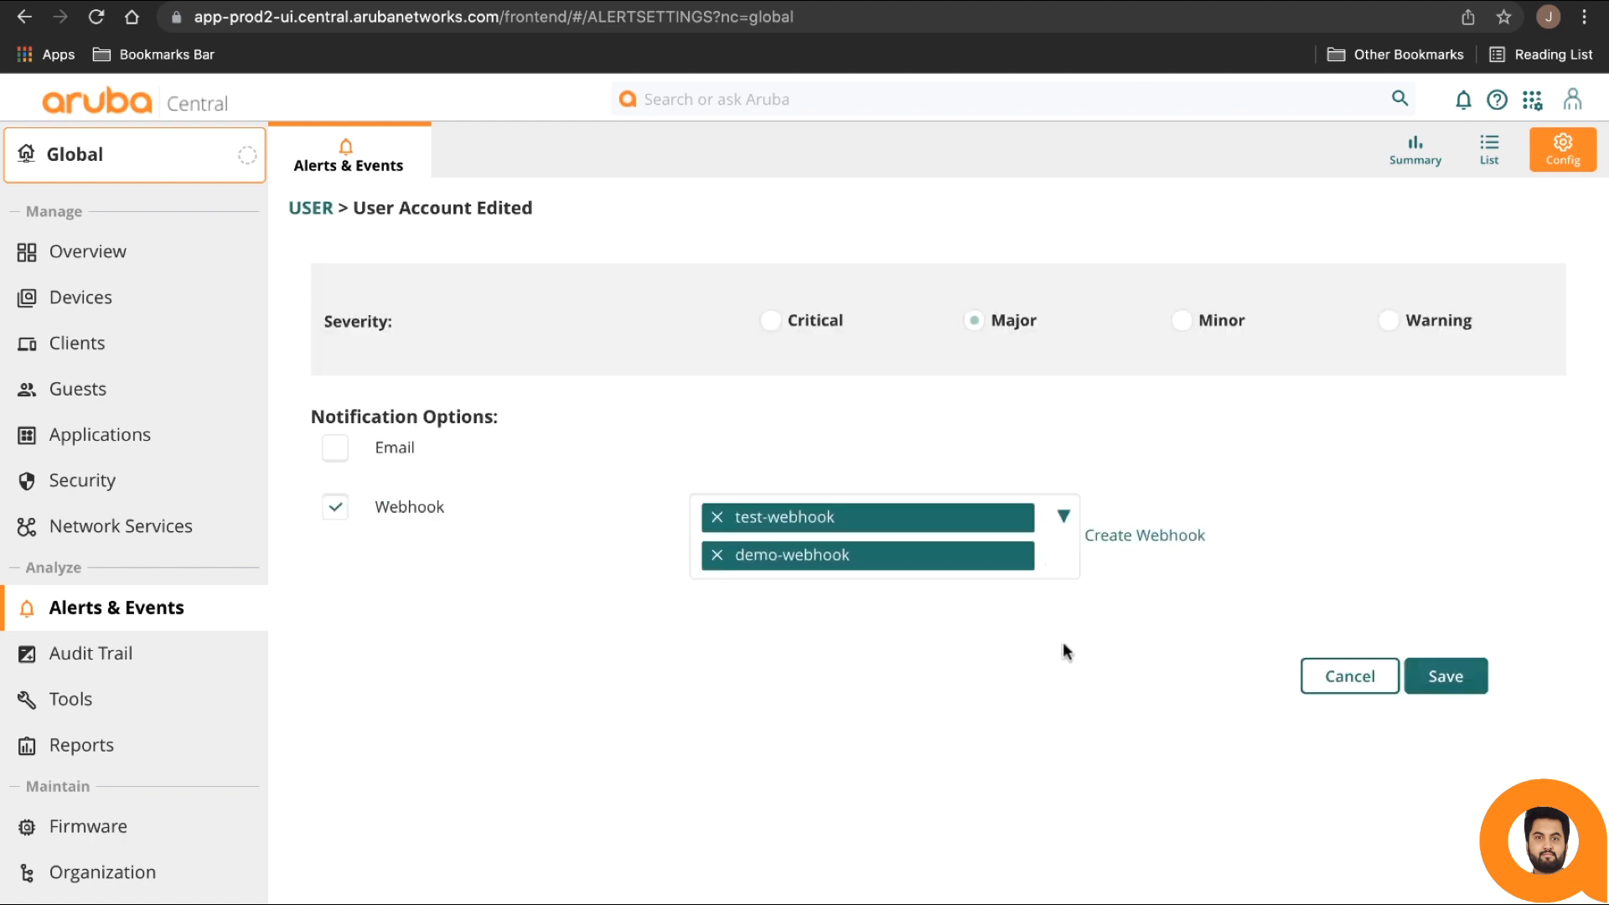
pyautogui.click(1445, 676)
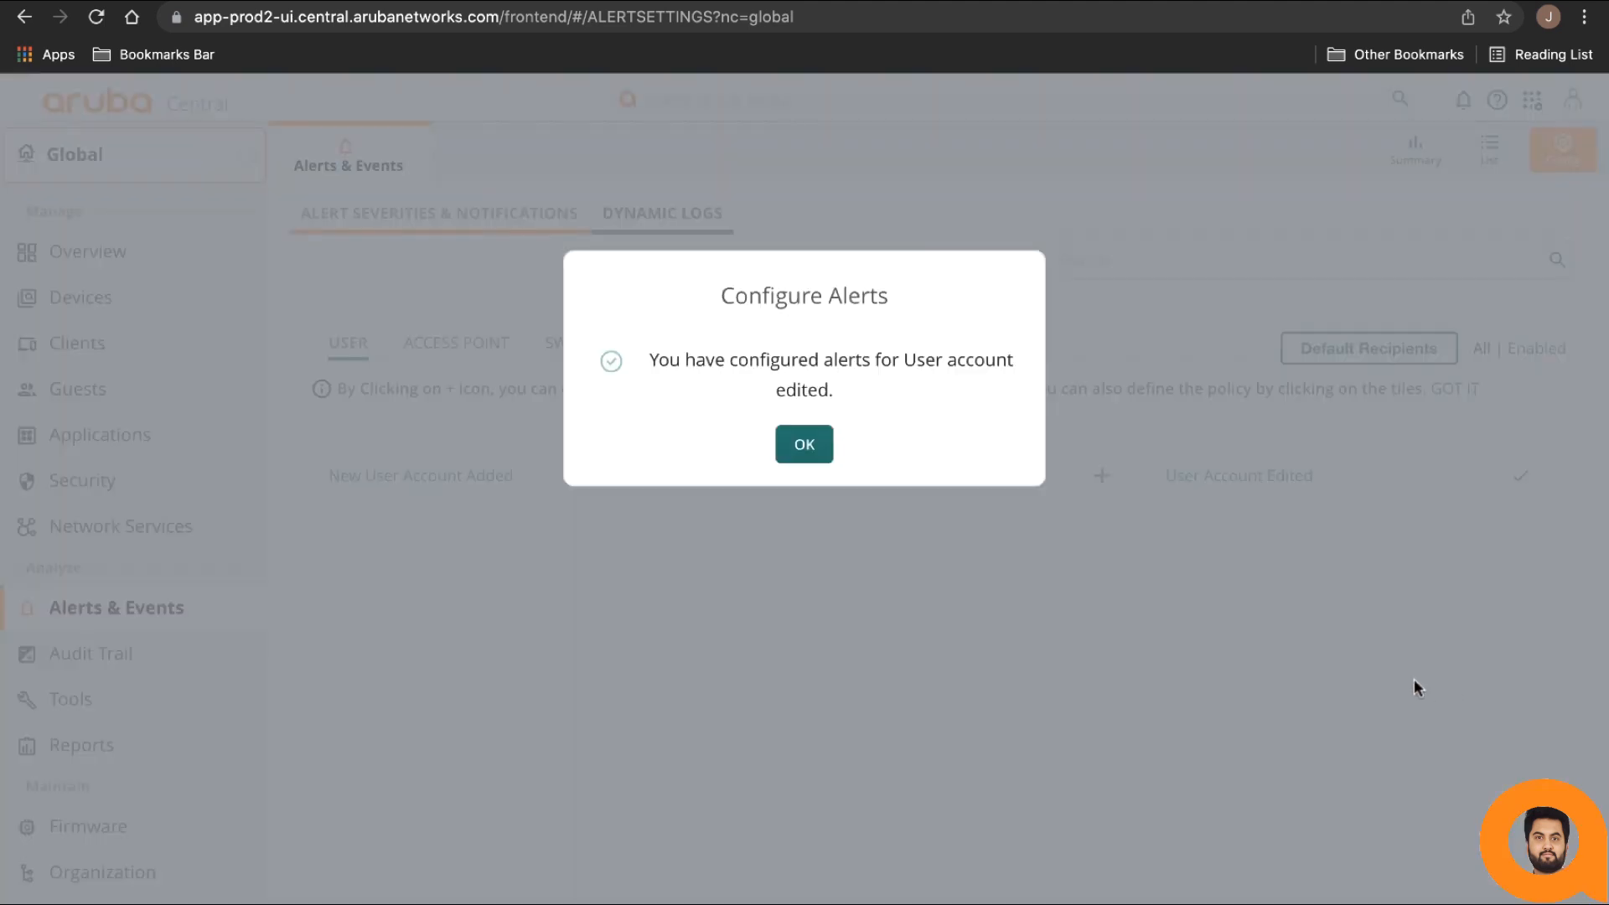
pyautogui.click(804, 443)
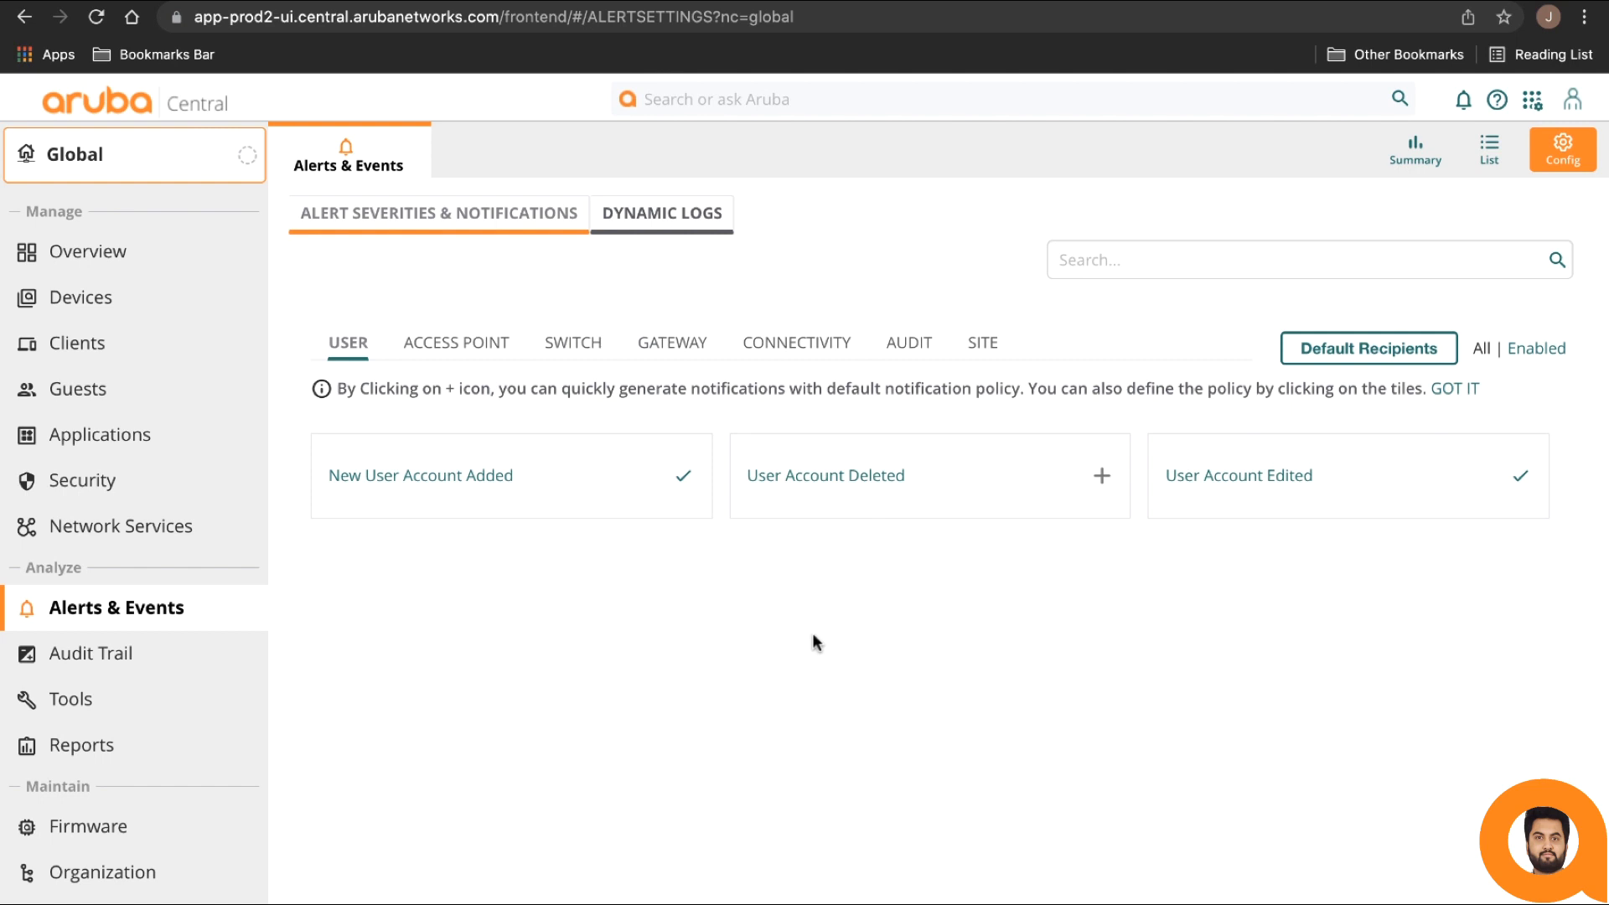
pyautogui.moveTo(1338, 511)
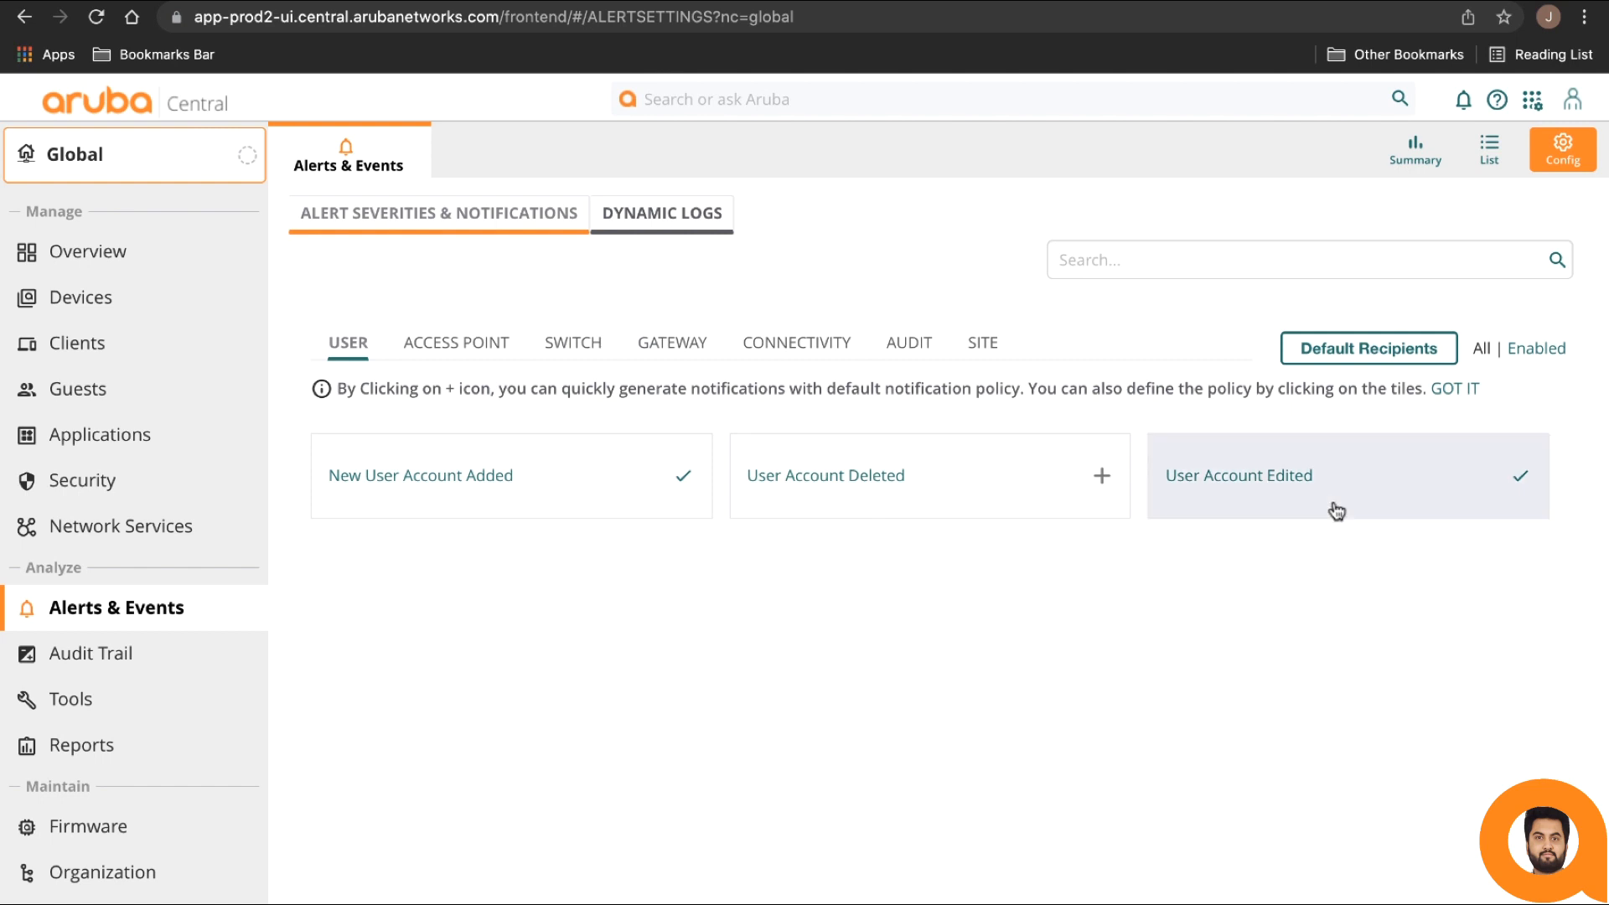
pyautogui.moveTo(1240, 509)
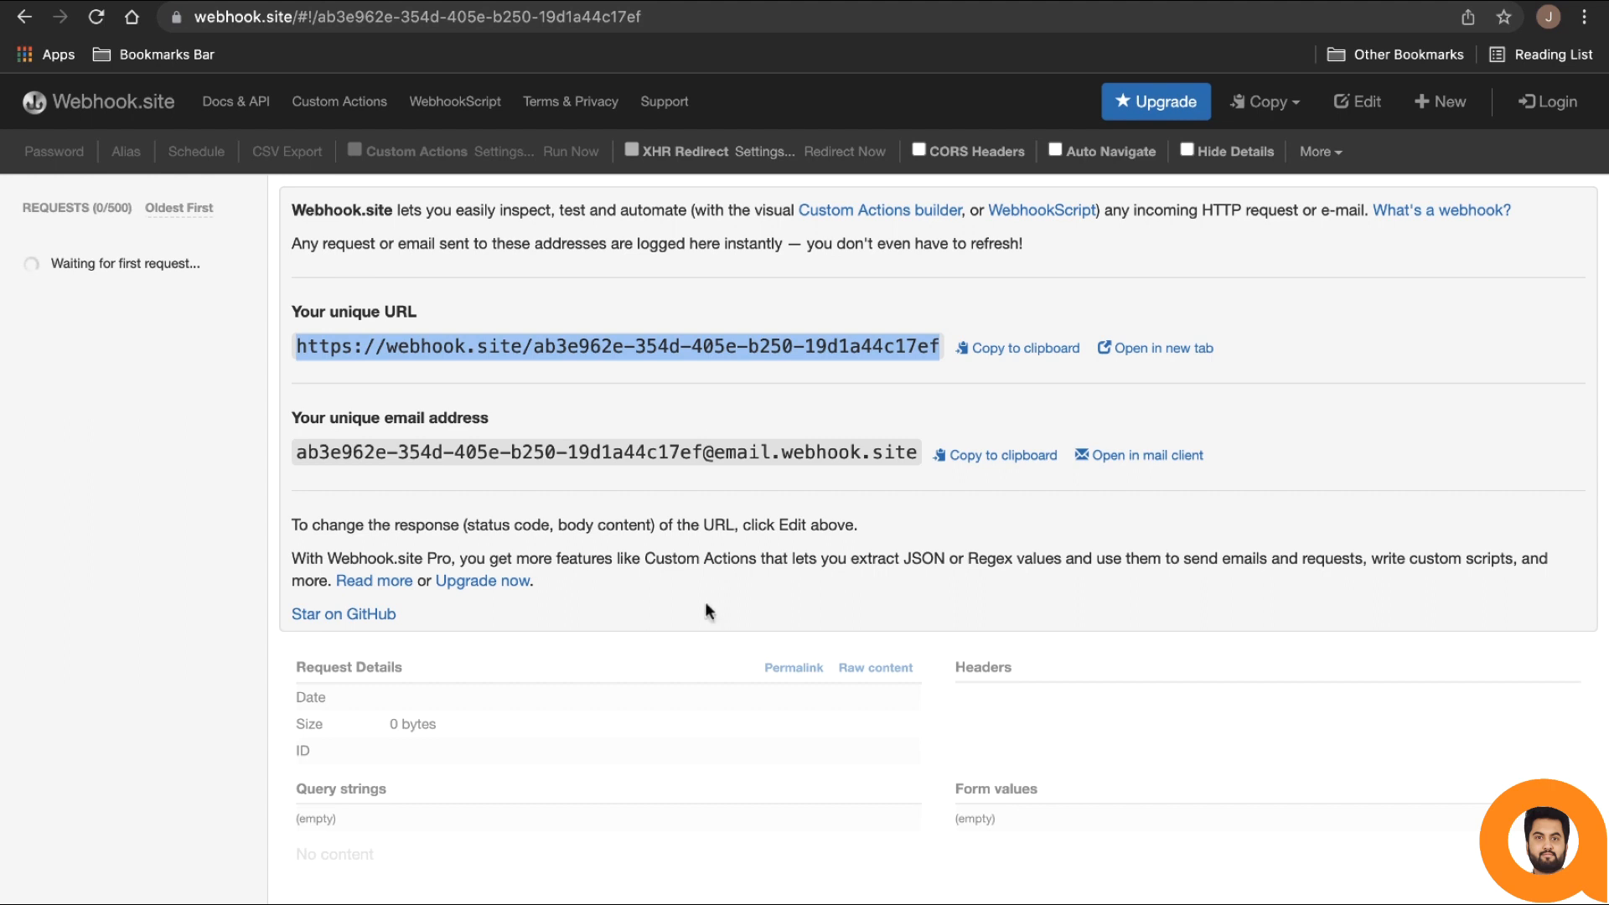
pyautogui.moveTo(180, 54)
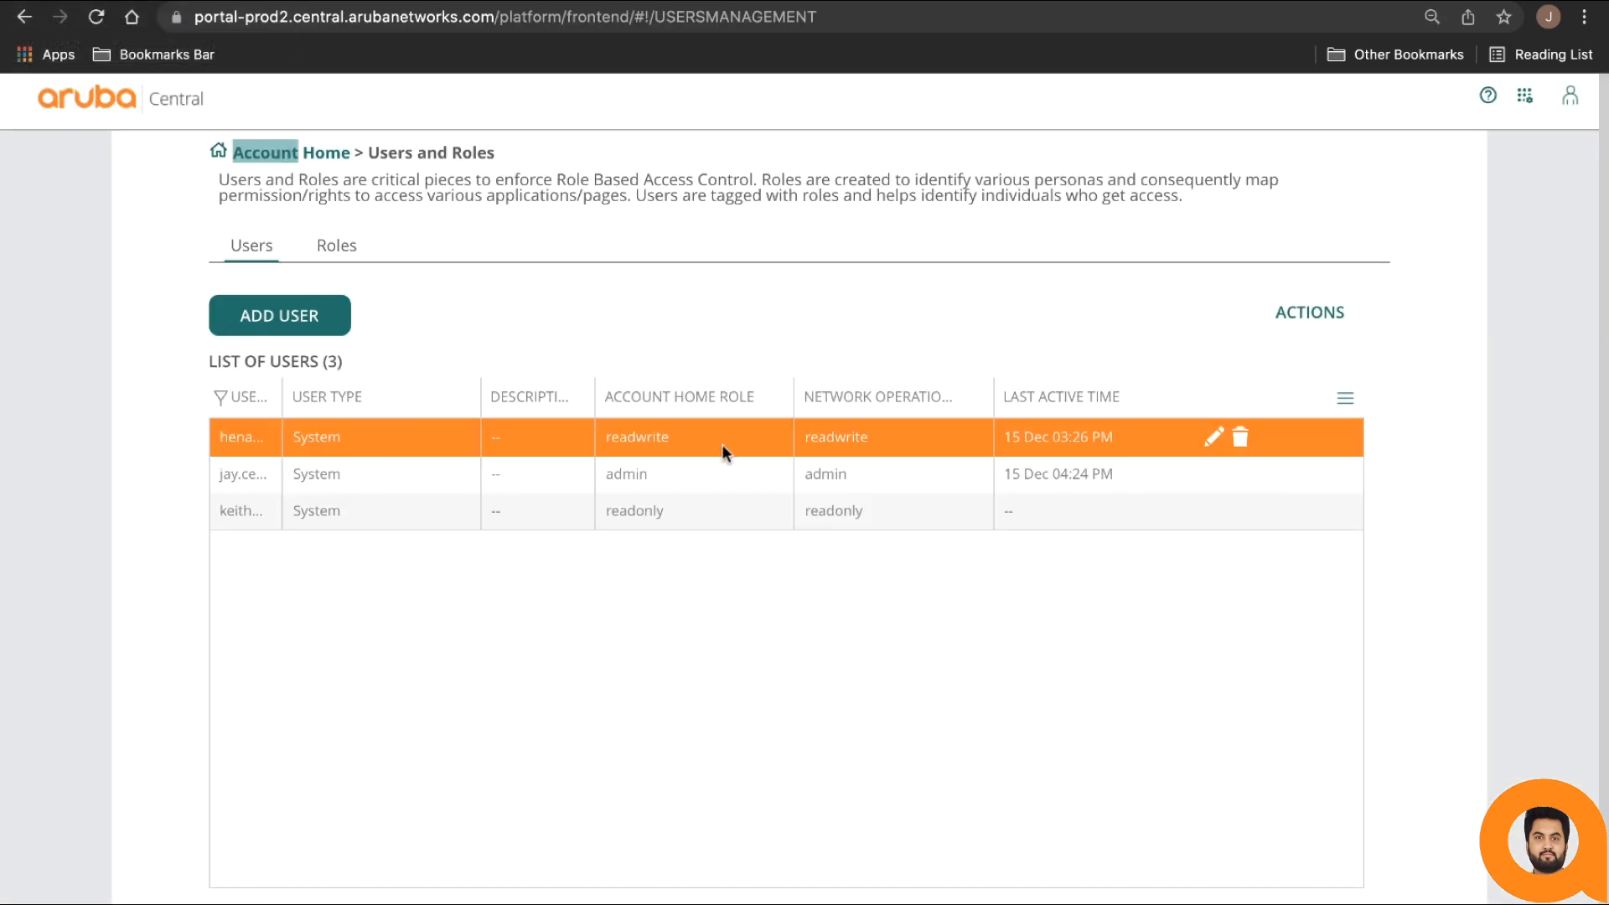
pyautogui.moveTo(808, 445)
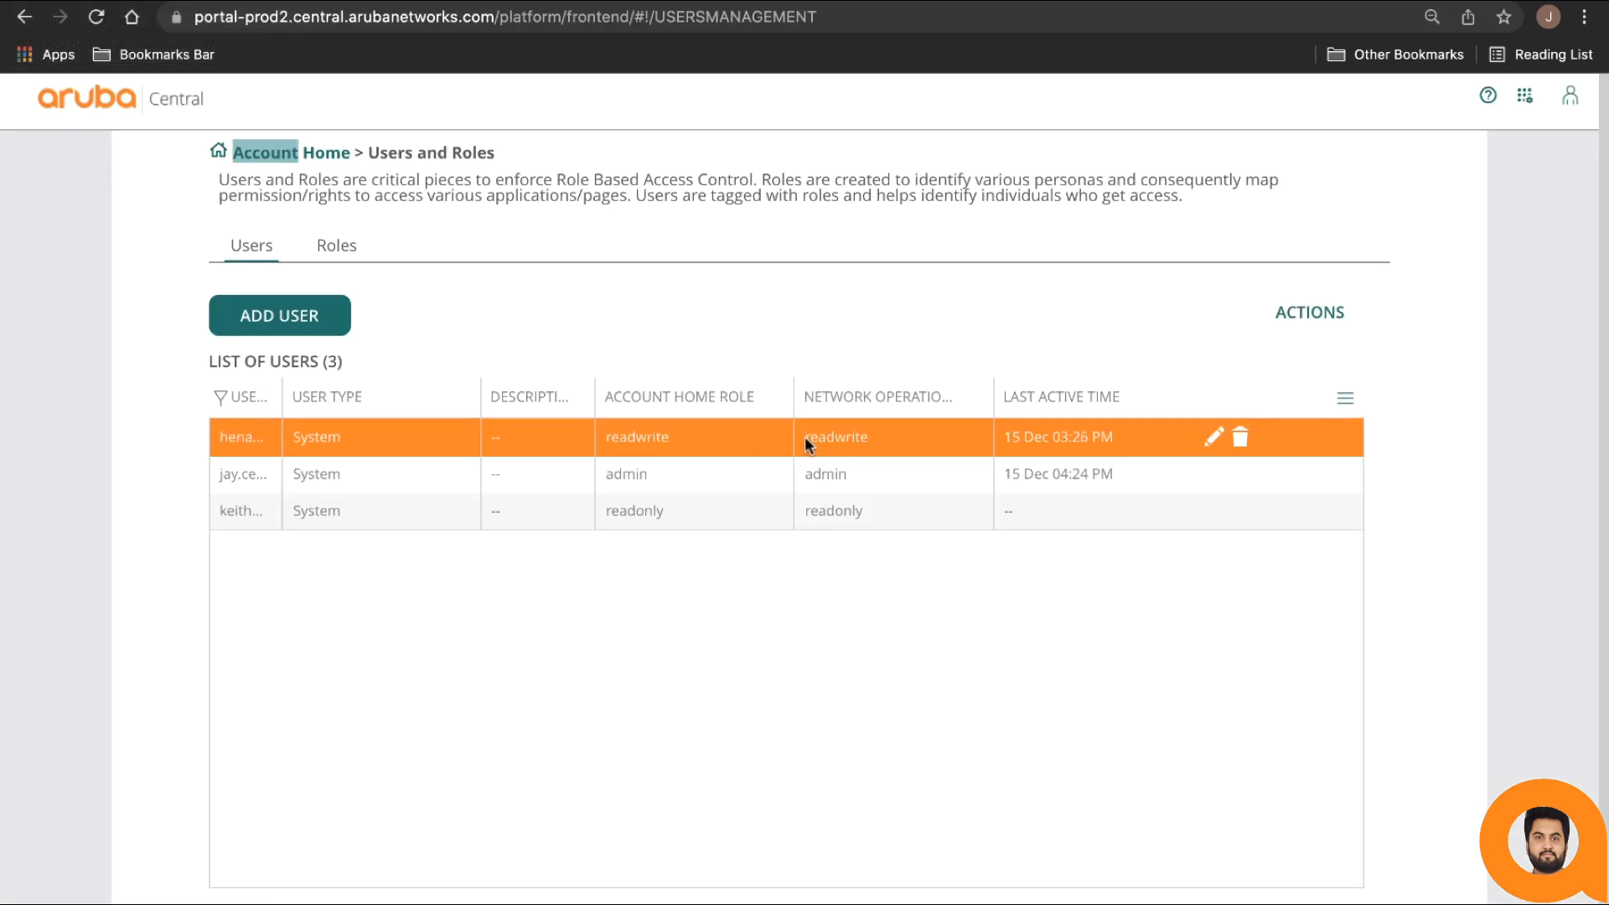
# - Edit the first user with readwrite access and show the Account Home role options
pyautogui.click(1215, 436)
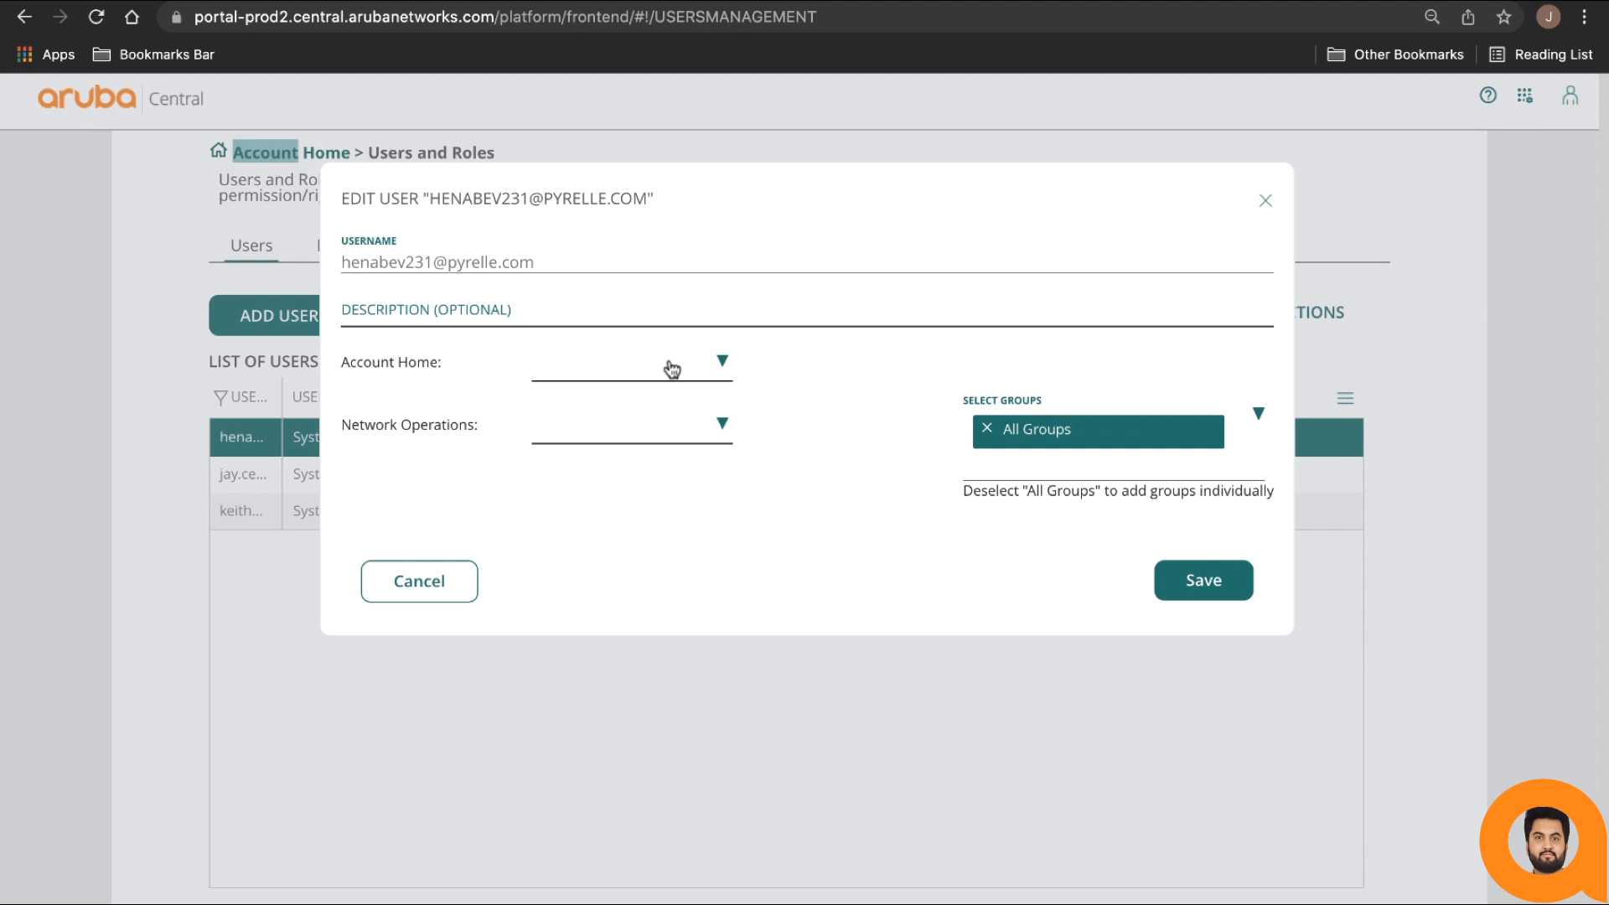
pyautogui.click(631, 361)
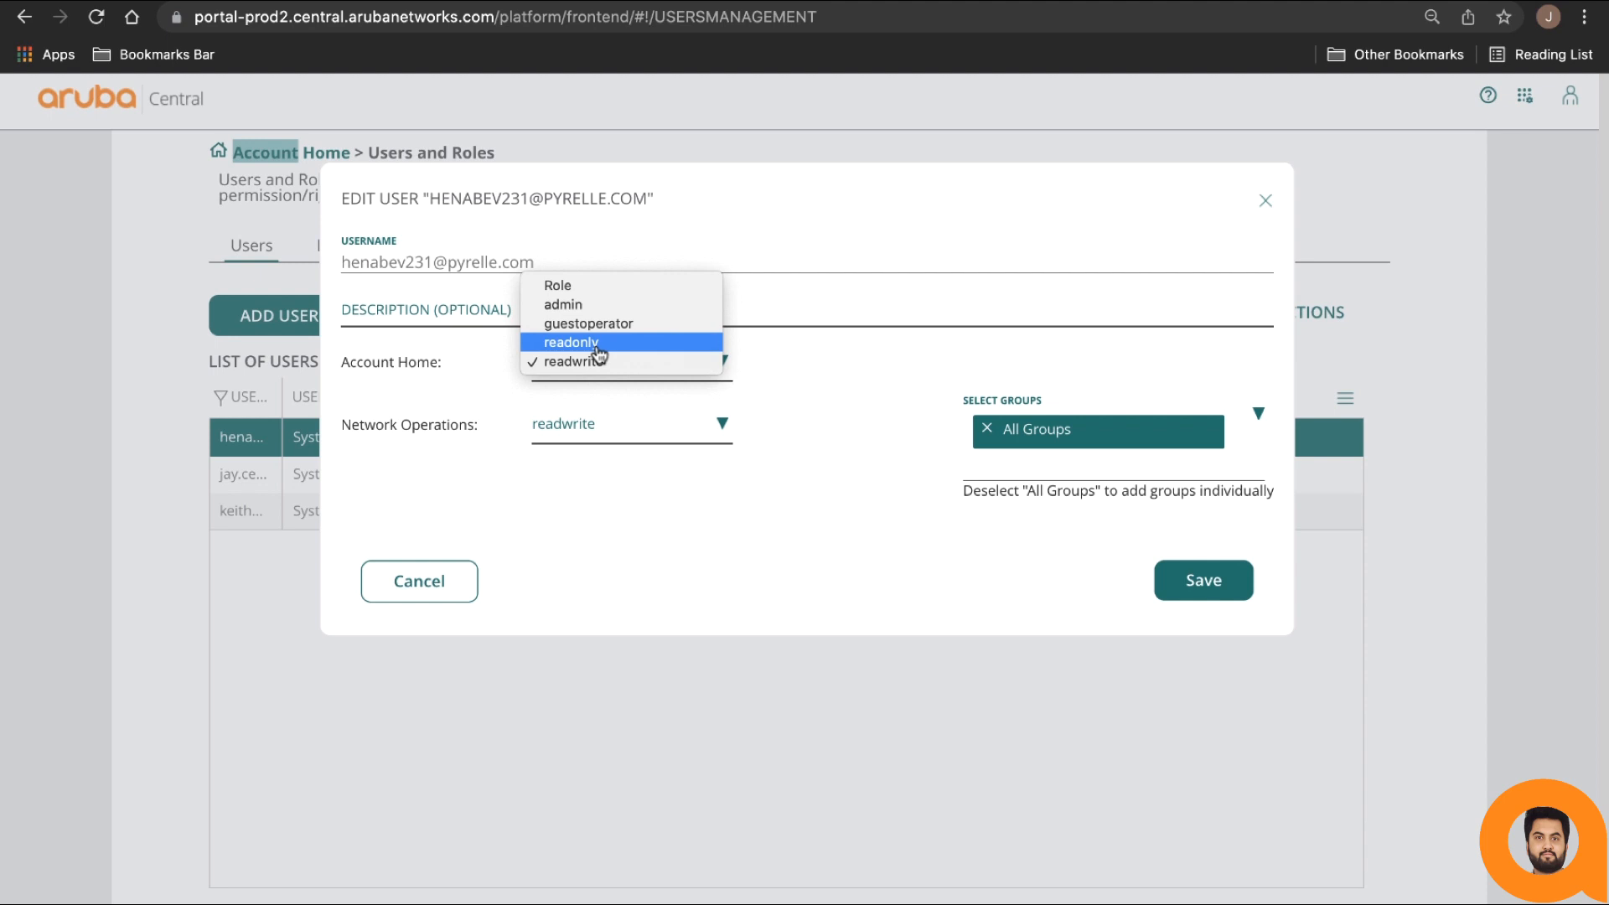
pyautogui.moveTo(592, 304)
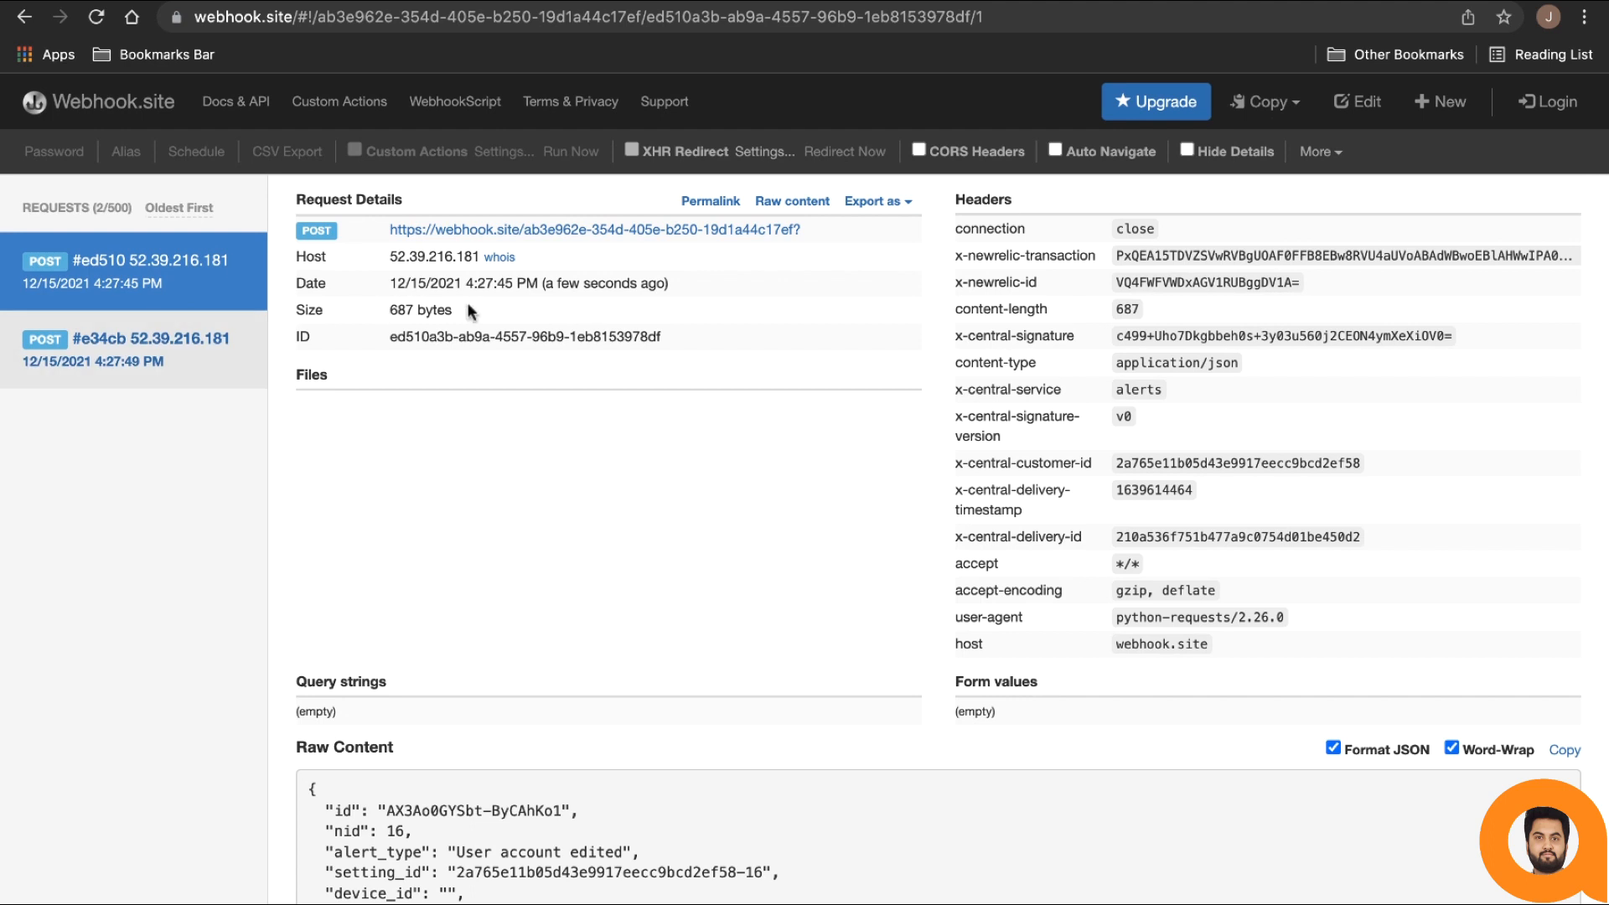
# - Scroll down to the Raw Content JSON of the 'User account edited' alert request
pyautogui.scroll(-3)
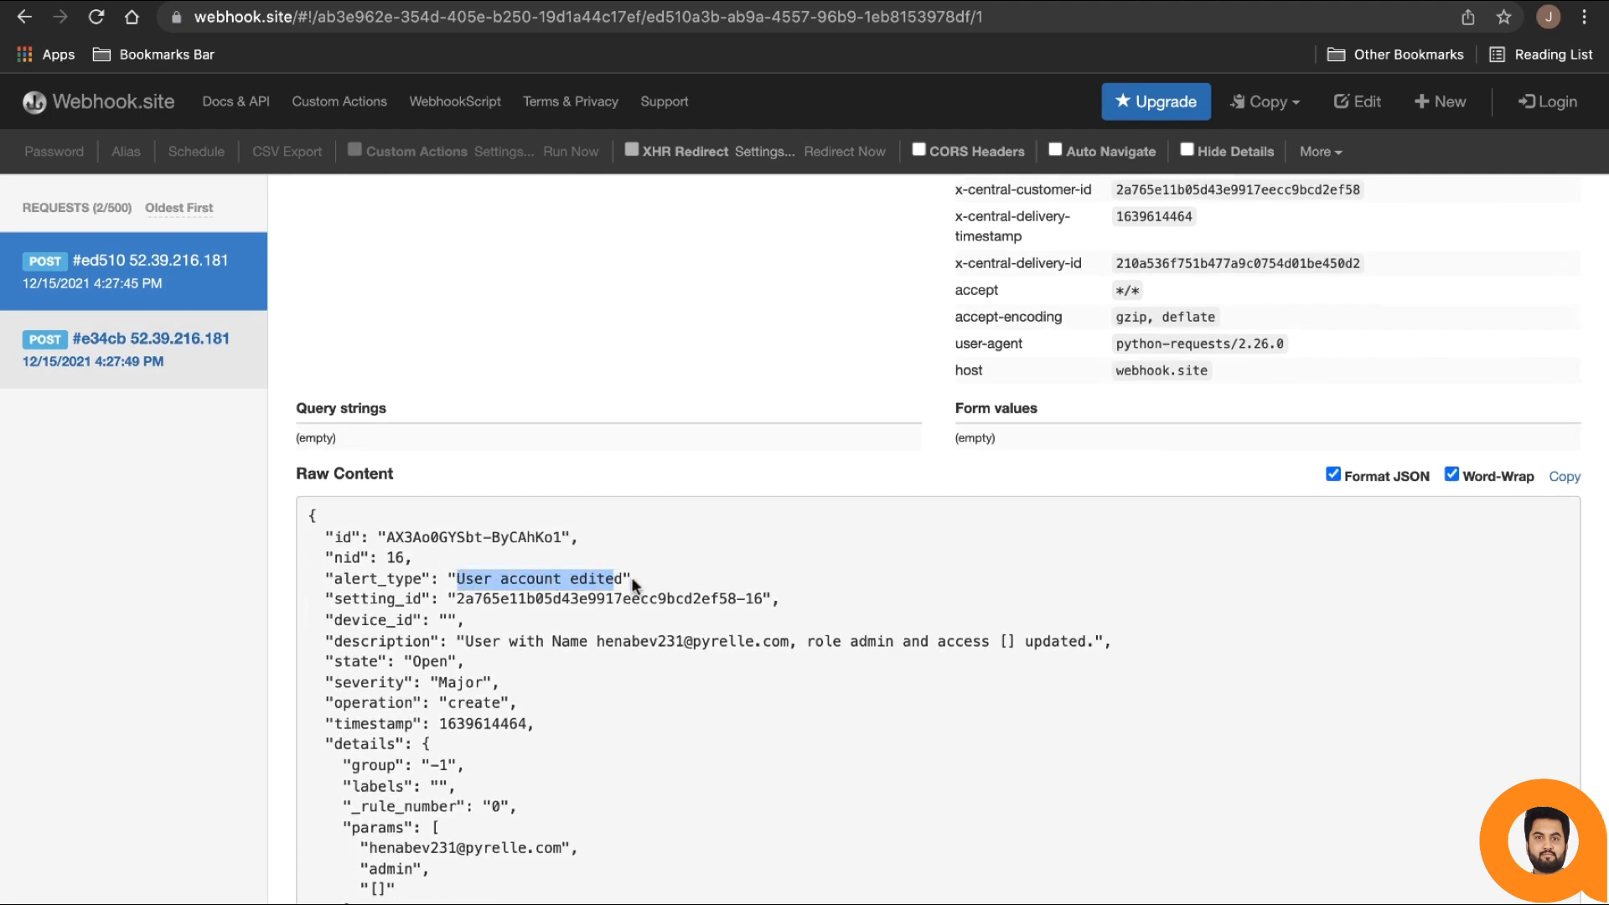
pyautogui.scroll(-3)
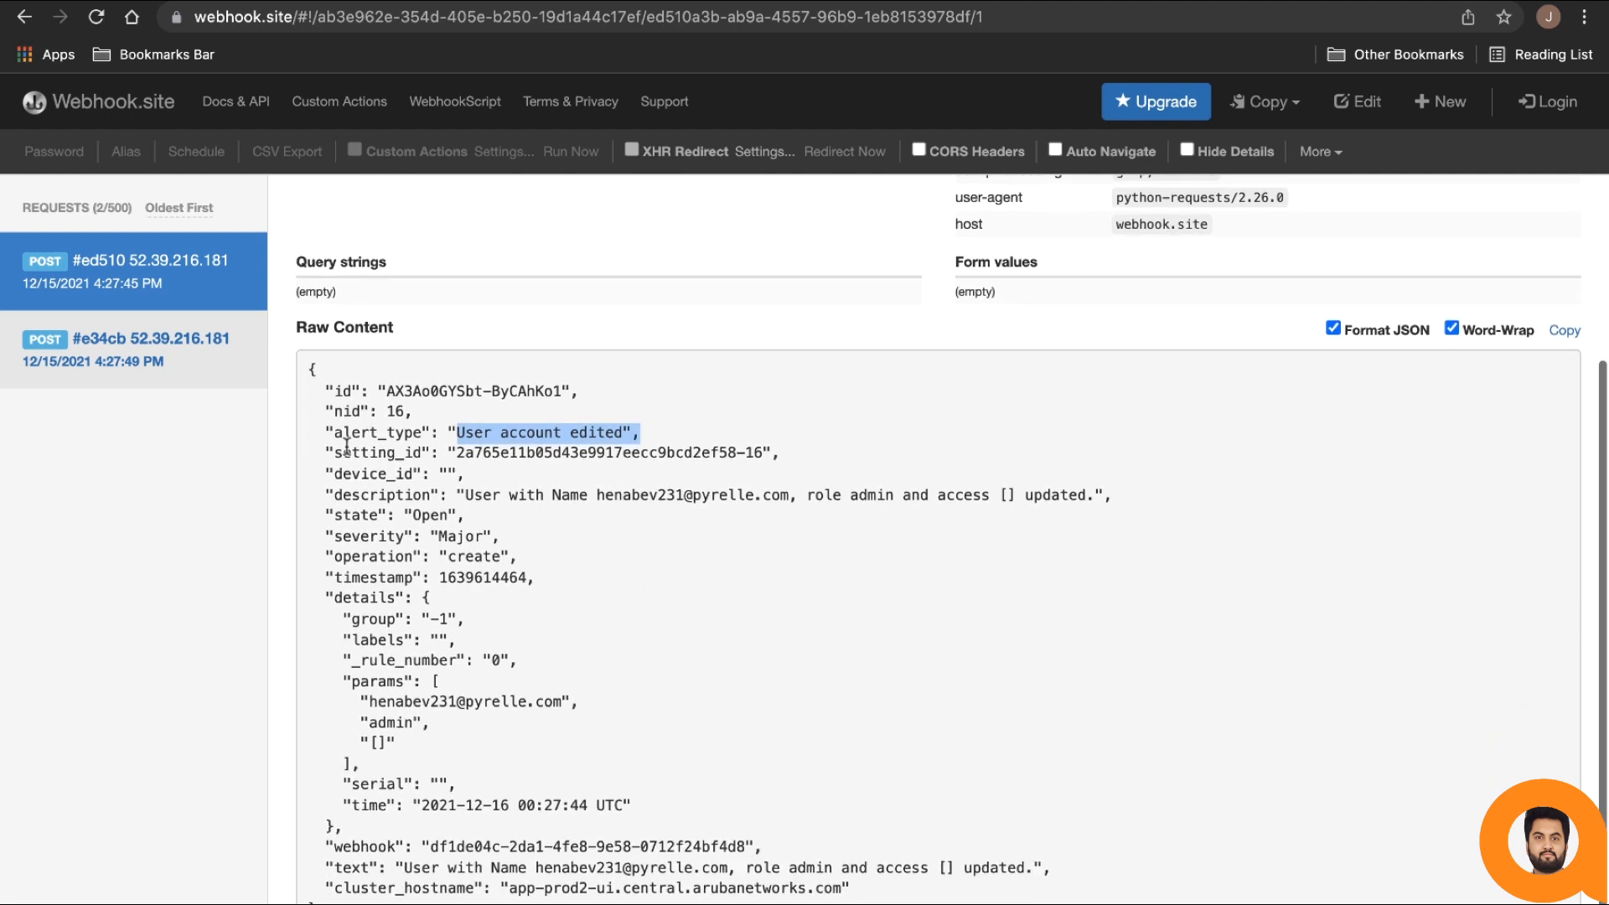
pyautogui.moveTo(559, 599)
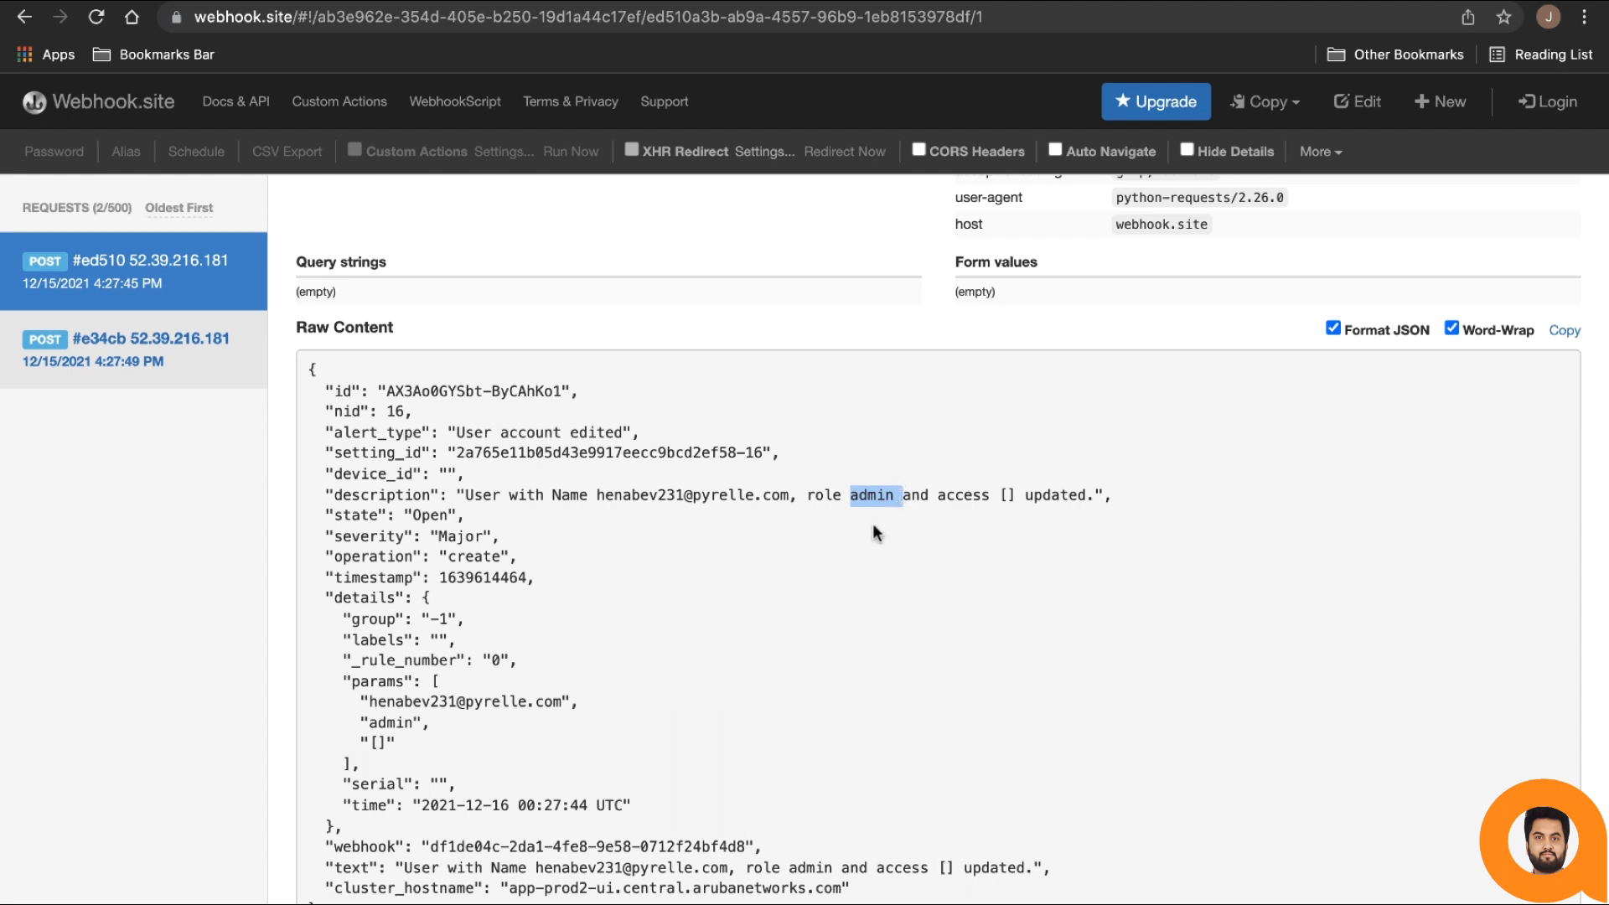
pyautogui.moveTo(842, 578)
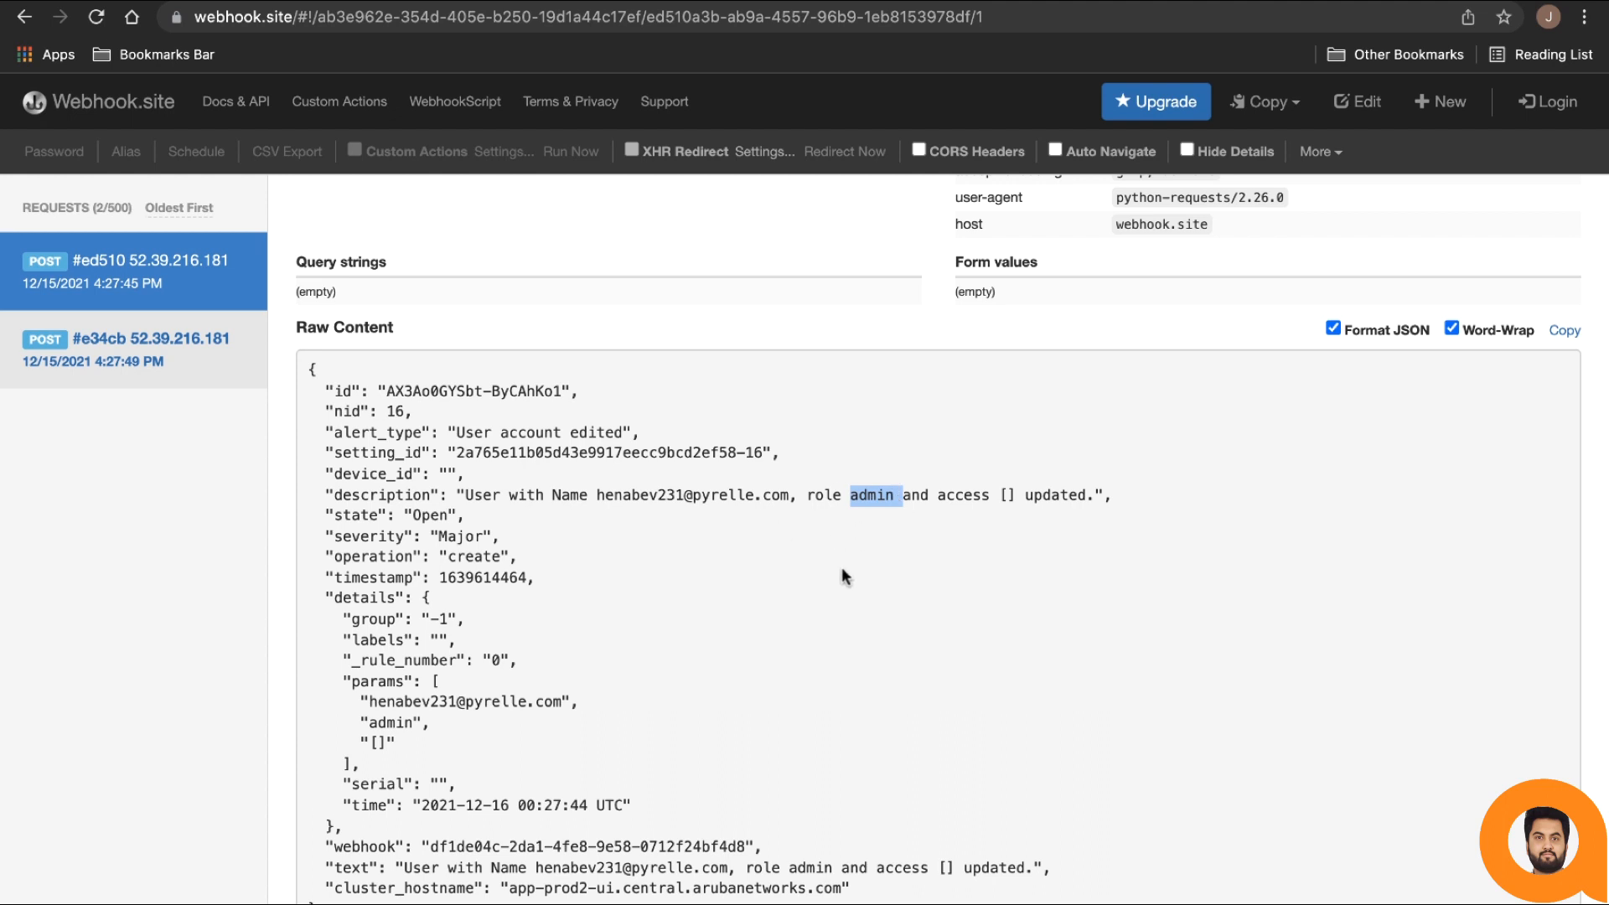
pyautogui.moveTo(933, 579)
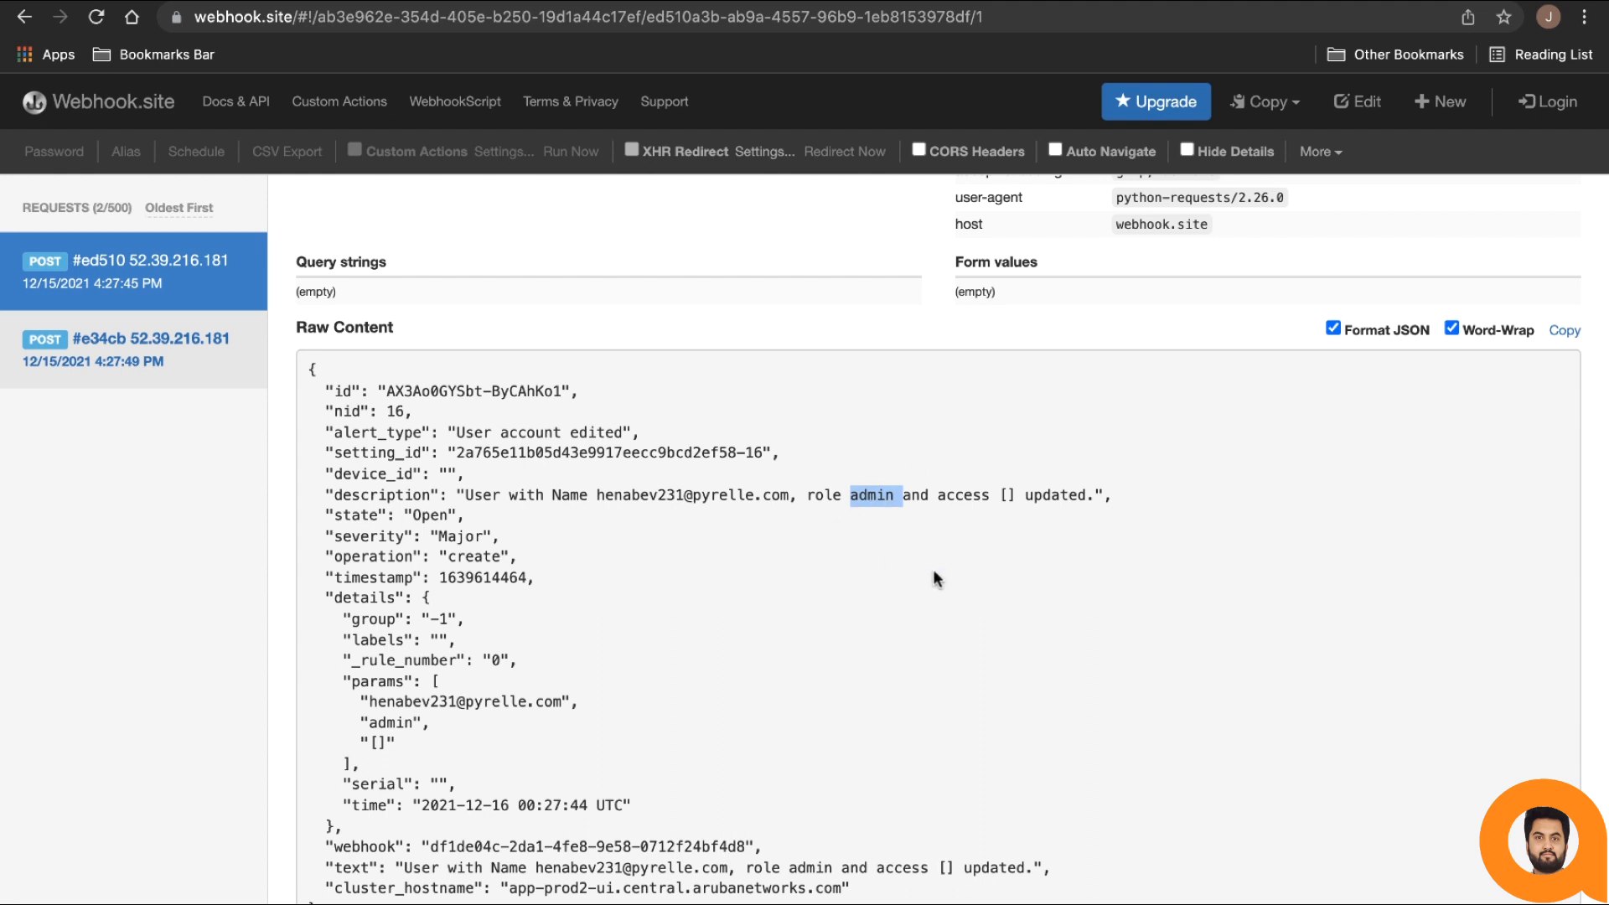